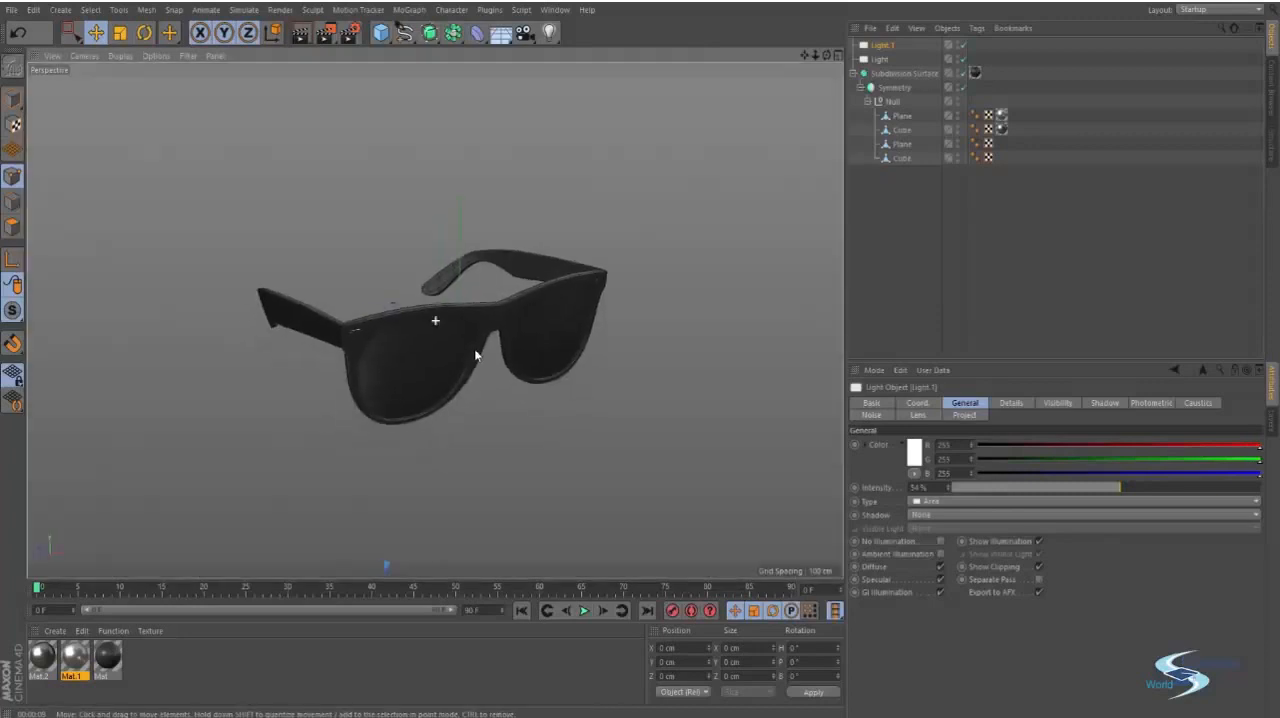
Create a new empty project from the File menu, replacing the sunglasses scene.
click(12, 10)
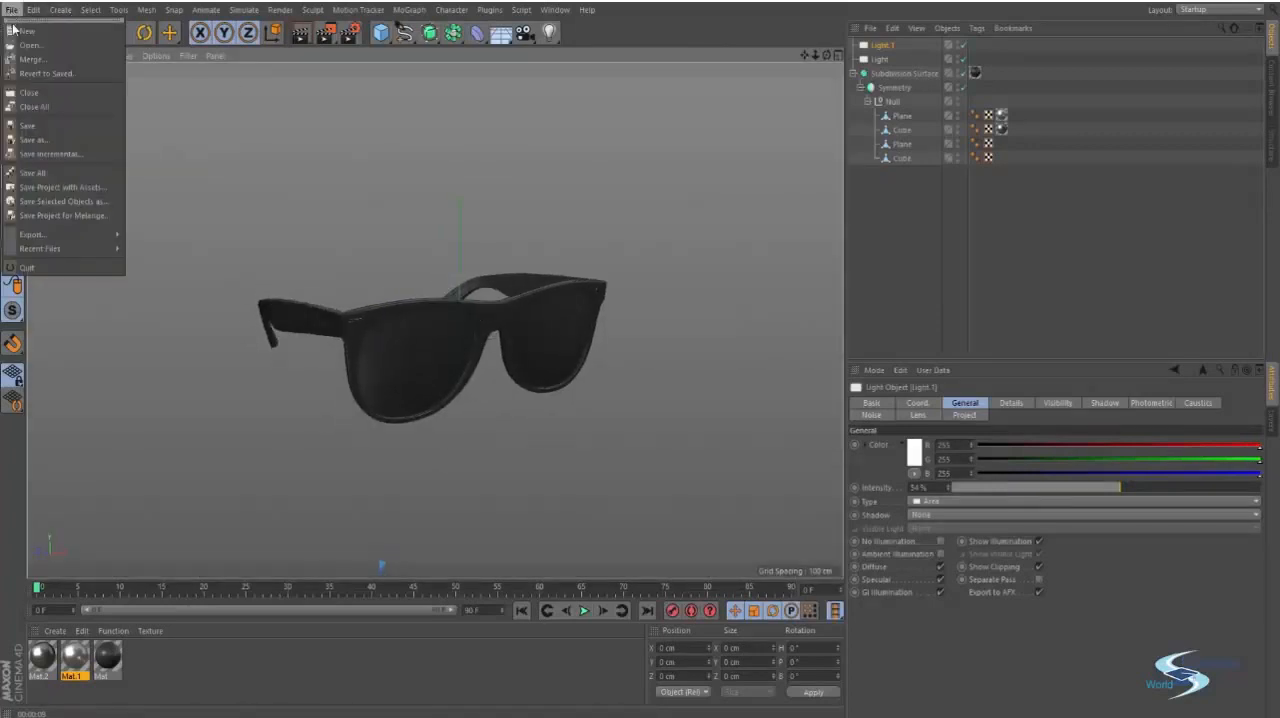
click(26, 30)
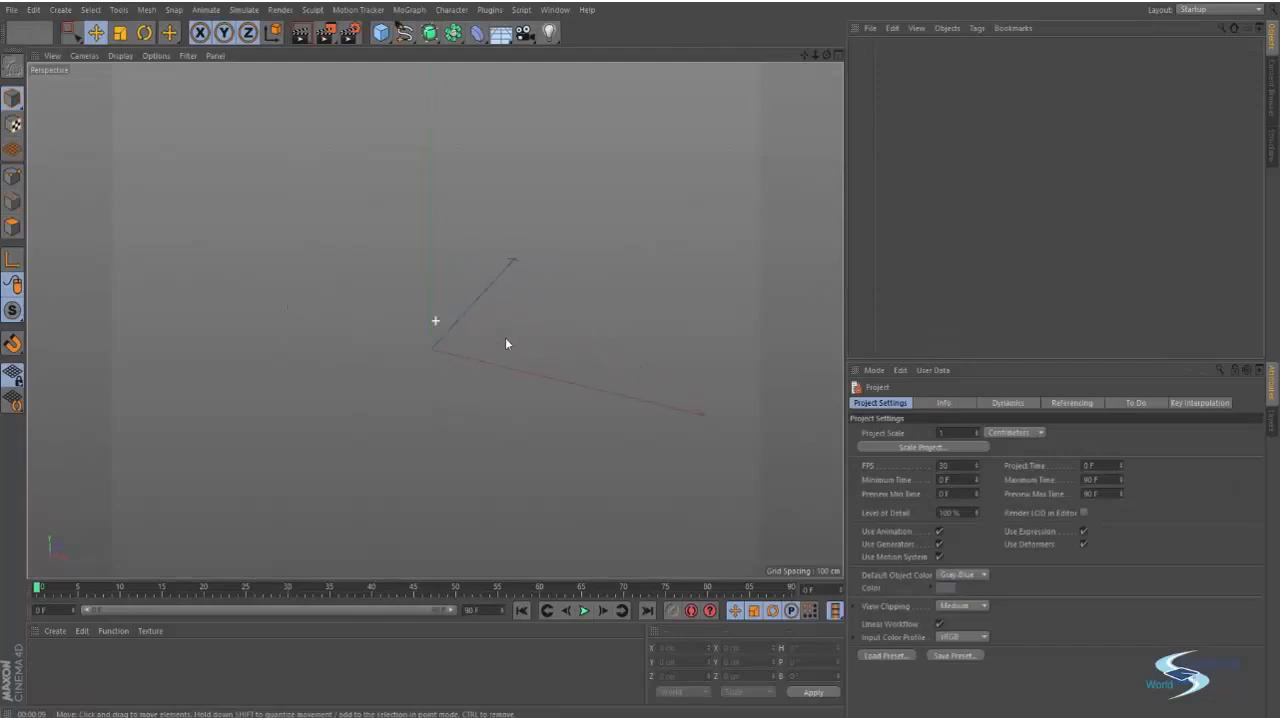
Browse the Textures folder and open the Ray-Ban front, side and top reference photos.
key(alt+tab)
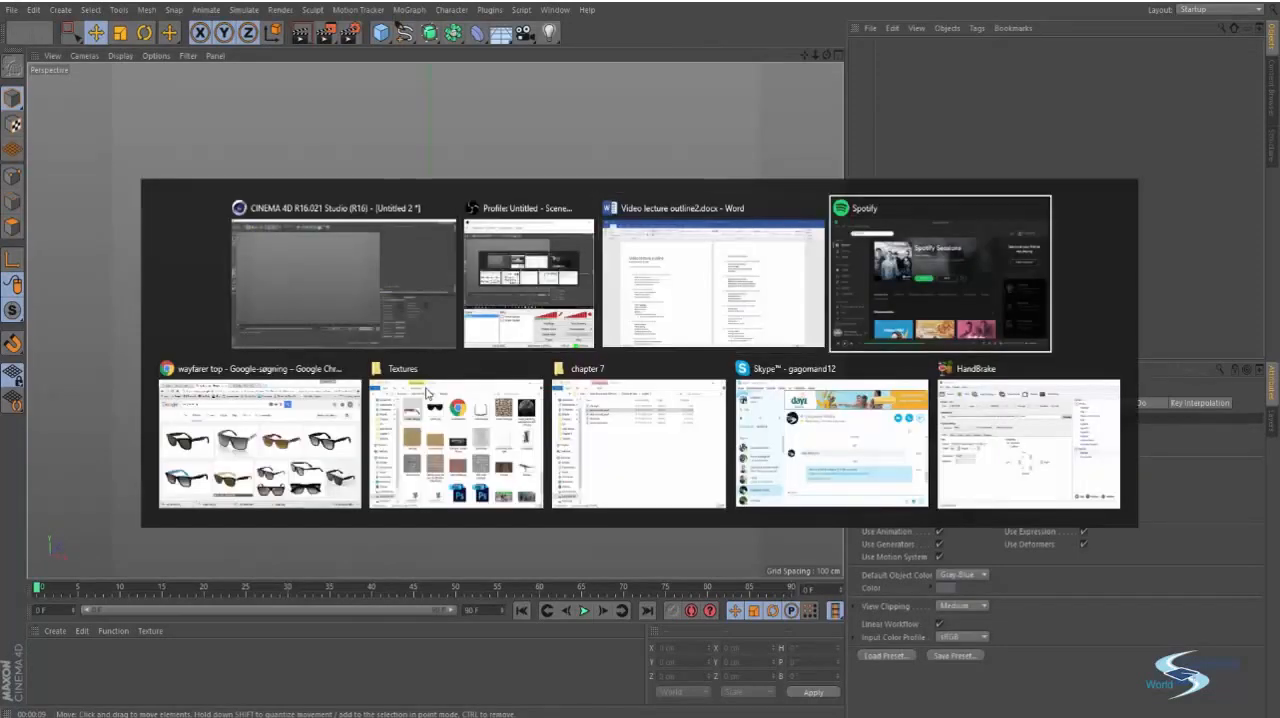
click(454, 443)
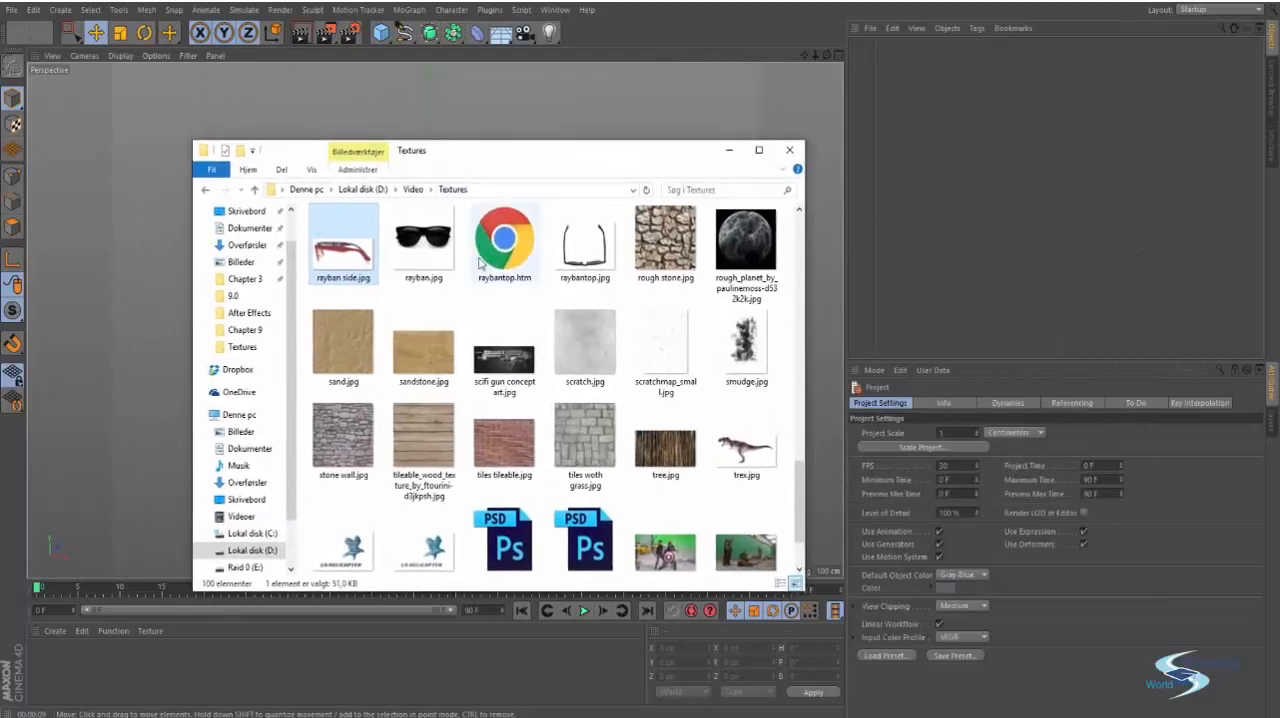
scroll(up, 3)
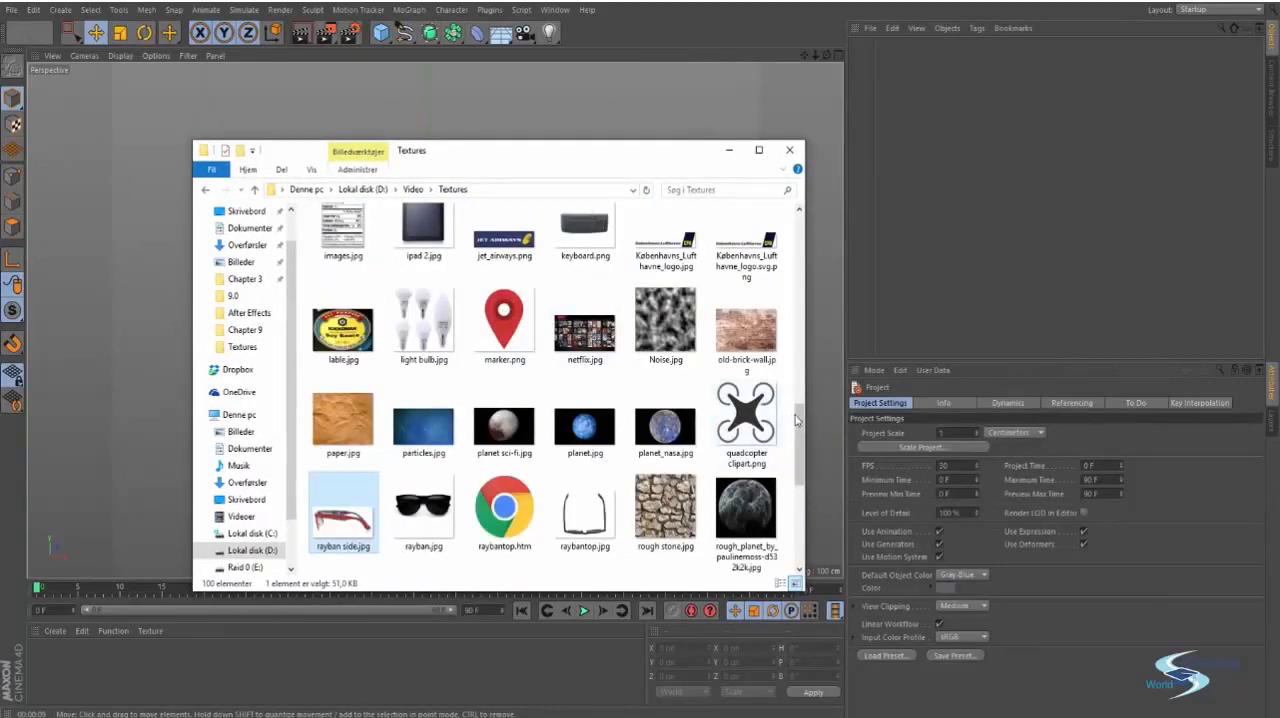
scroll(down, 3)
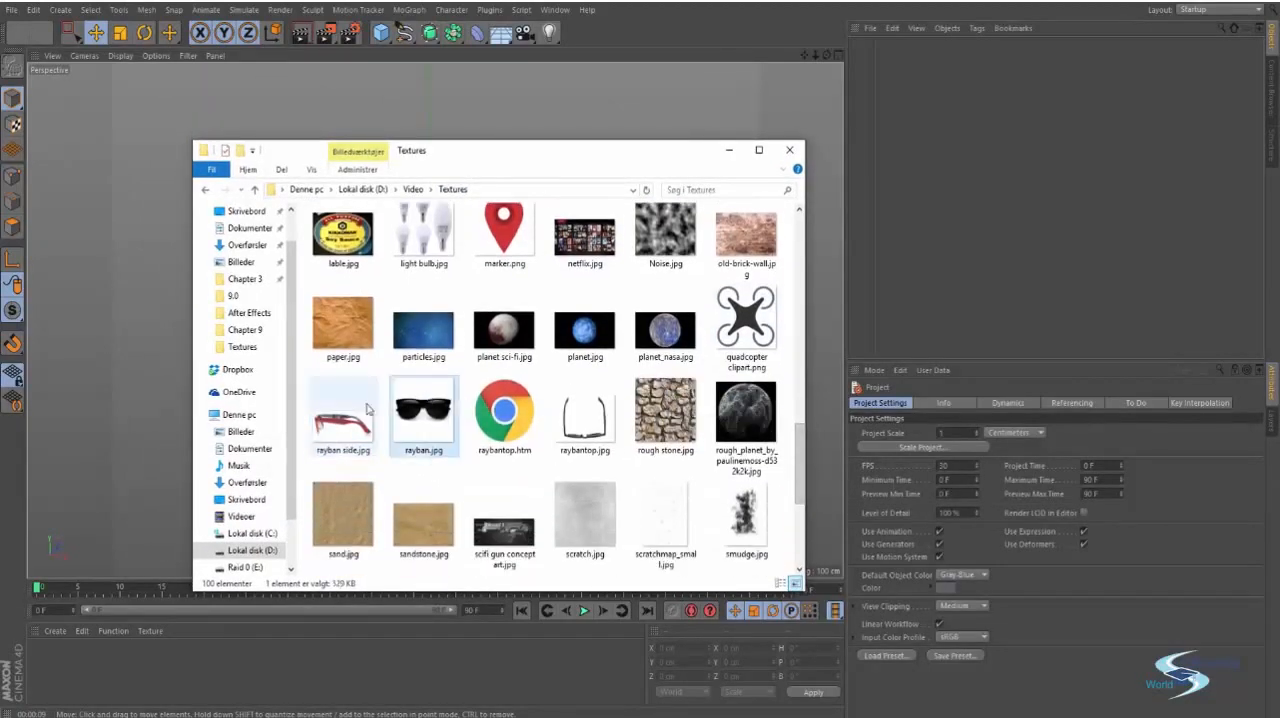
double_click(342, 413)
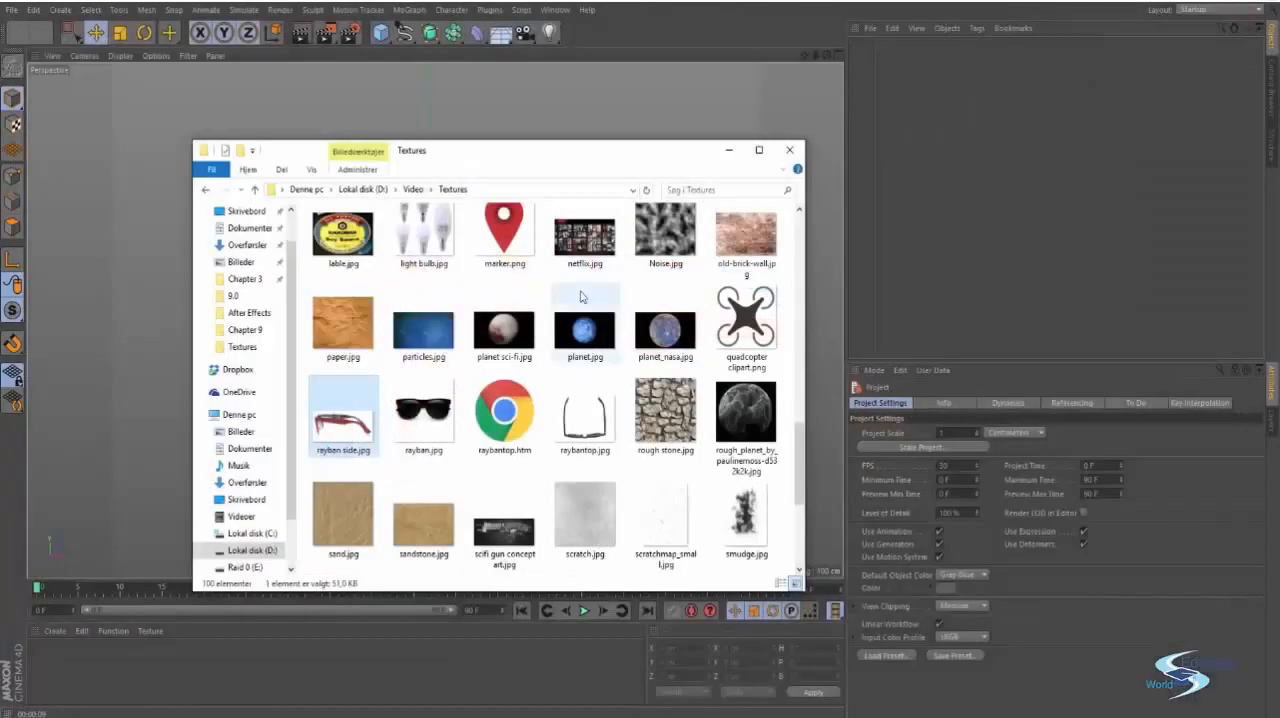
double_click(423, 411)
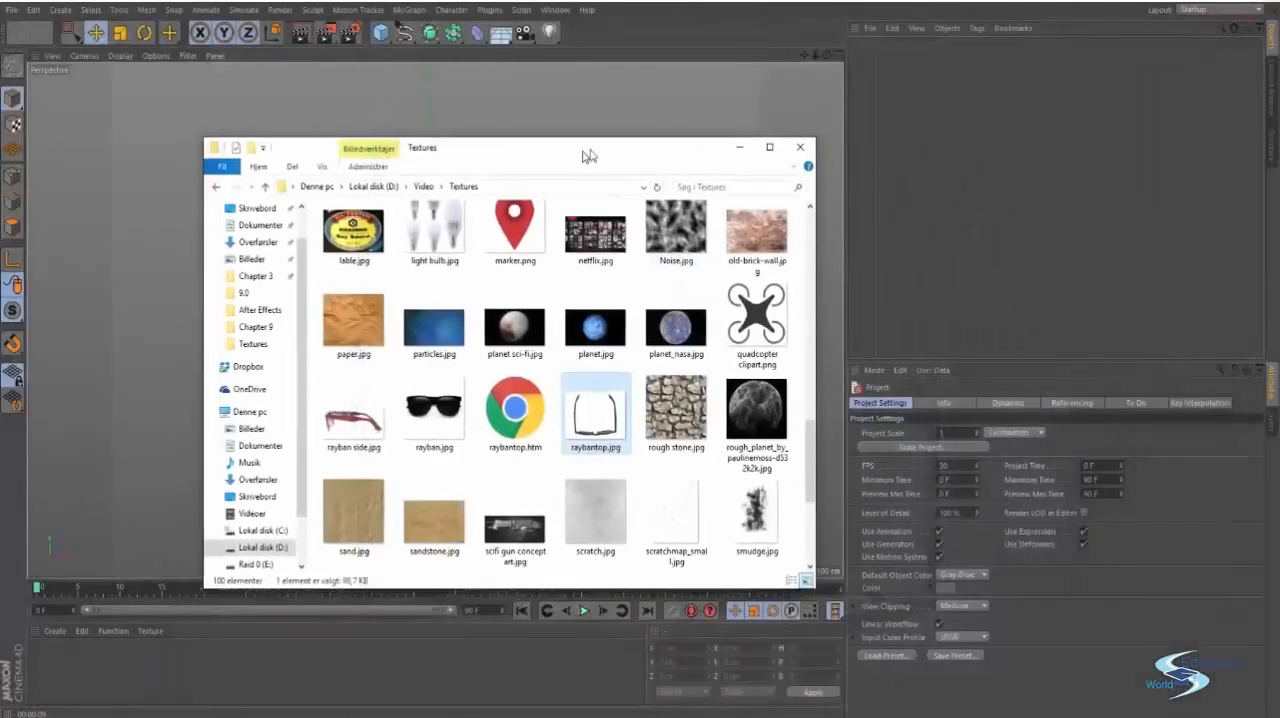
click(800, 147)
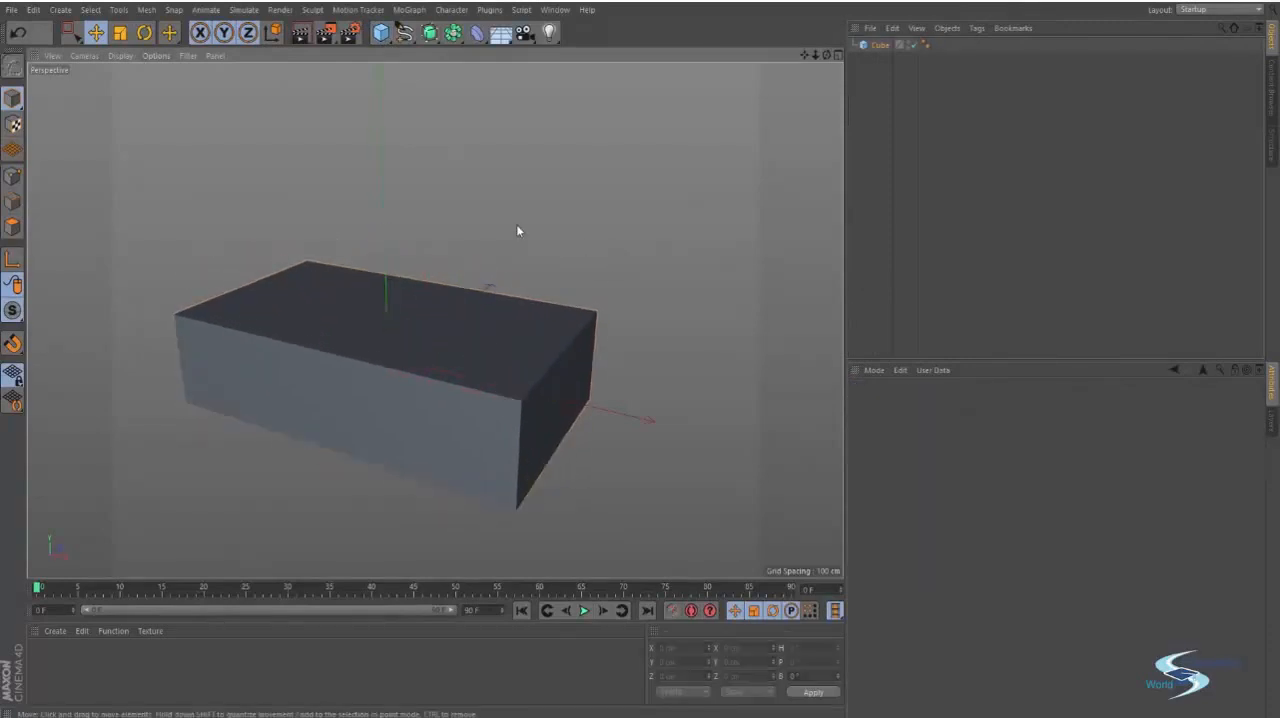
Switch to the four-view layout showing perspective, top, right and front views.
click(828, 55)
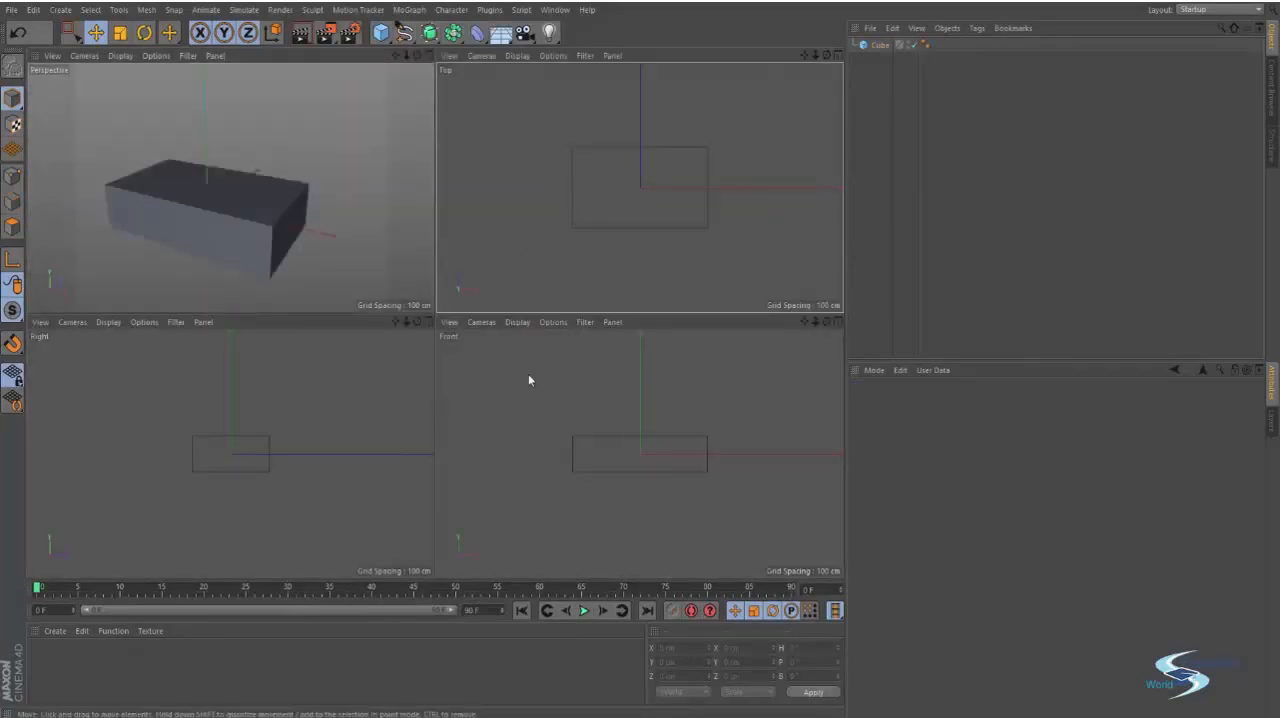
mouse_move(527, 353)
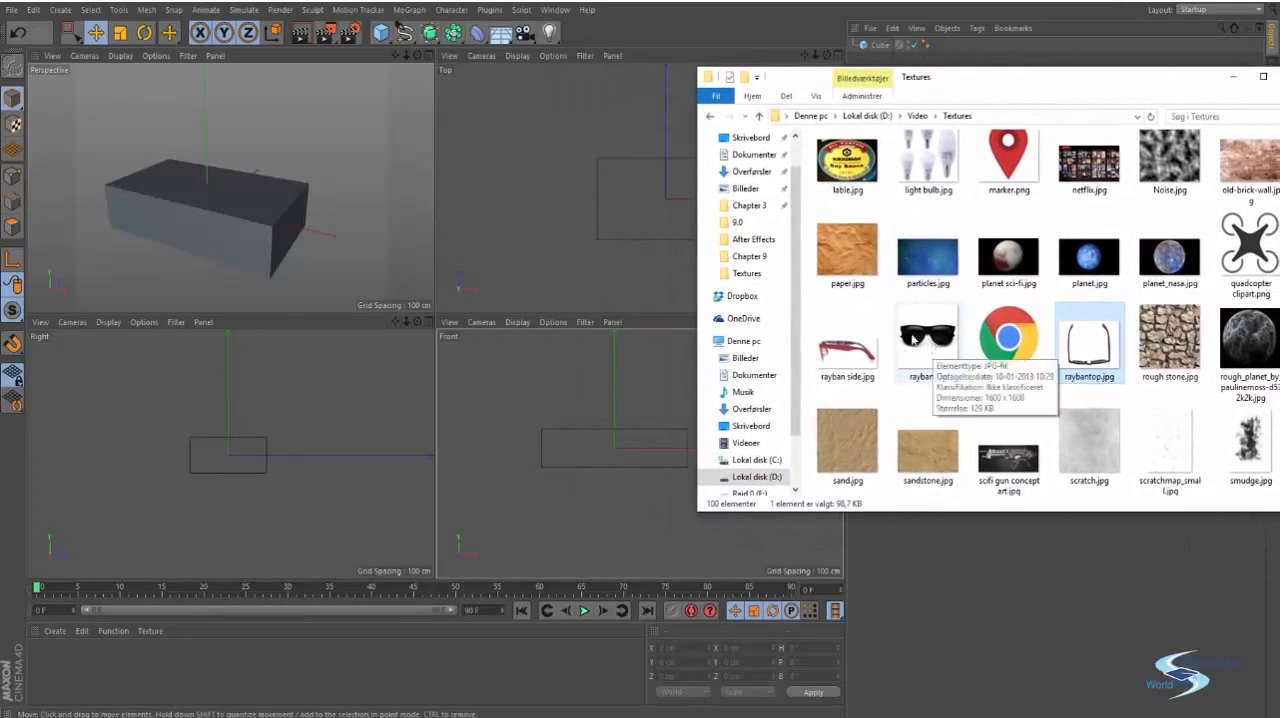
Place rayban.jpg in the Front view as the background reference image.
click(927, 335)
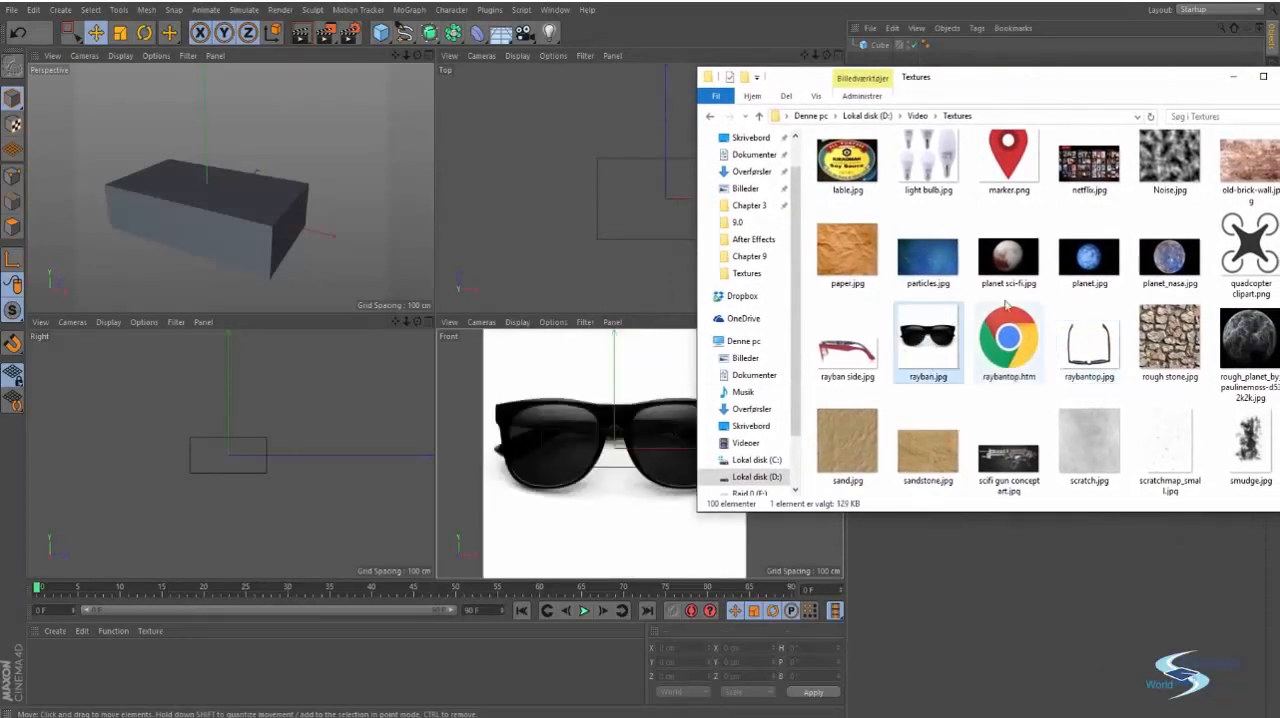
click(847, 342)
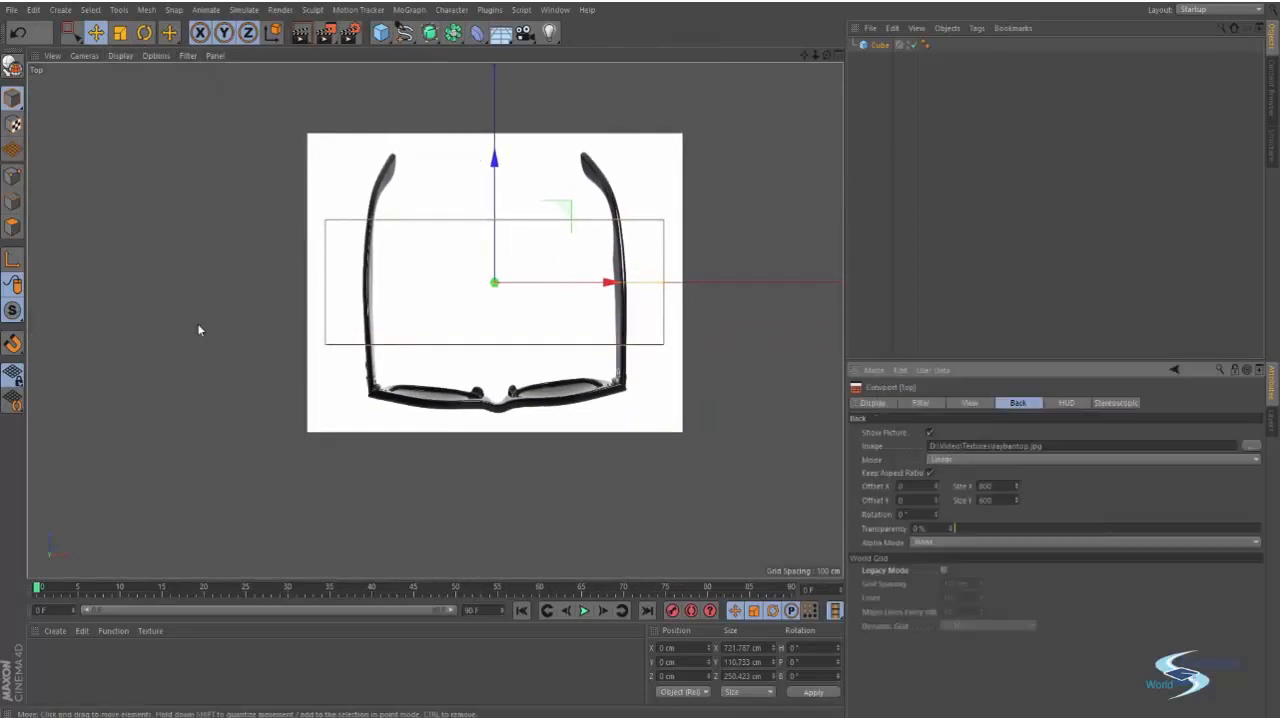
mouse_move(1017, 492)
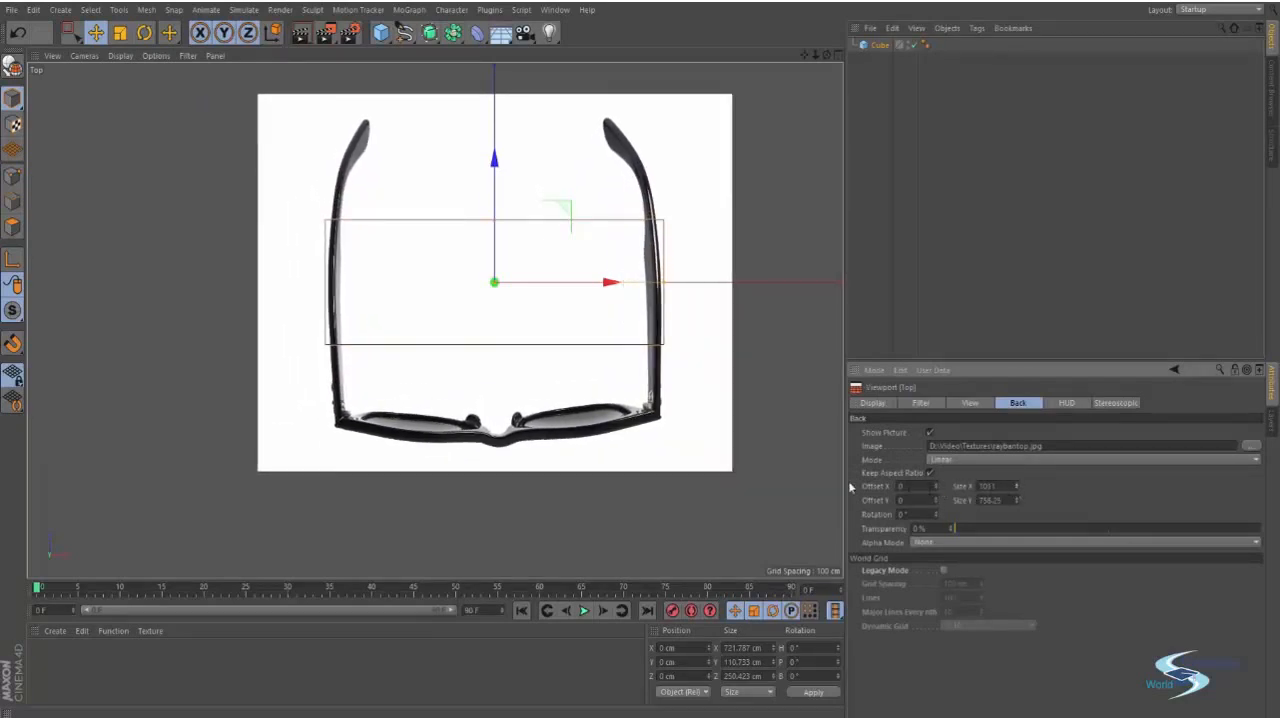
Move the cube down in the top view to line up with the glasses' front rim.
drag(493, 160, 493, 247)
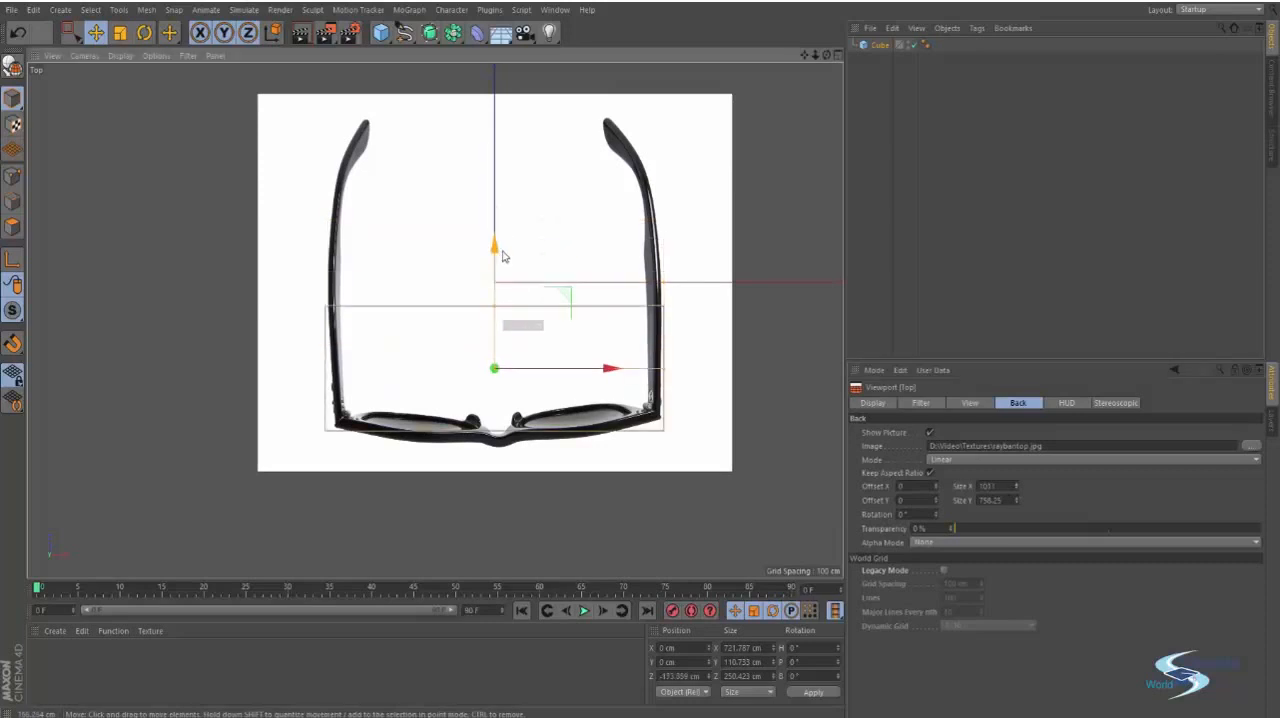
drag(495, 247, 495, 257)
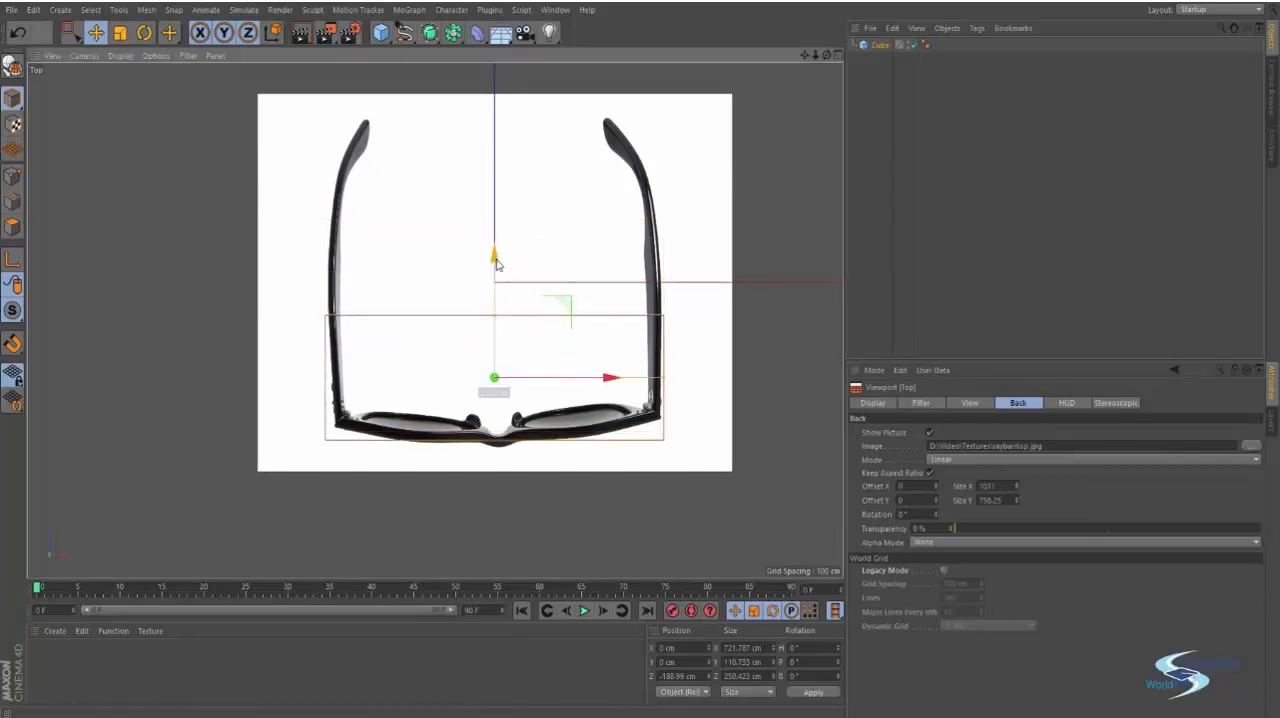
drag(494, 258, 494, 248)
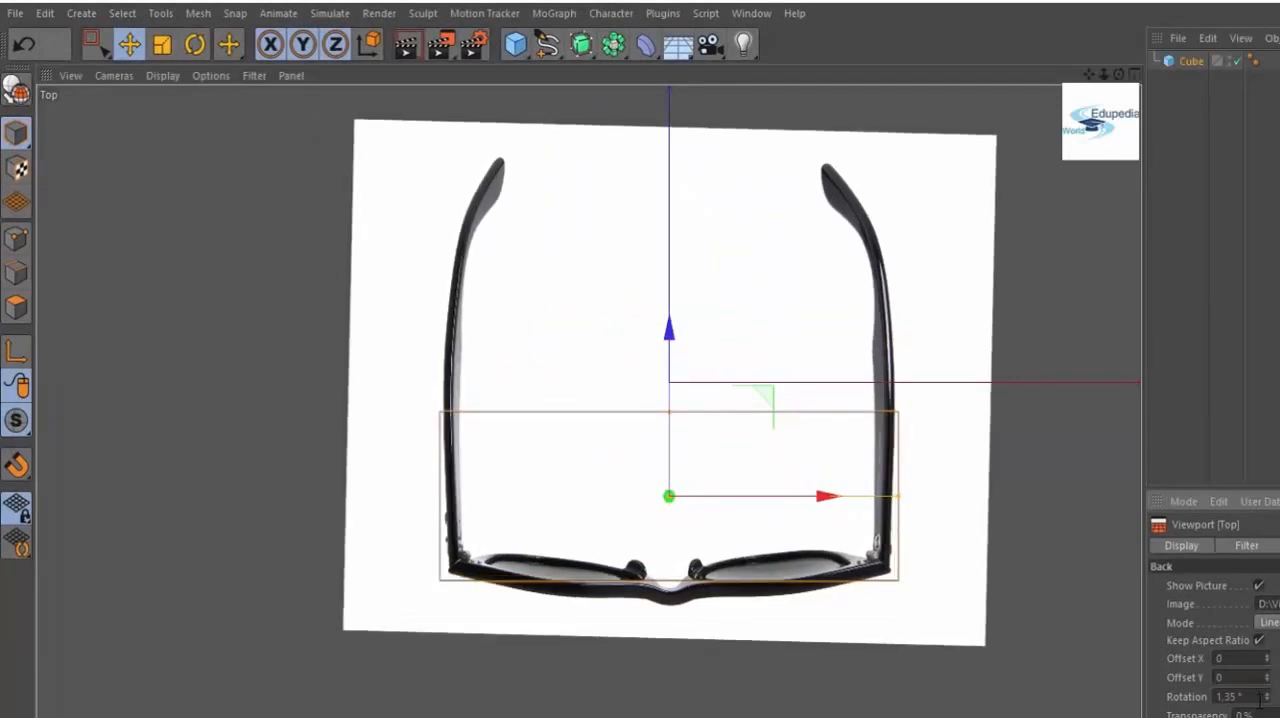
mouse_move(920, 467)
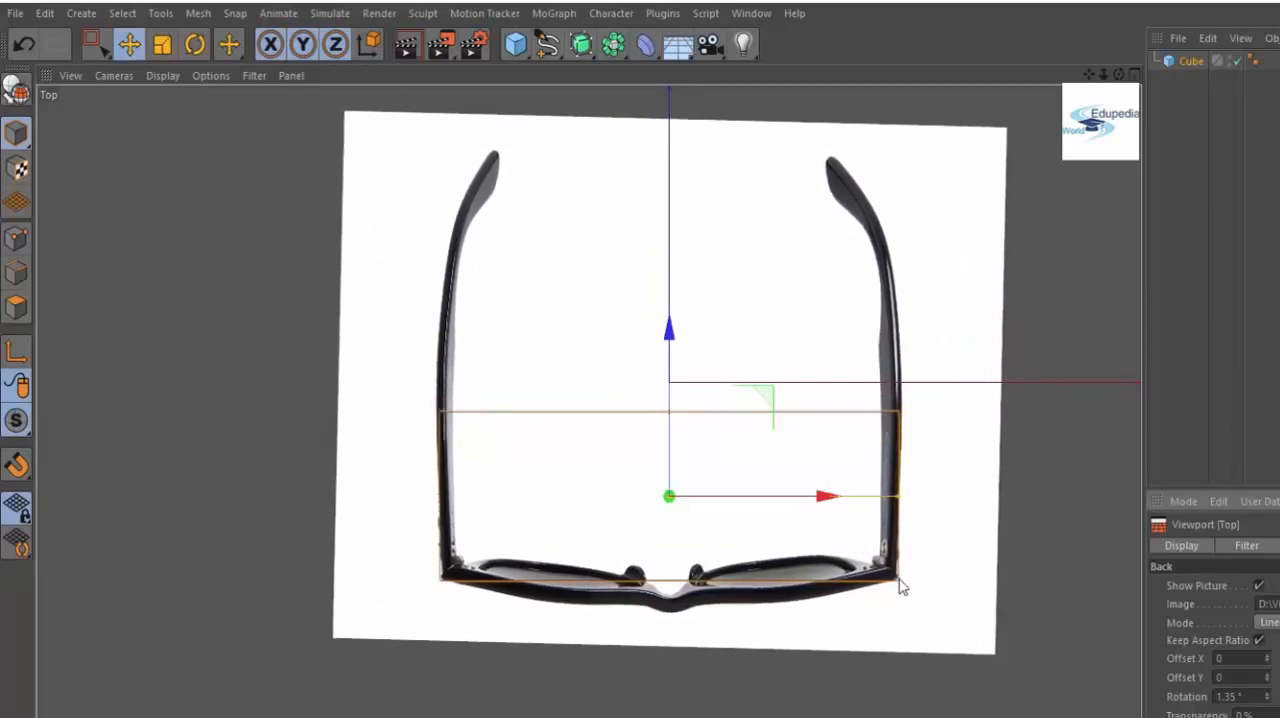
mouse_move(767, 561)
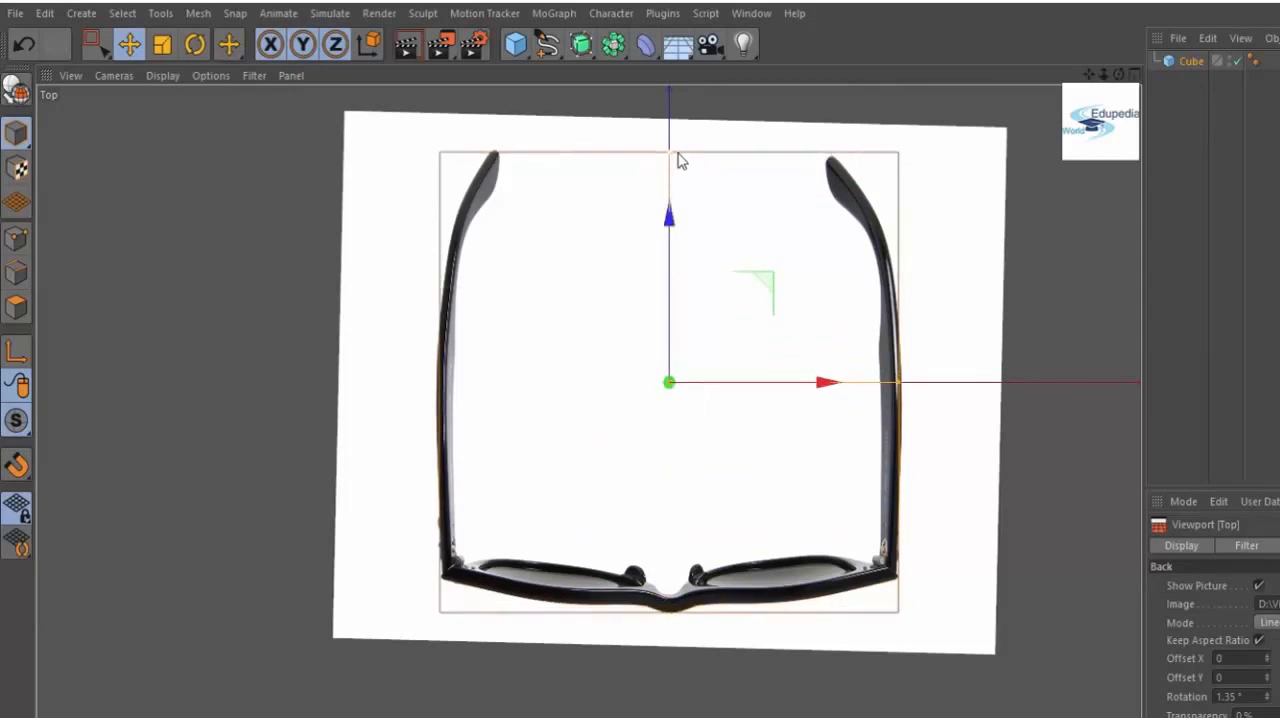
mouse_move(835, 172)
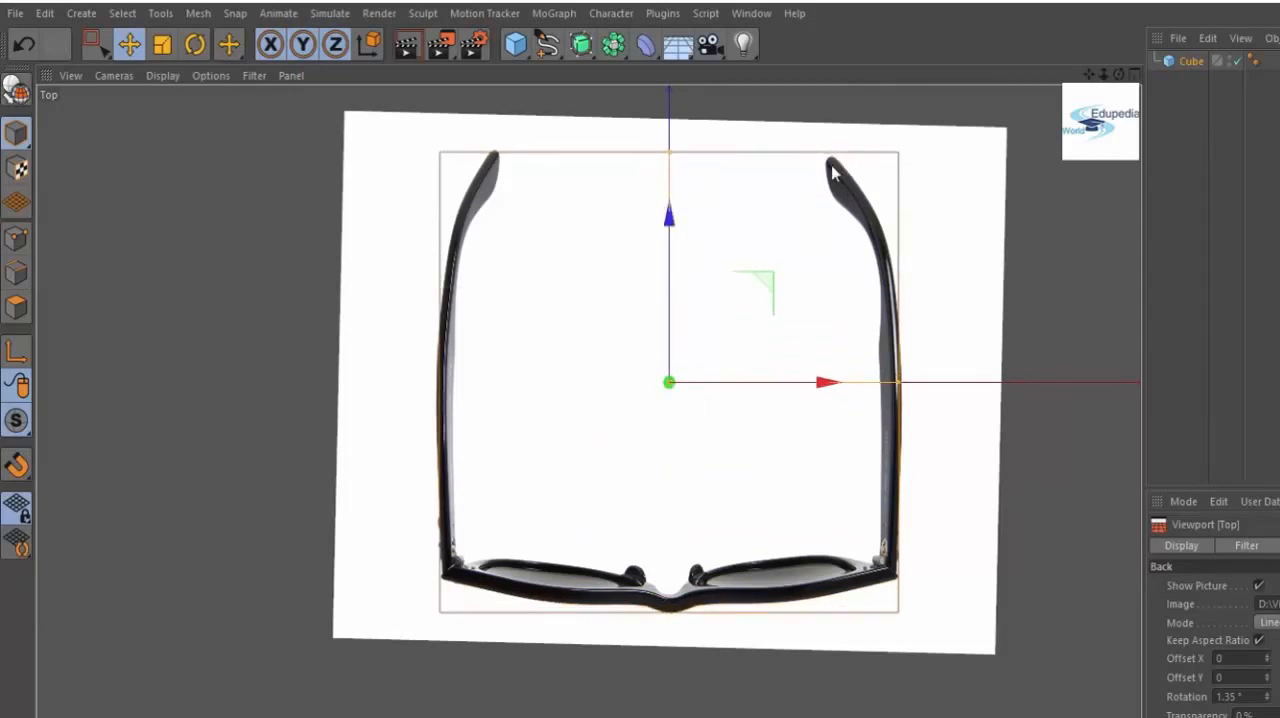
mouse_move(800, 158)
text(1)
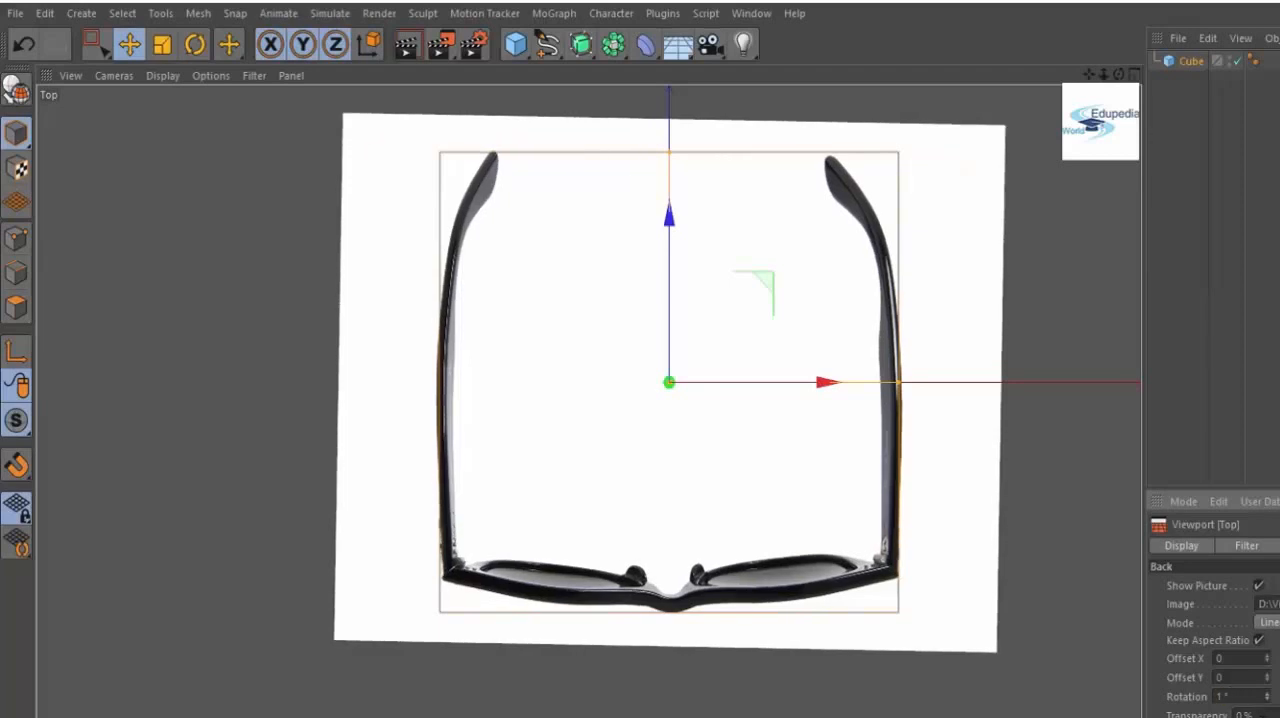
mouse_move(588, 305)
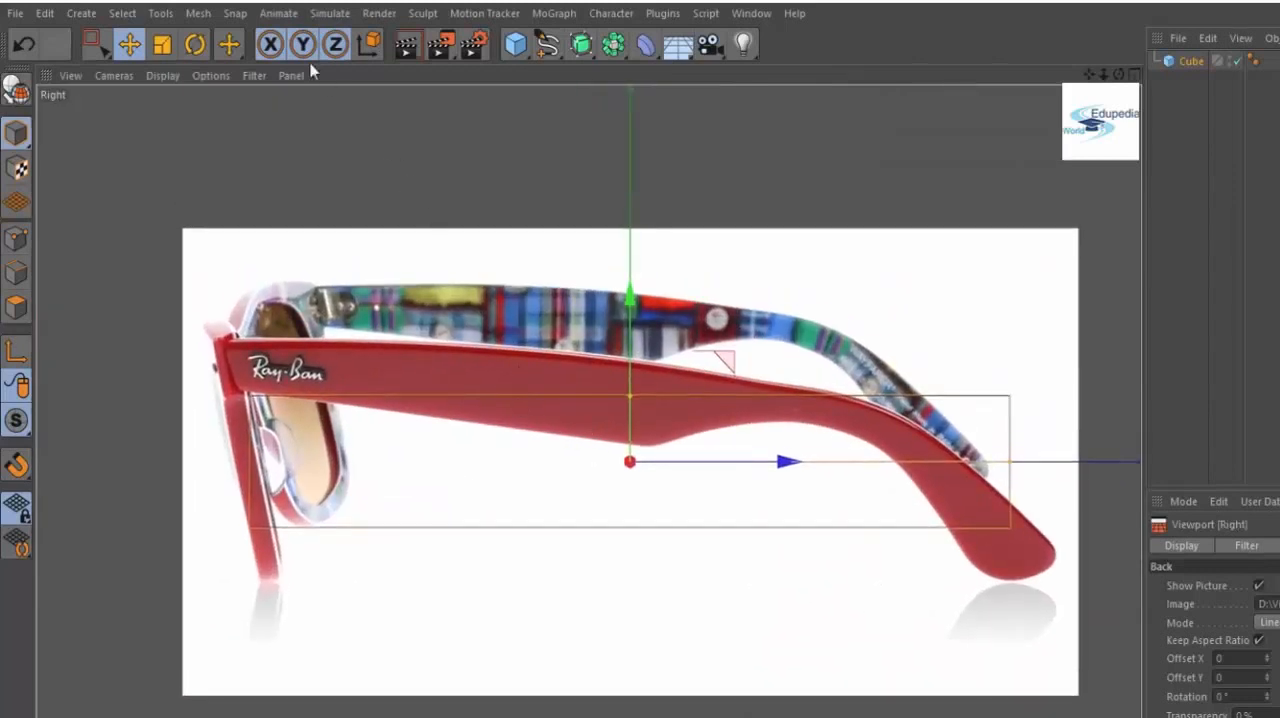
Open the Right view's Options > Configure settings to adjust the side-photo background.
click(211, 75)
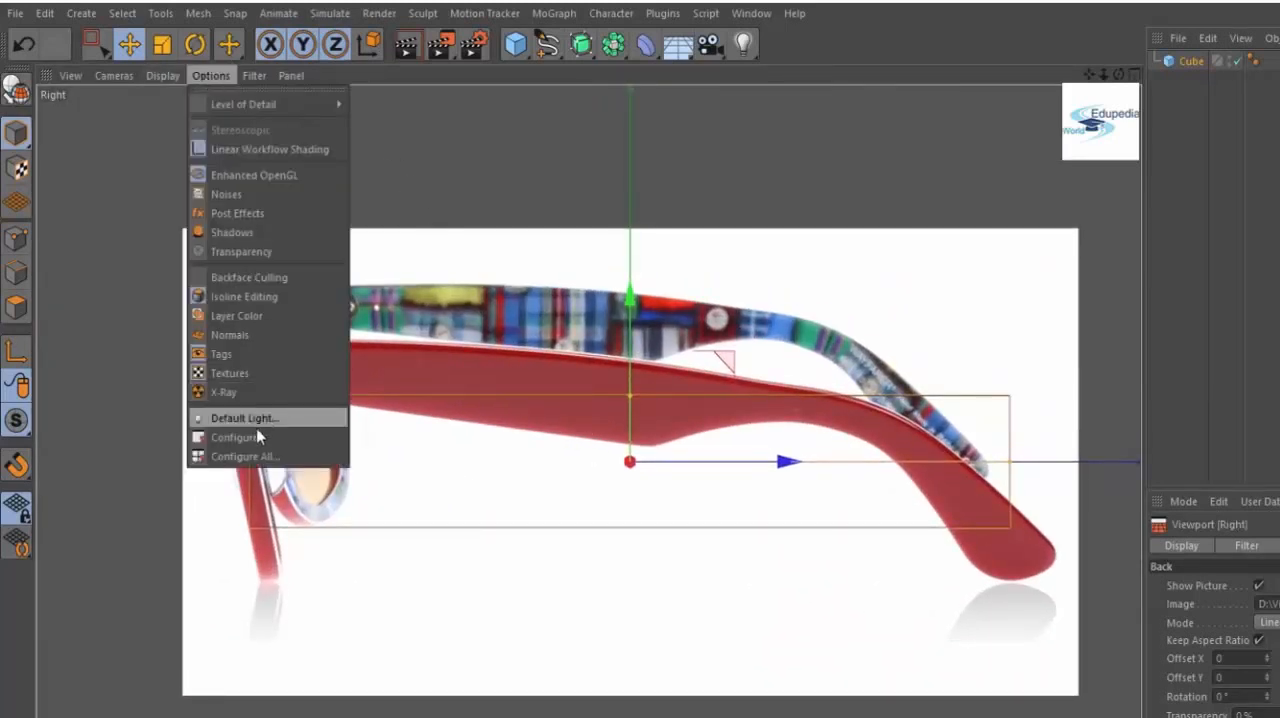
click(244, 417)
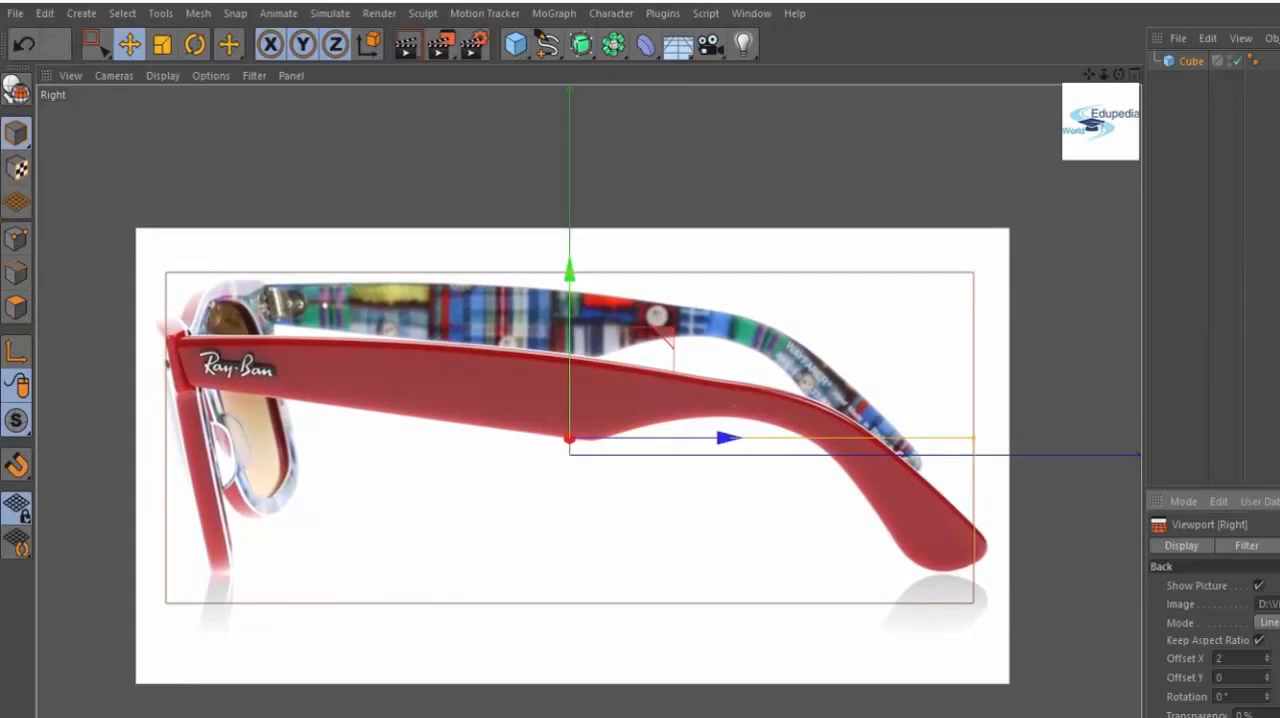
mouse_move(1072, 381)
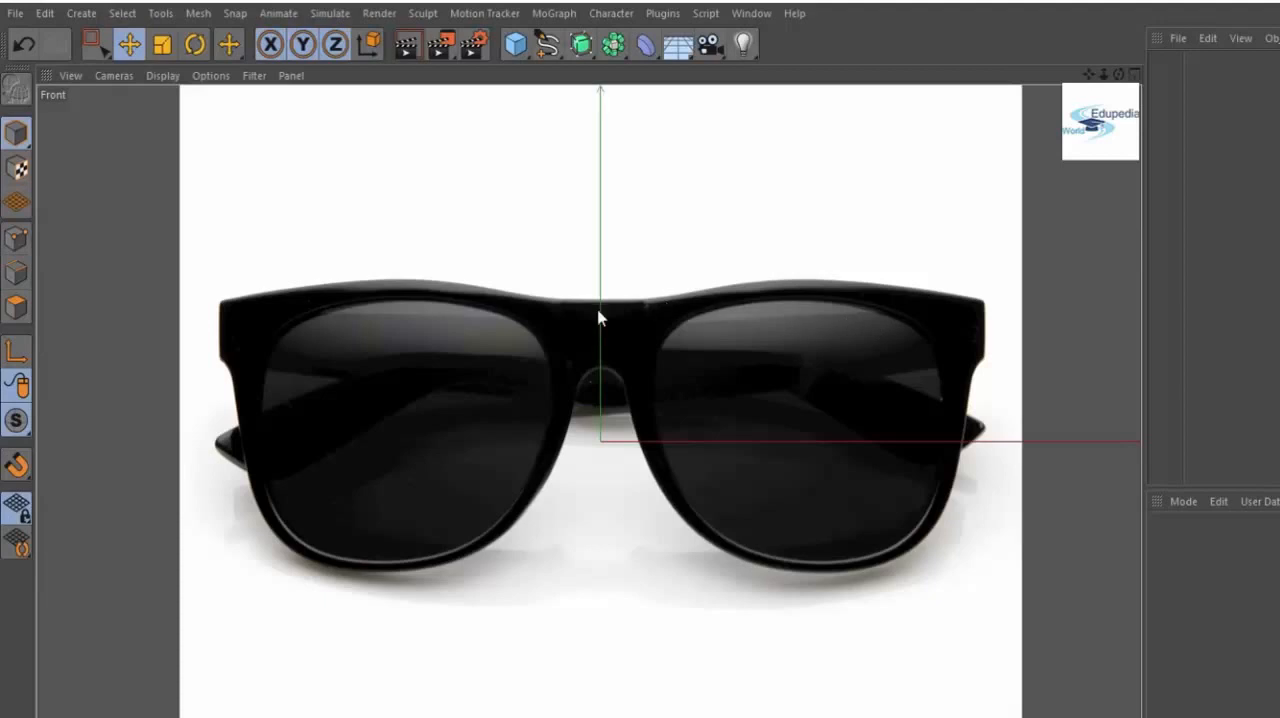
Add a Plane primitive, rotate it and scale it into a thin brow strip.
click(513, 43)
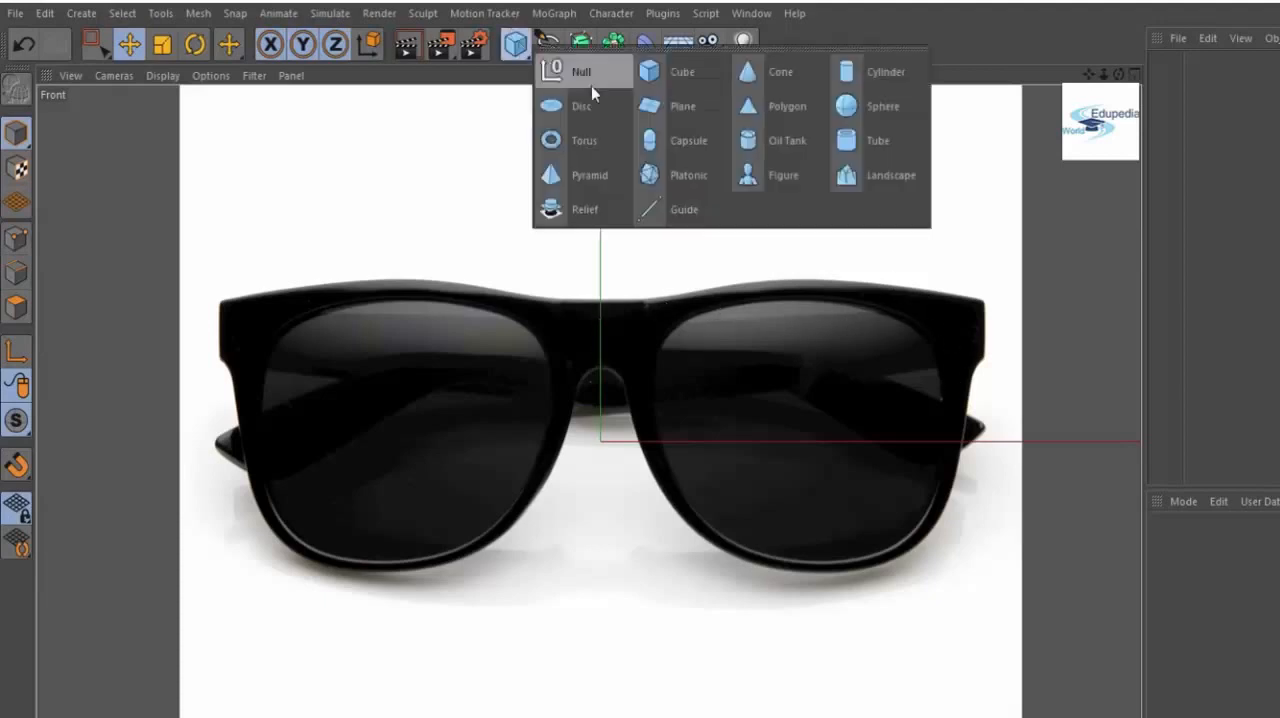
click(683, 106)
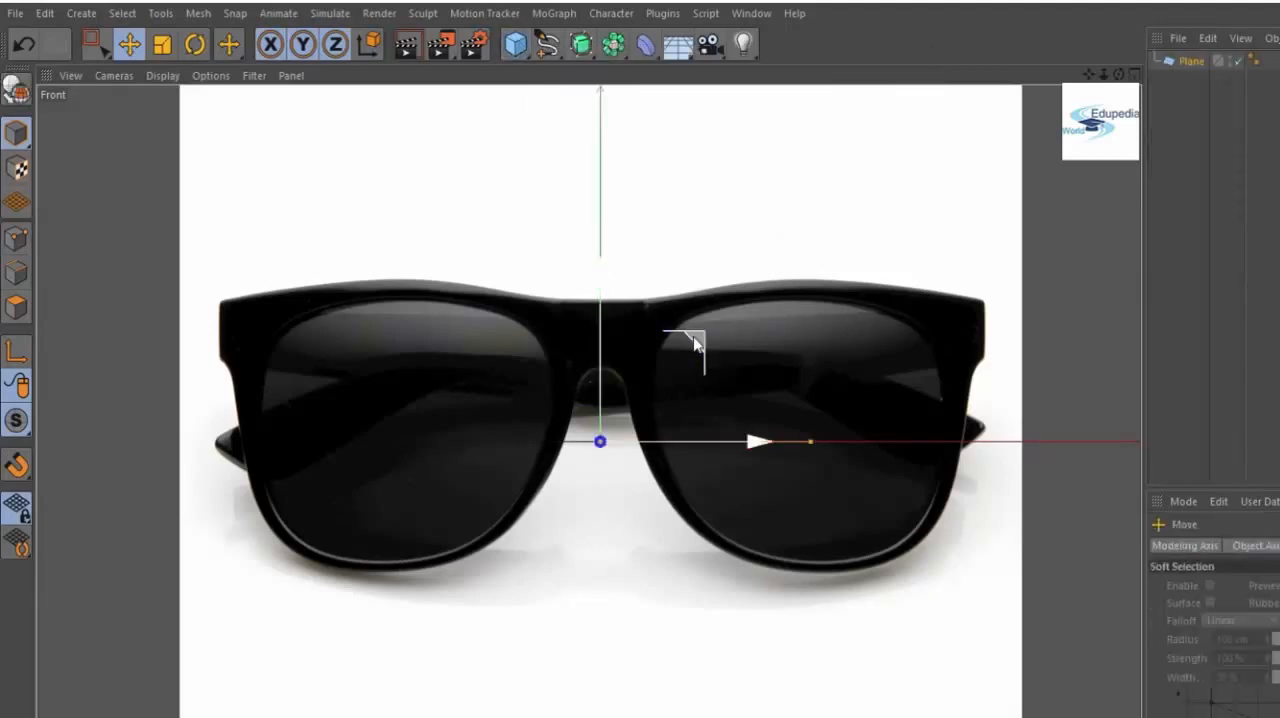
click(229, 43)
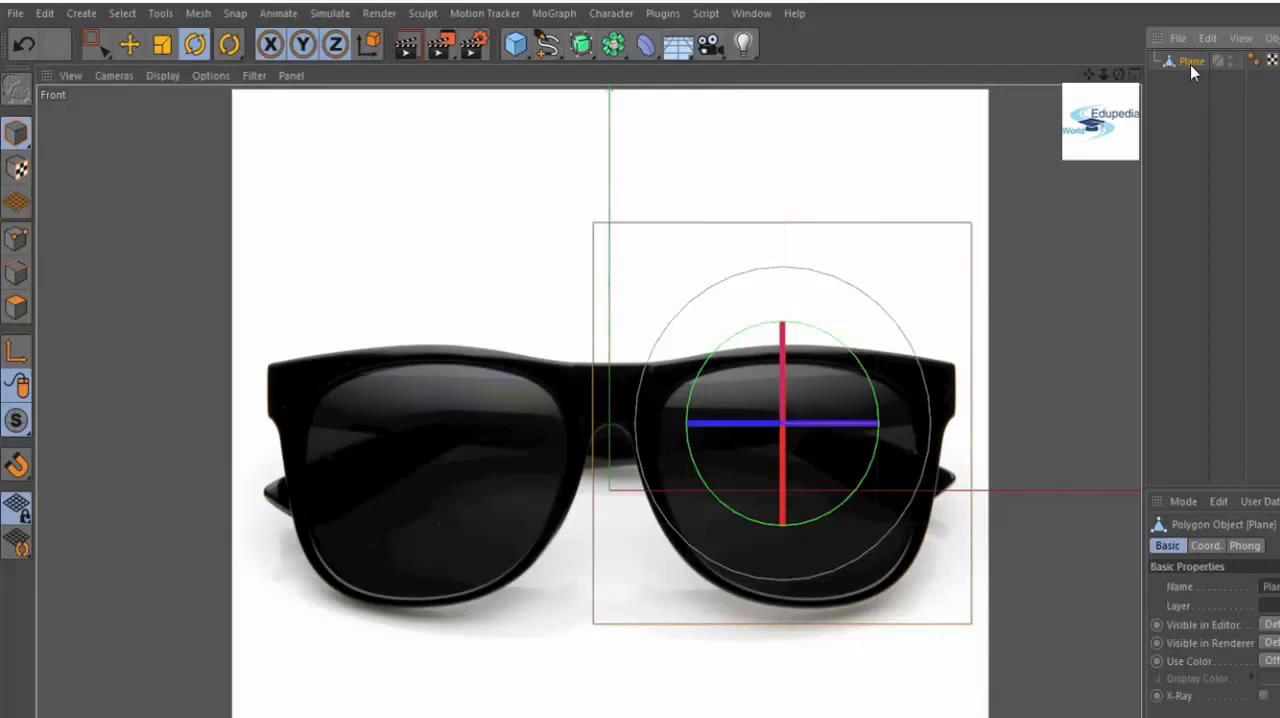
click(228, 44)
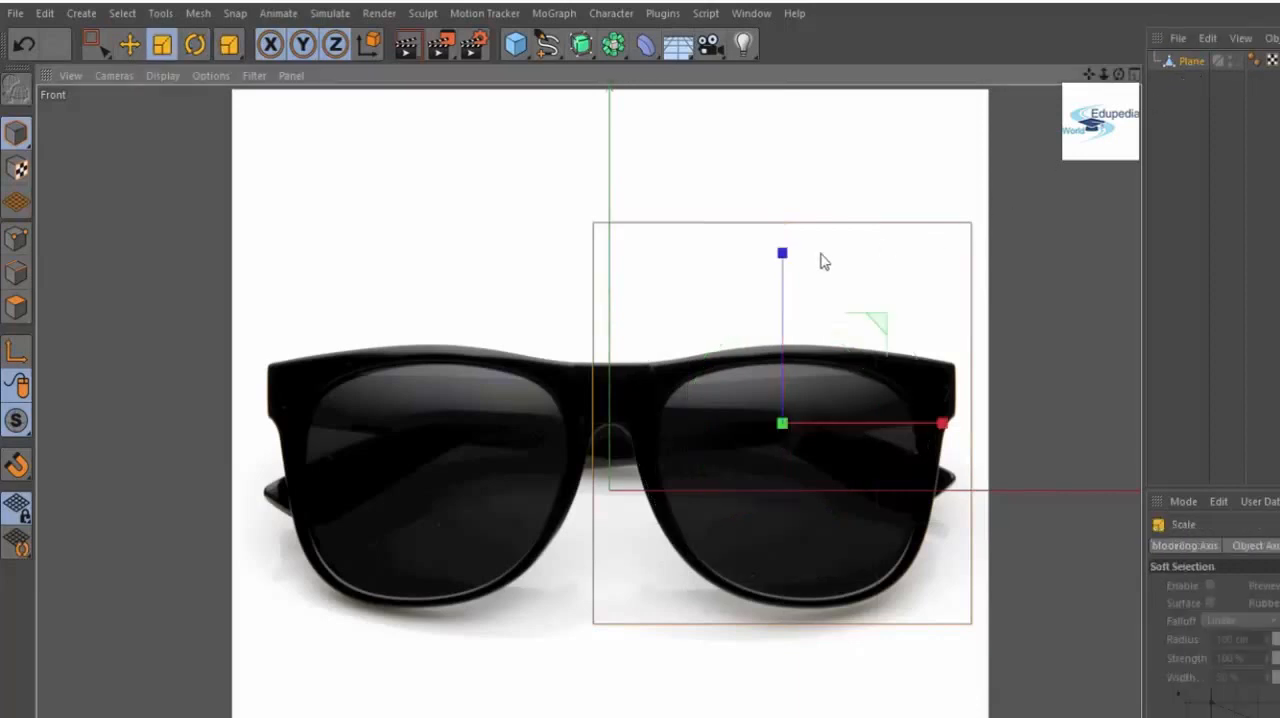
click(129, 43)
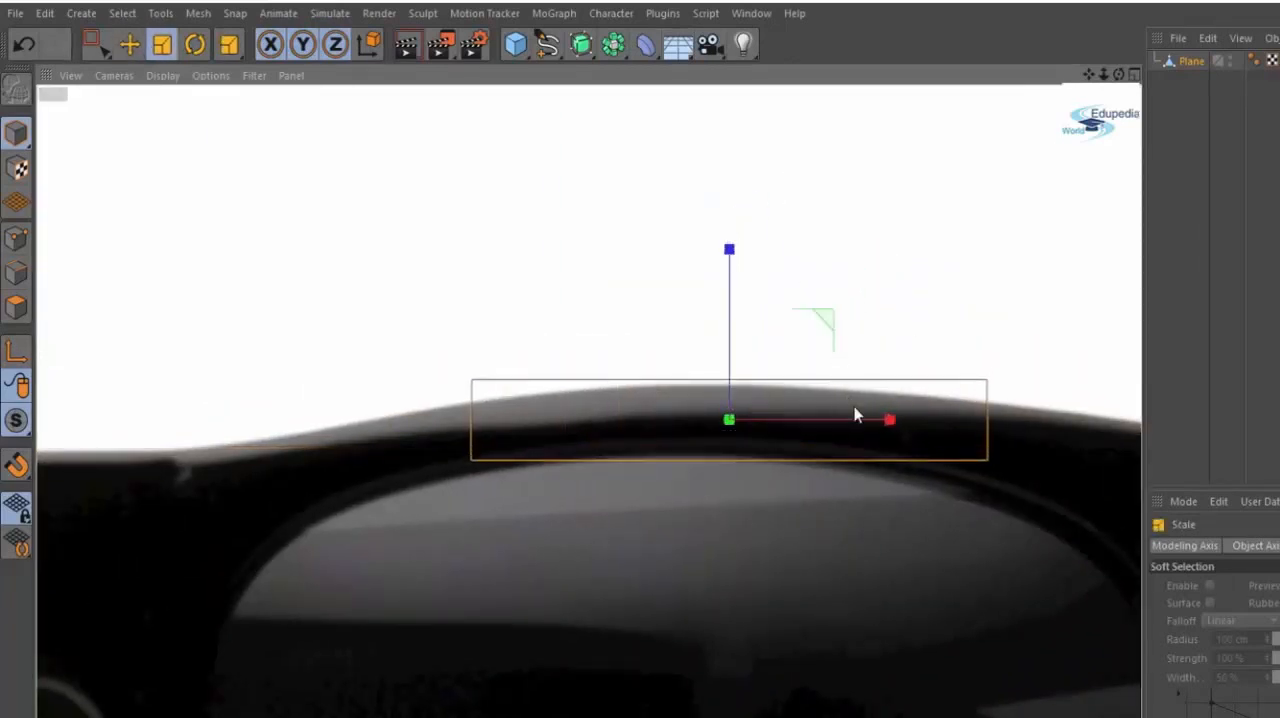
click(128, 43)
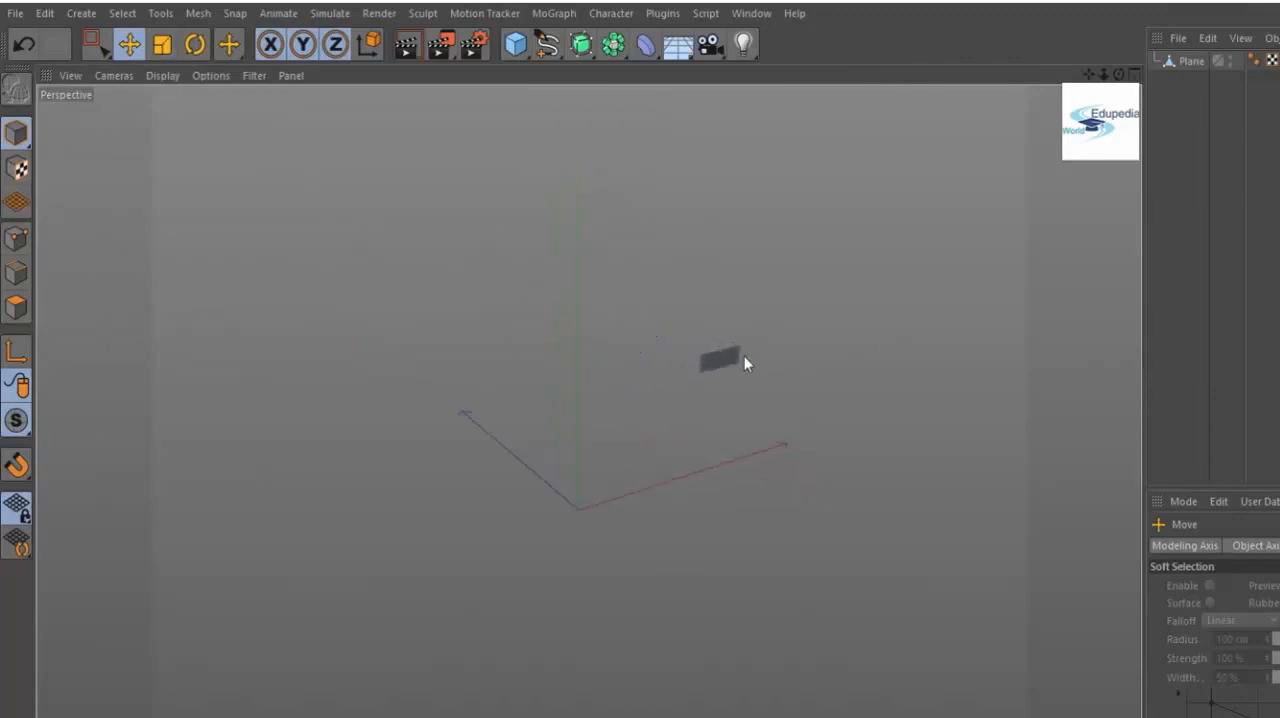
Move the plane onto the top rim beside the nose bridge and enter Points mode.
drag(745, 363, 625, 345)
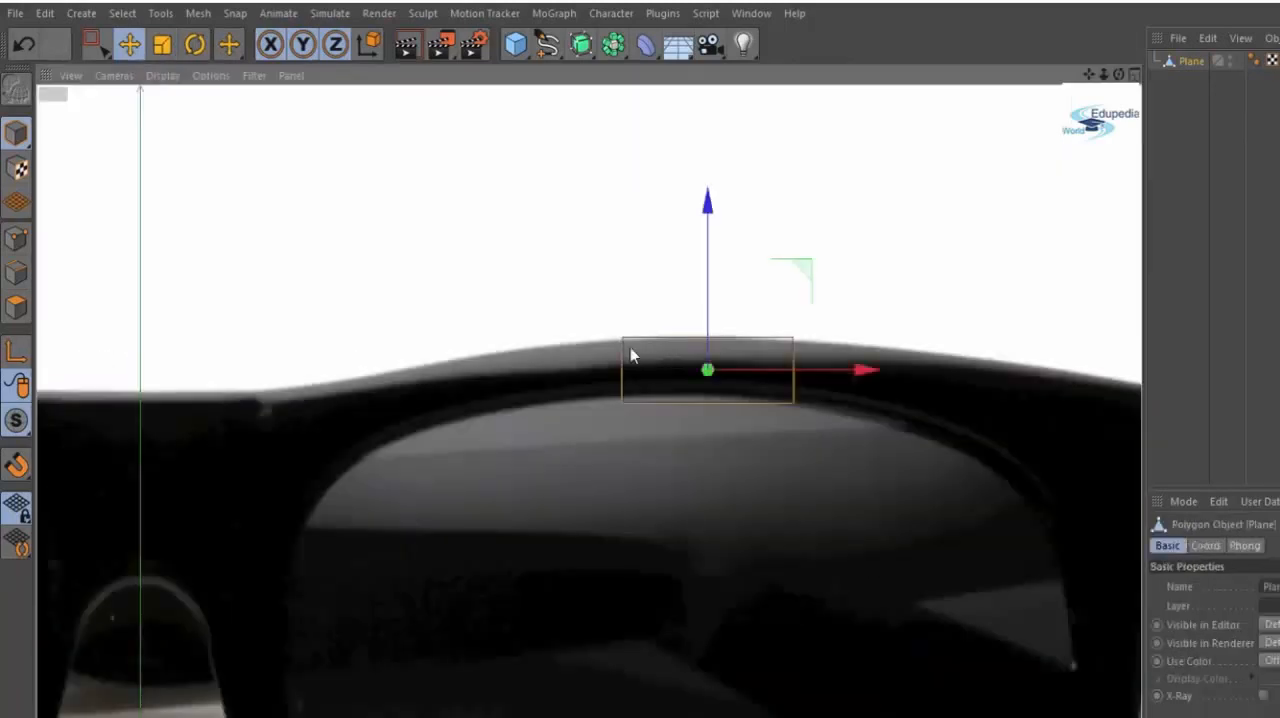
click(128, 43)
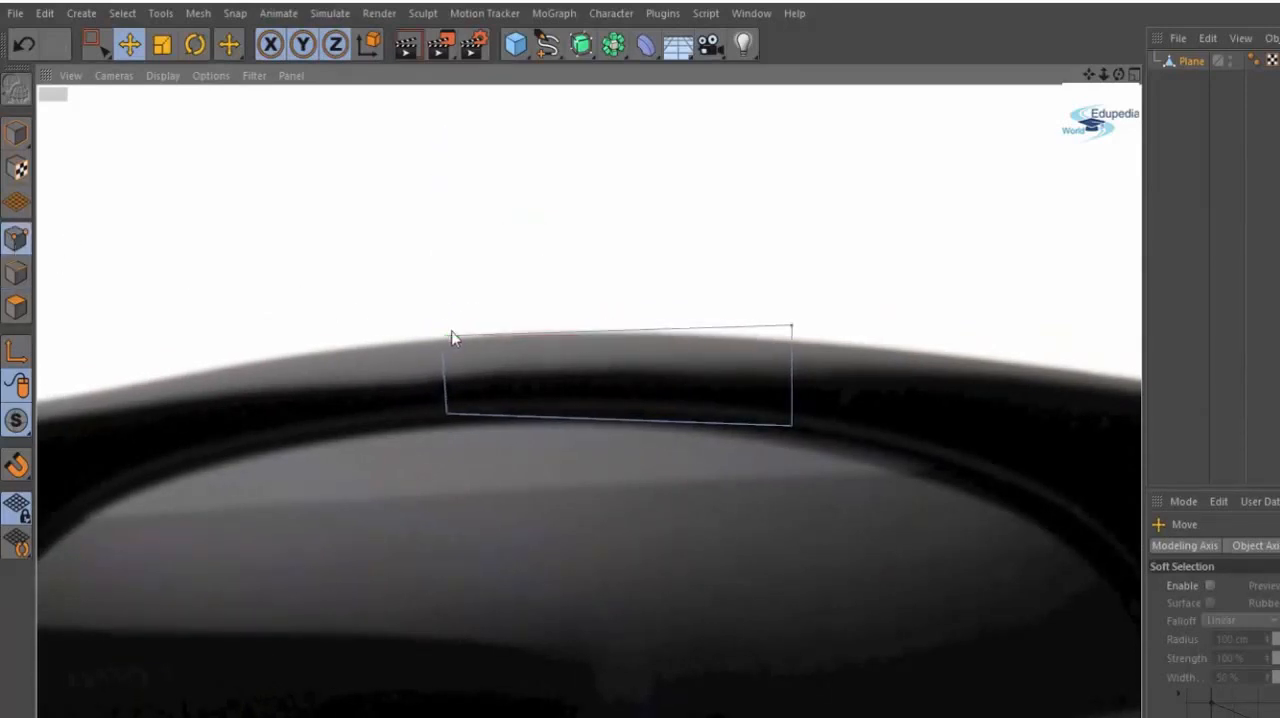
Extrude a new polygon from the plane's outer edge and snap its points onto the top rim.
click(797, 340)
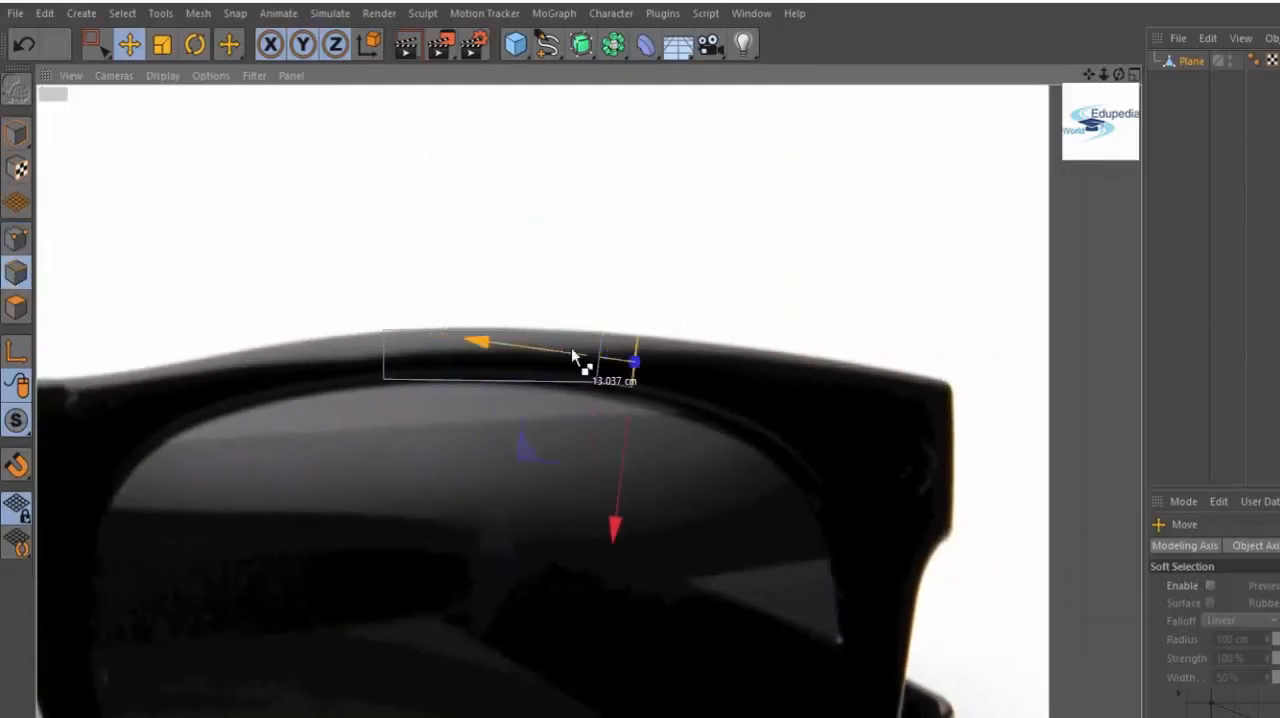
drag(575, 357, 640, 475)
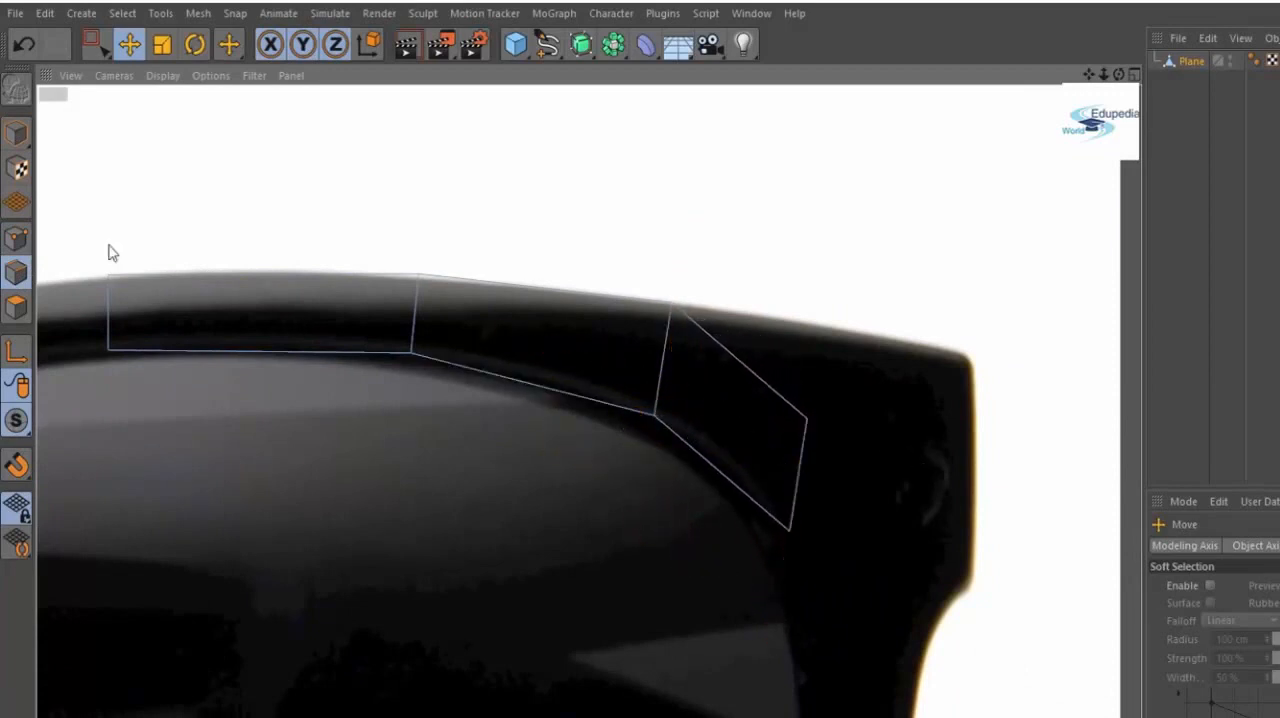
click(807, 419)
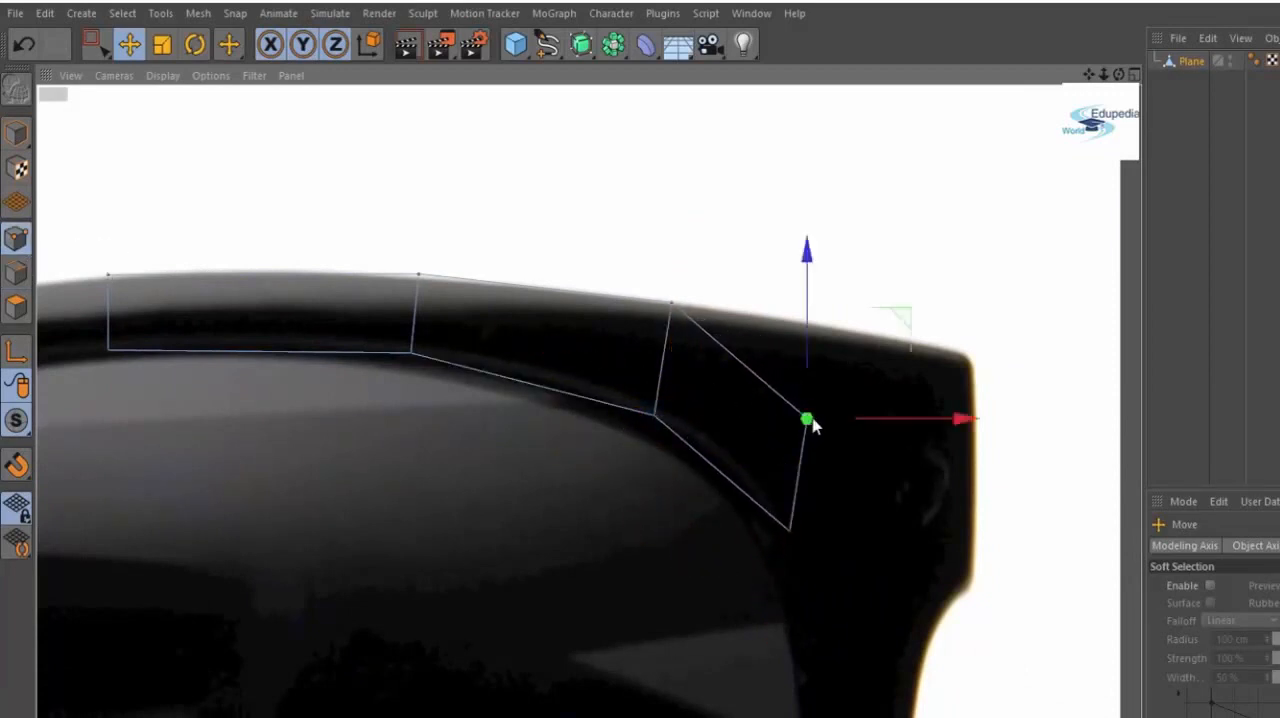
drag(806, 420, 855, 334)
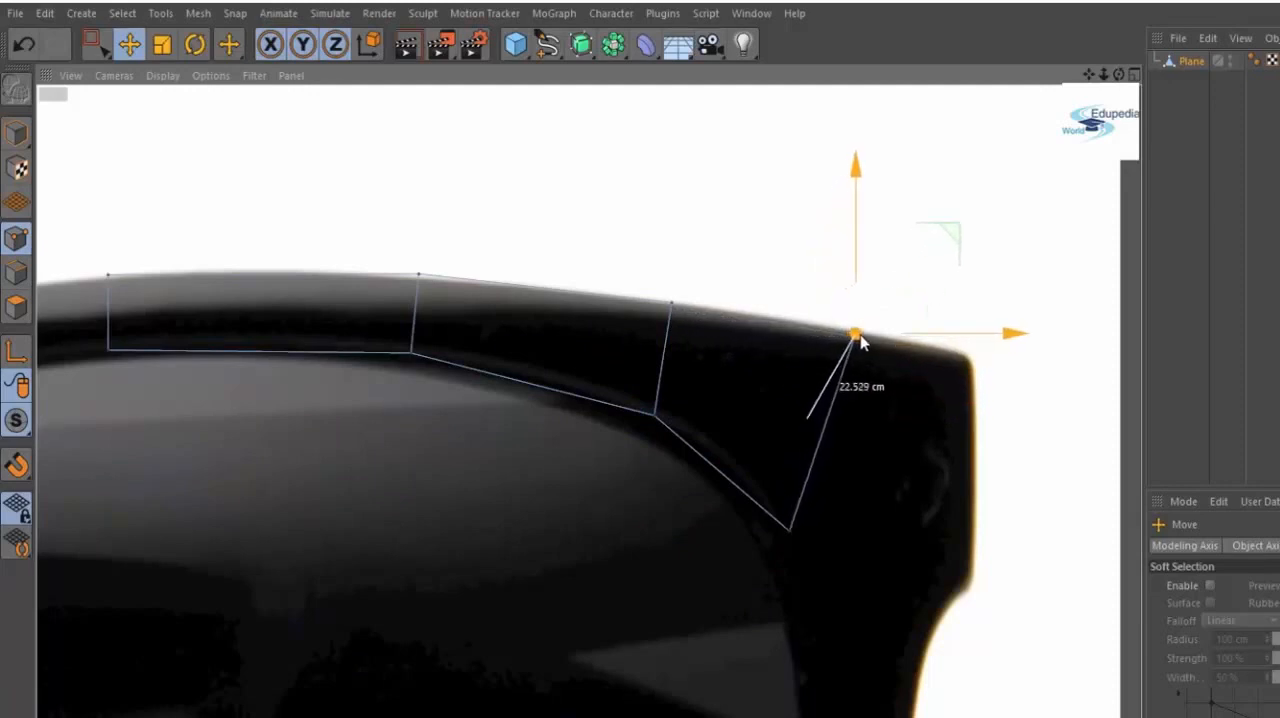
drag(855, 335, 765, 515)
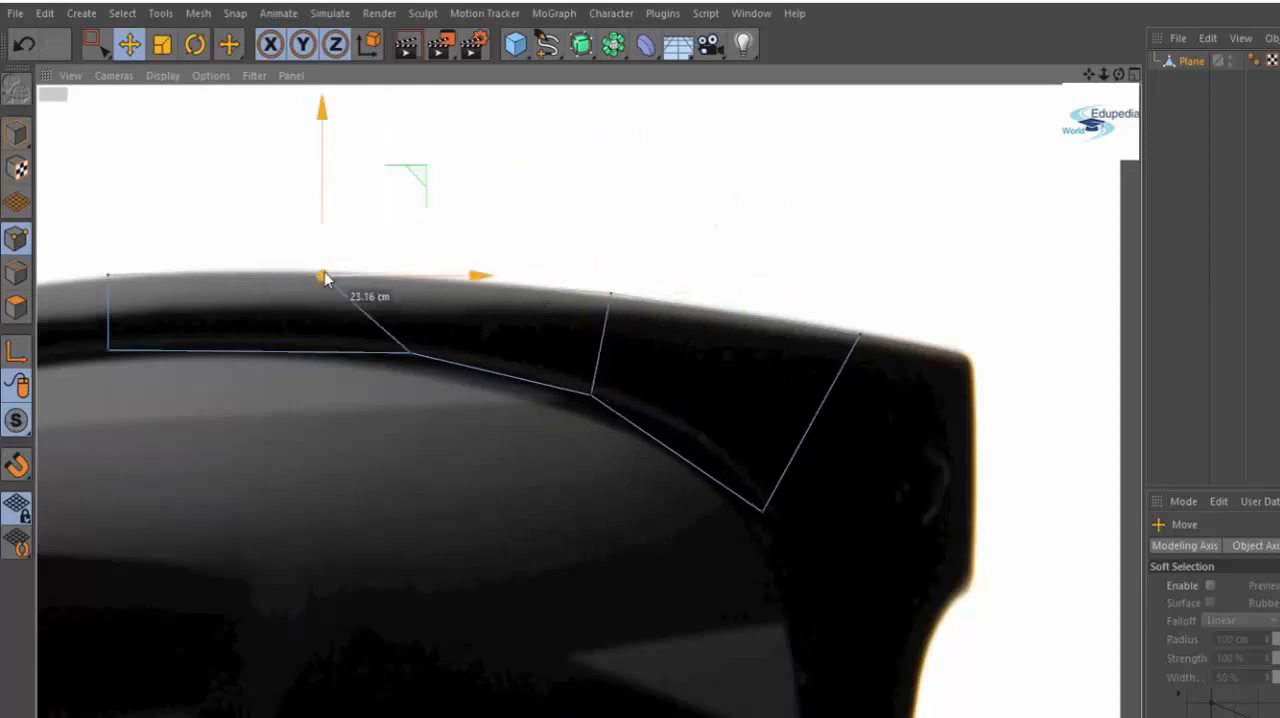
drag(322, 278, 322, 350)
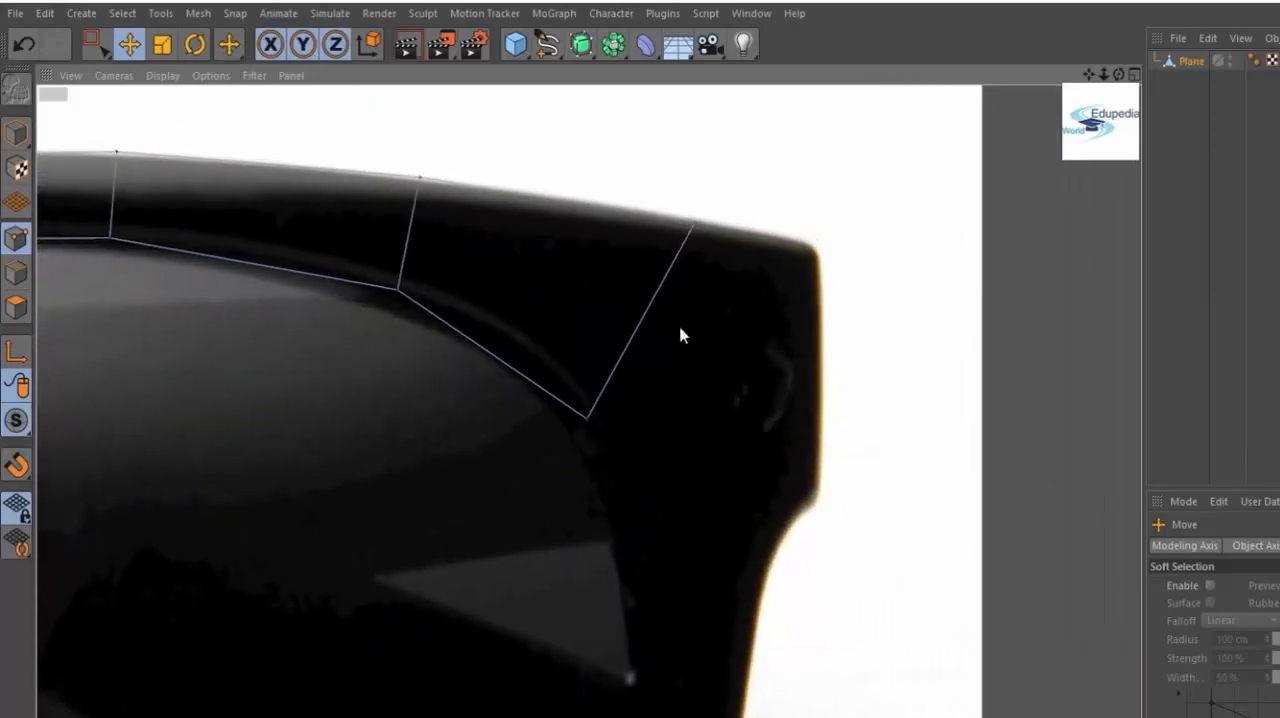
drag(680, 335, 760, 333)
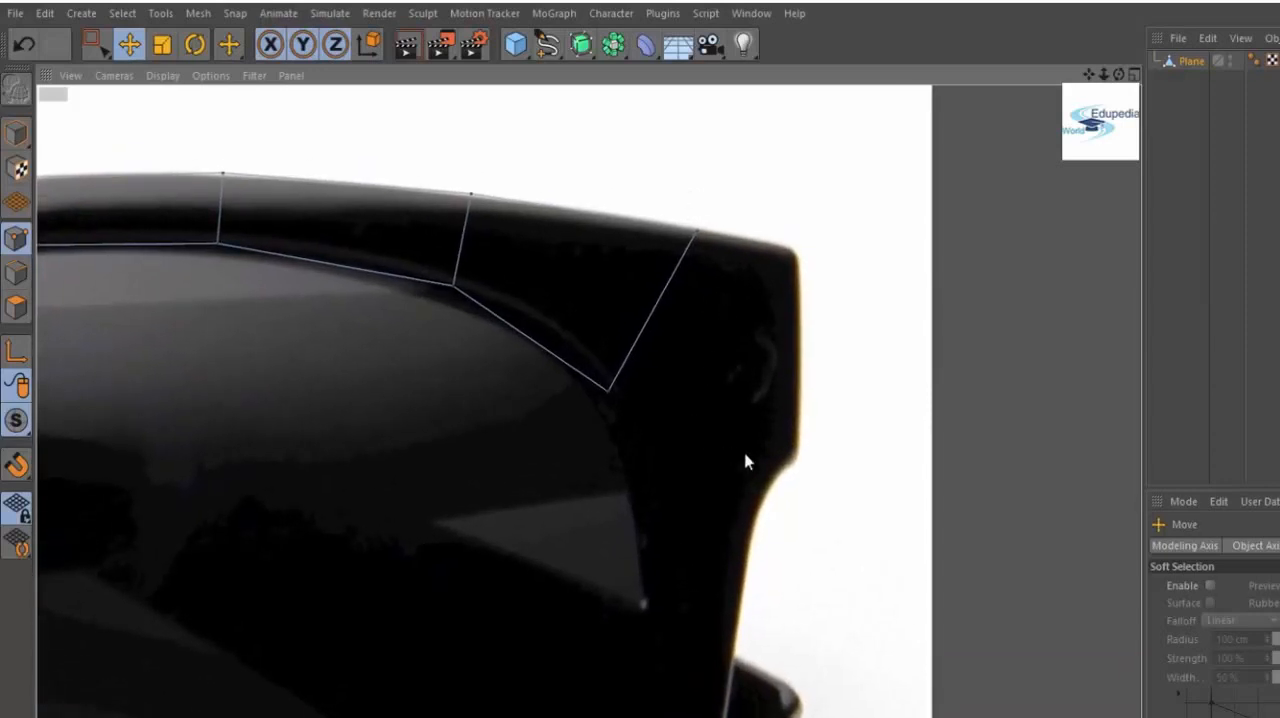
mouse_move(800, 468)
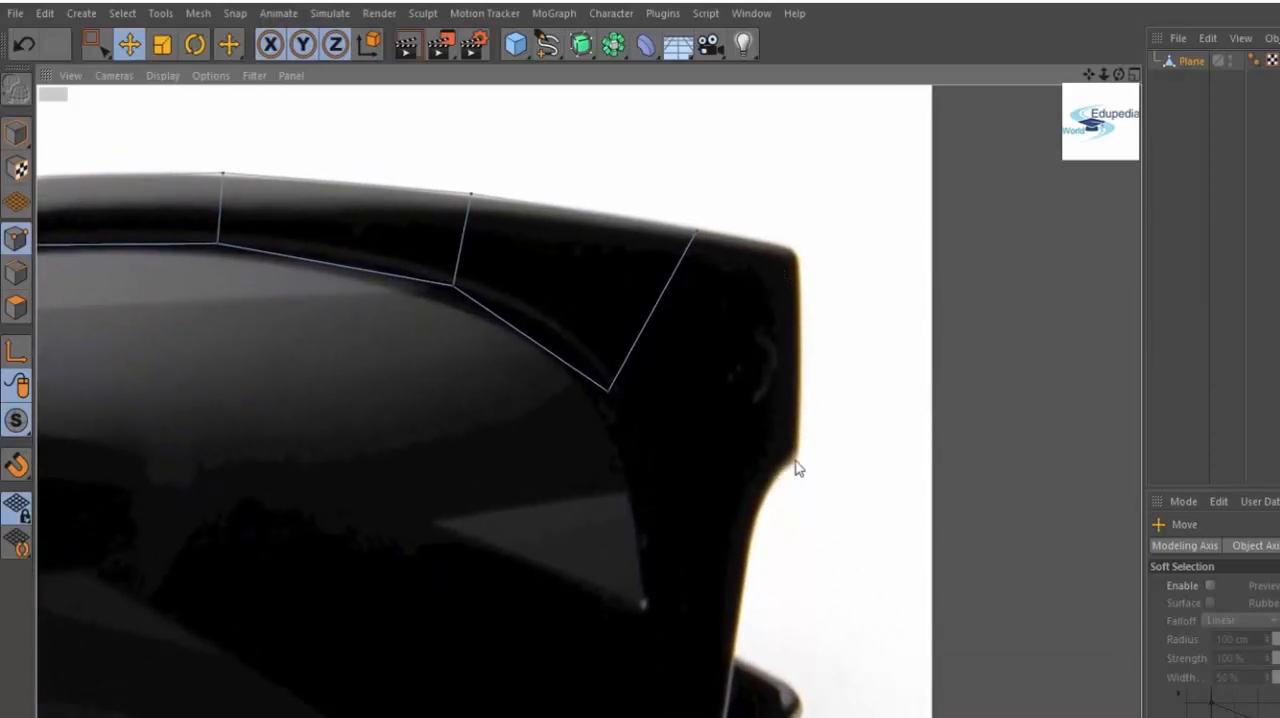
mouse_move(427, 338)
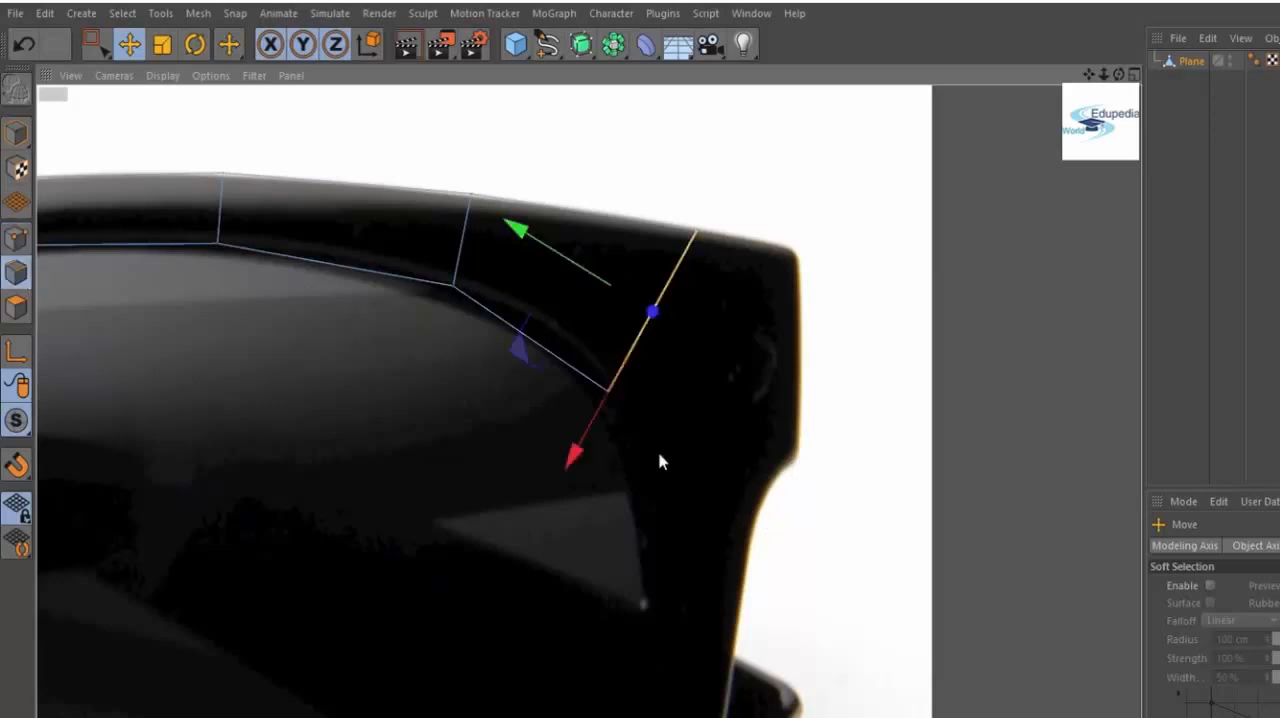
Extrude a polygon around the frame's outer corner and place its points on the outline.
drag(660, 460, 530, 340)
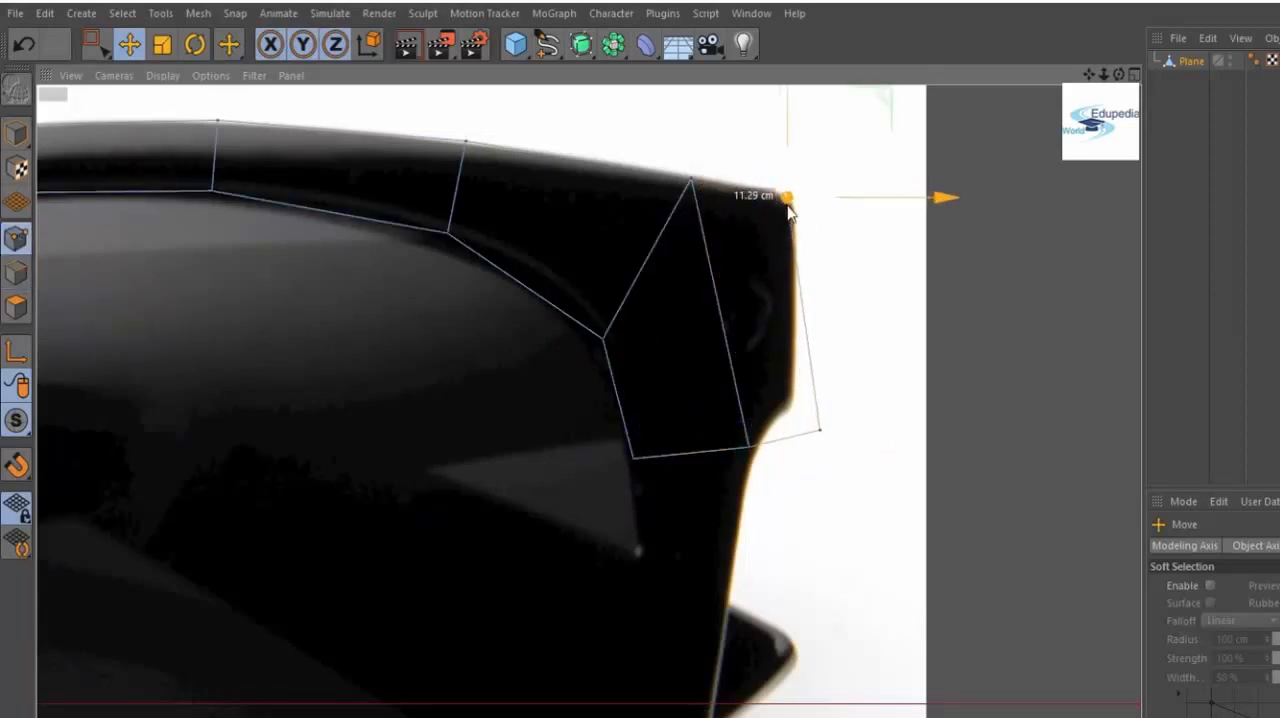
drag(788, 200, 790, 415)
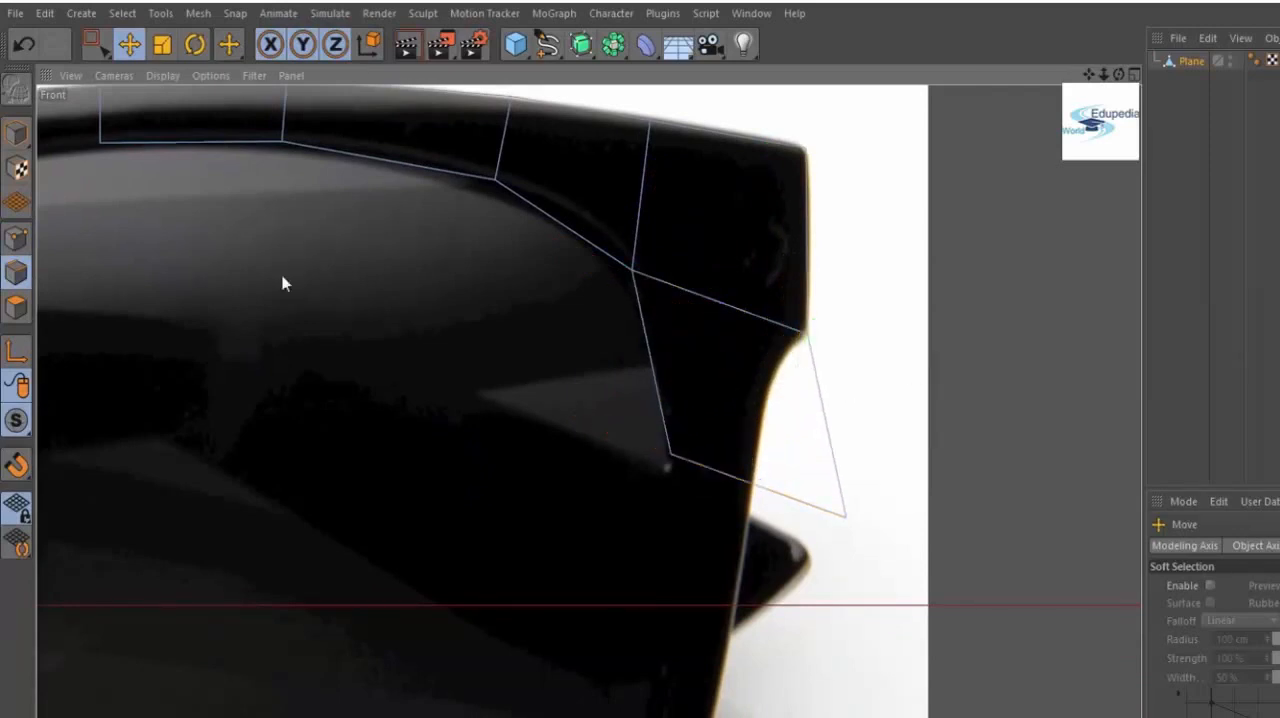
click(784, 420)
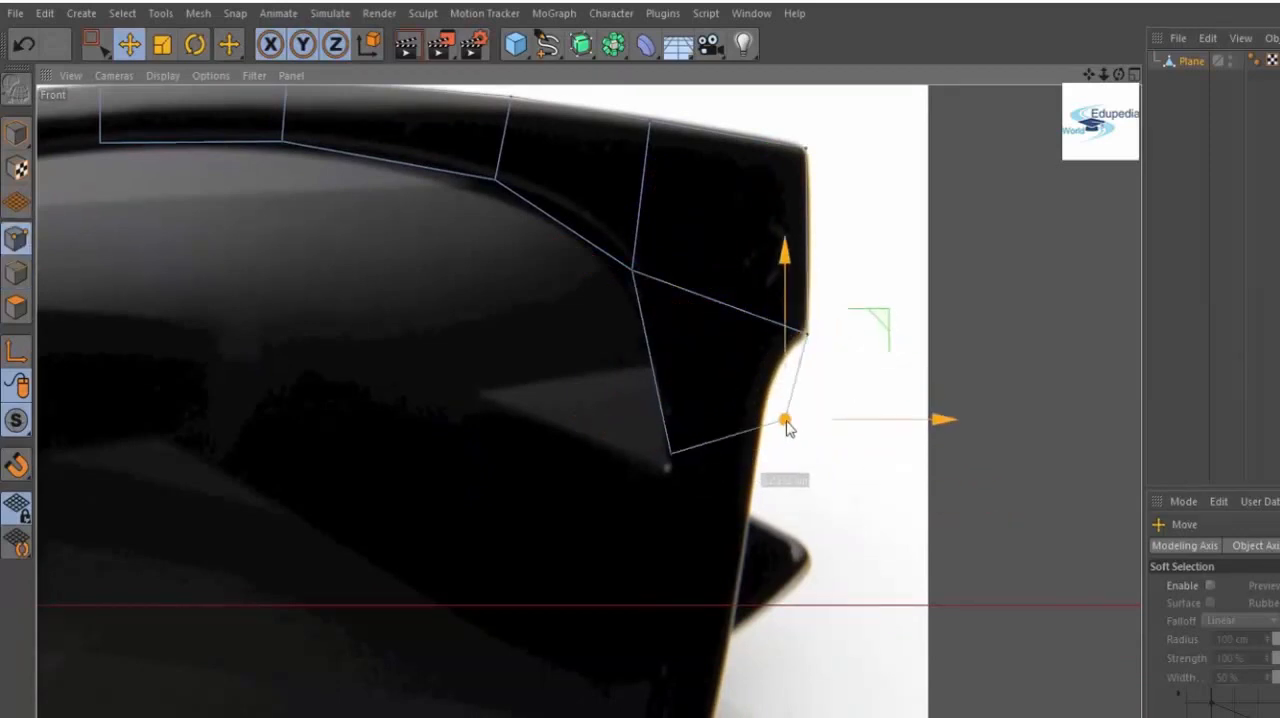
drag(785, 420, 667, 420)
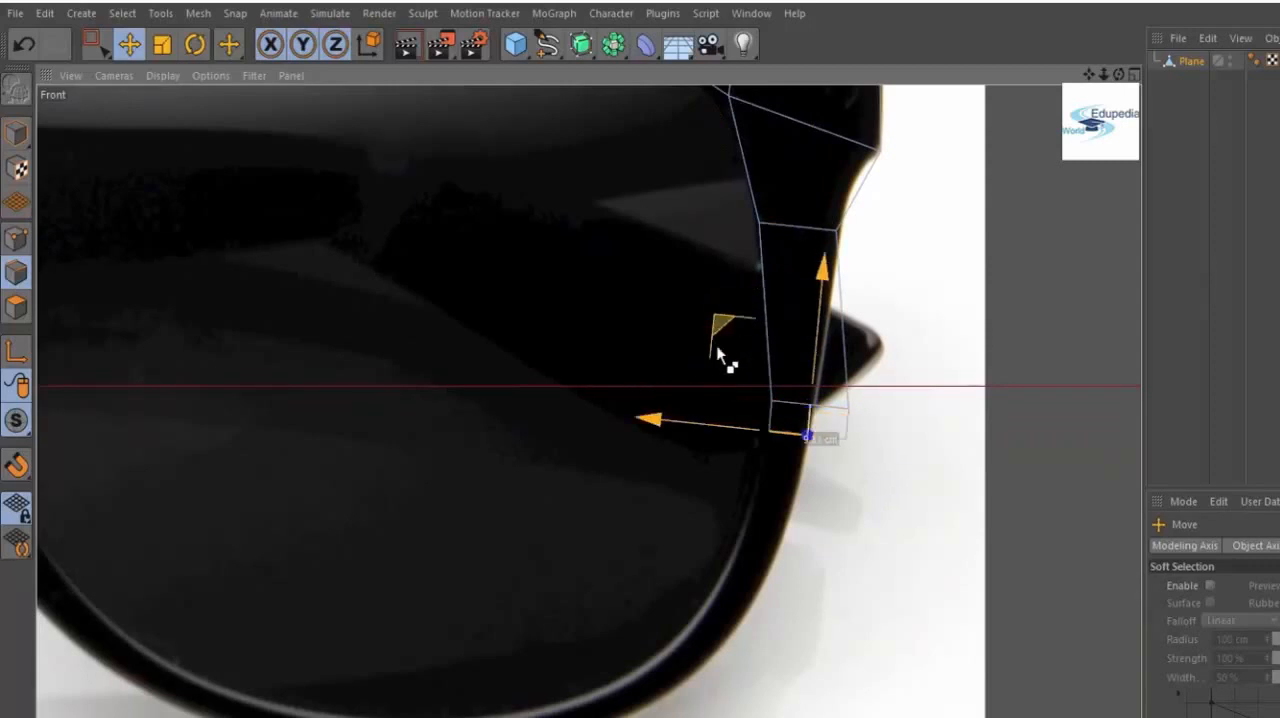
Extrude the strip down the lens side, aligning its points with the rim's curve.
drag(725, 355, 585, 570)
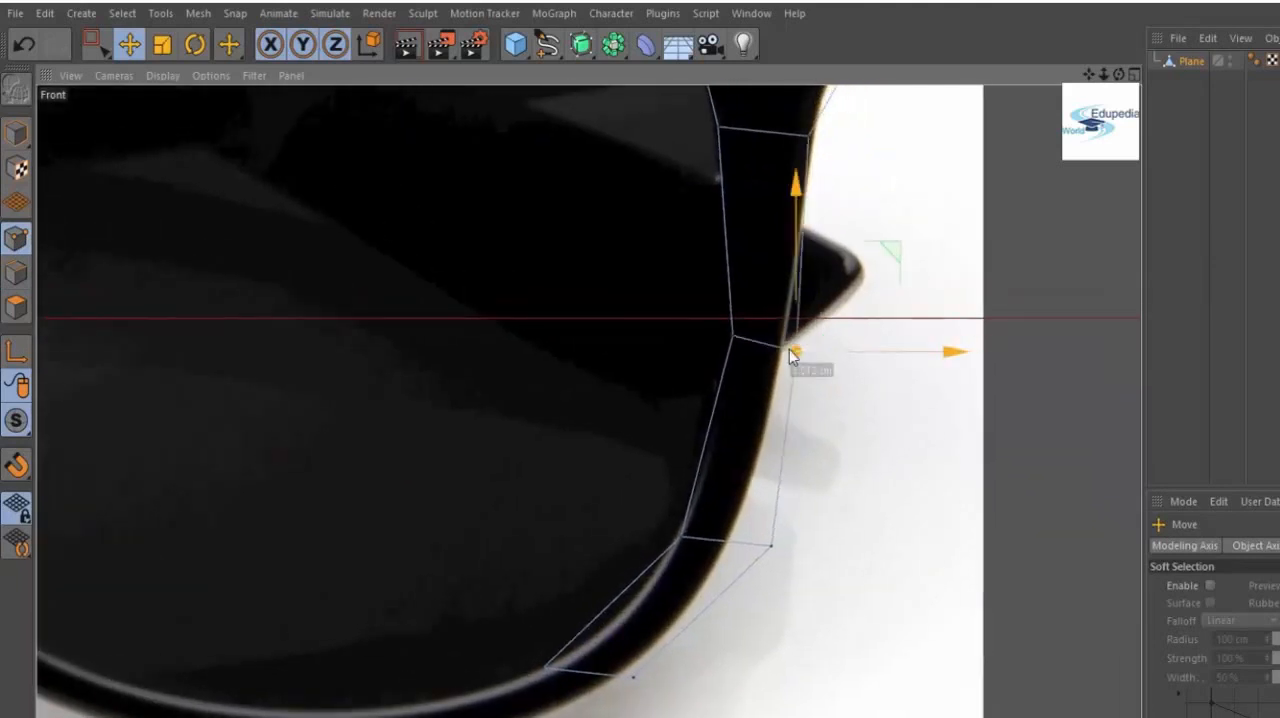
drag(793, 355, 765, 445)
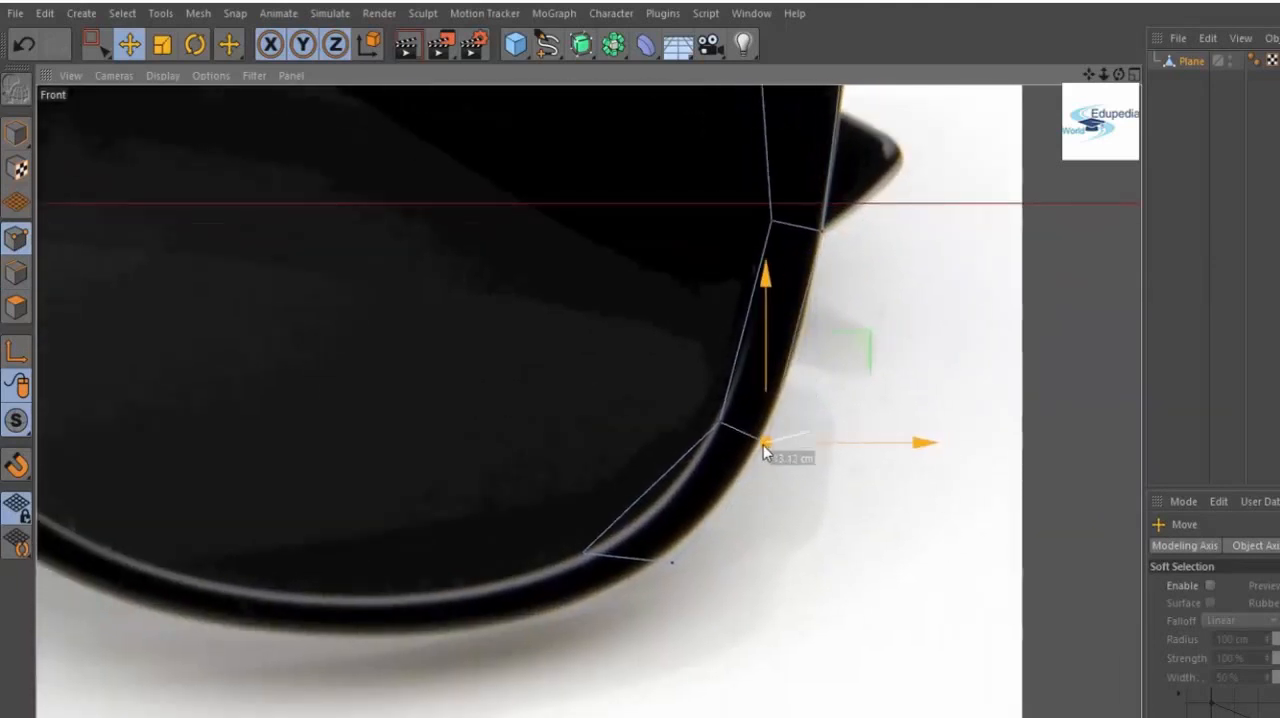
drag(765, 450, 675, 490)
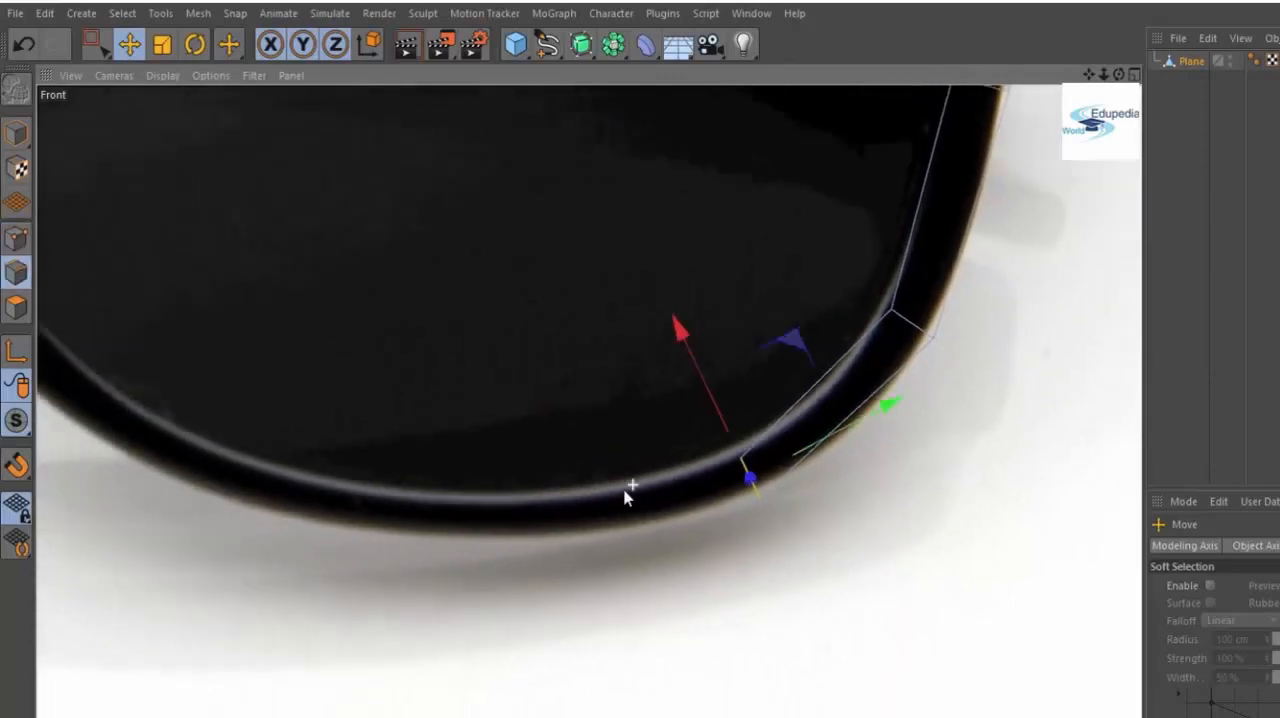
Extend the polygon strip along the lower lens rim and up the inner side, snapping points to the frame edge.
drag(630, 495, 665, 375)
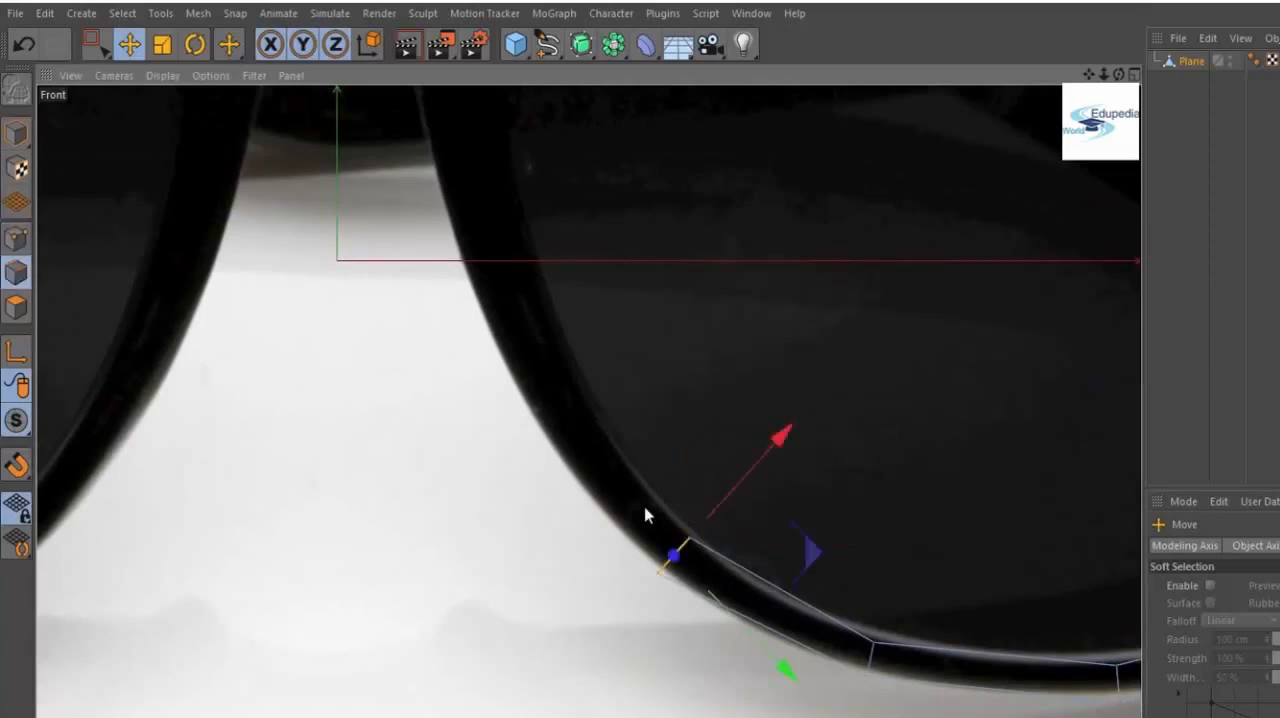
drag(673, 553, 673, 390)
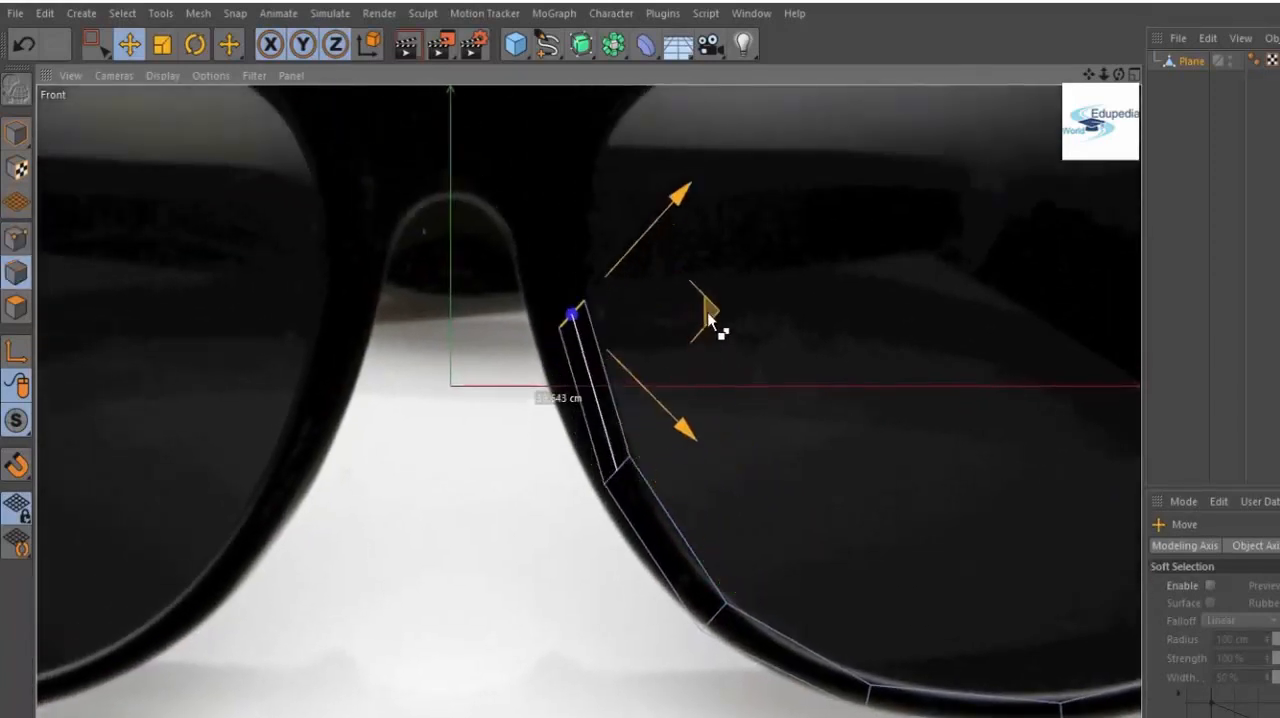
drag(710, 320, 718, 340)
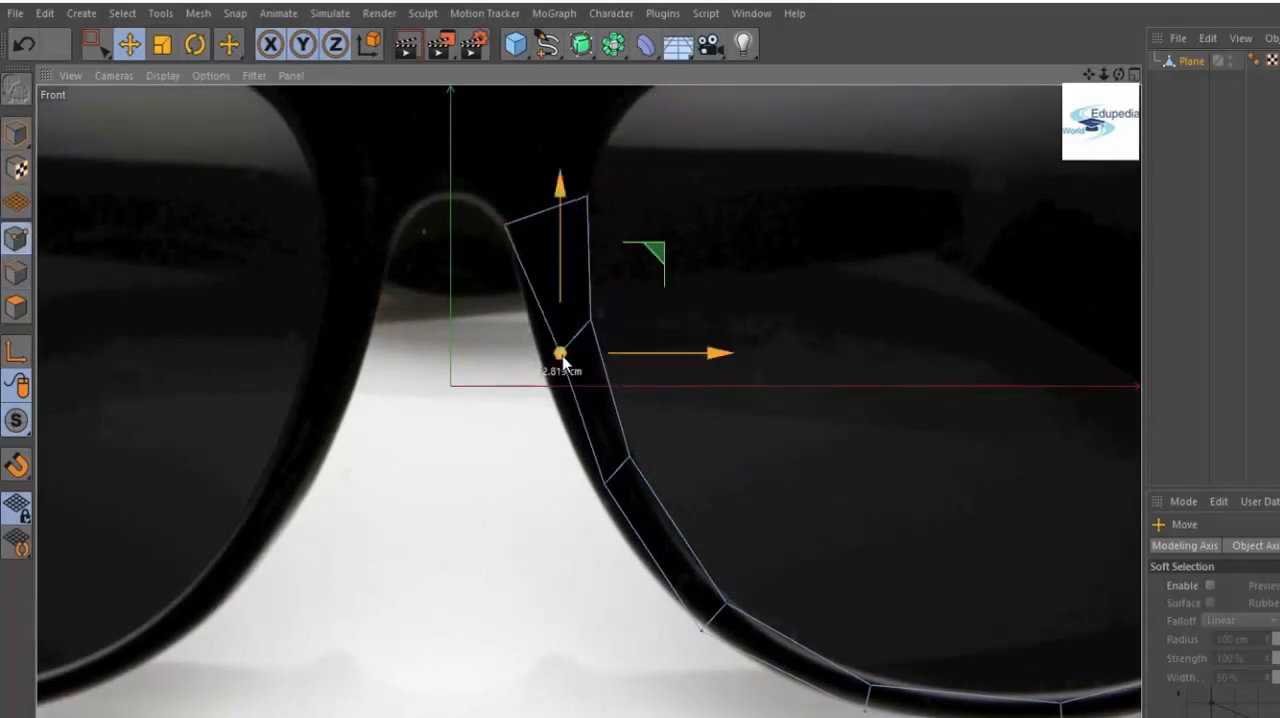
drag(560, 353, 595, 500)
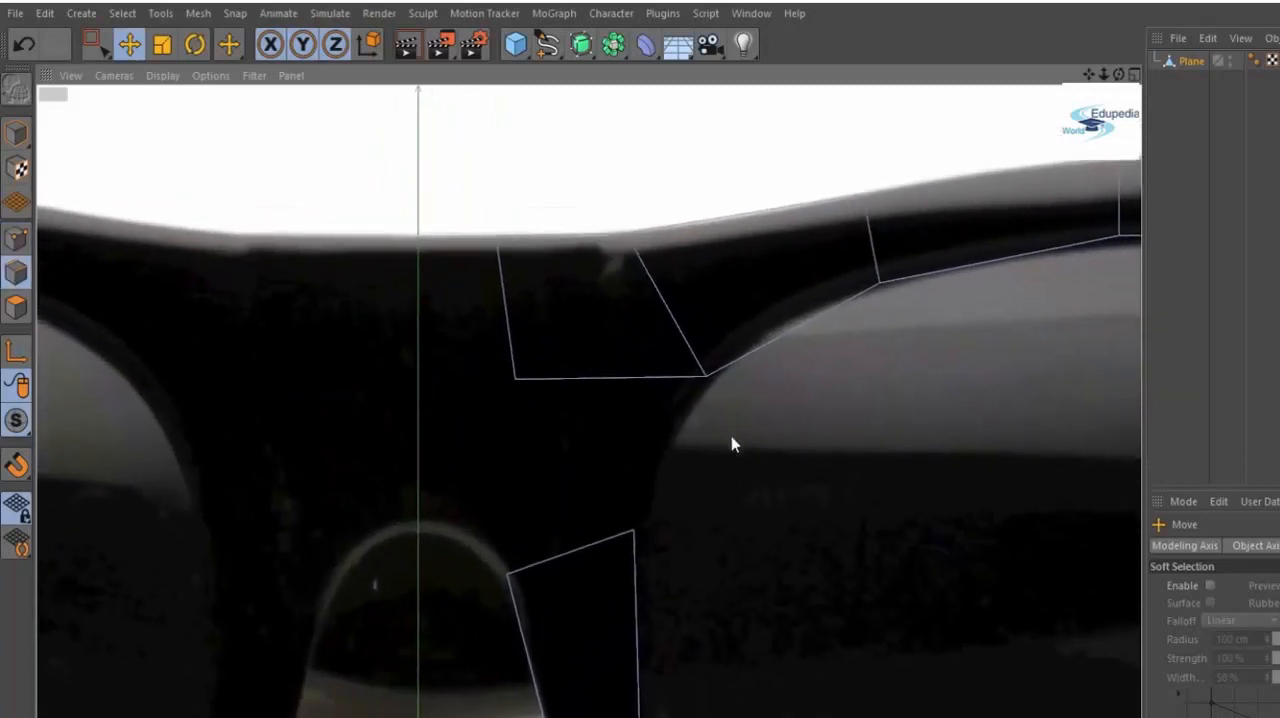
Bridge the top and inner-side strips at the nose and flatten the bridge edge onto the centre line.
right_click(733, 444)
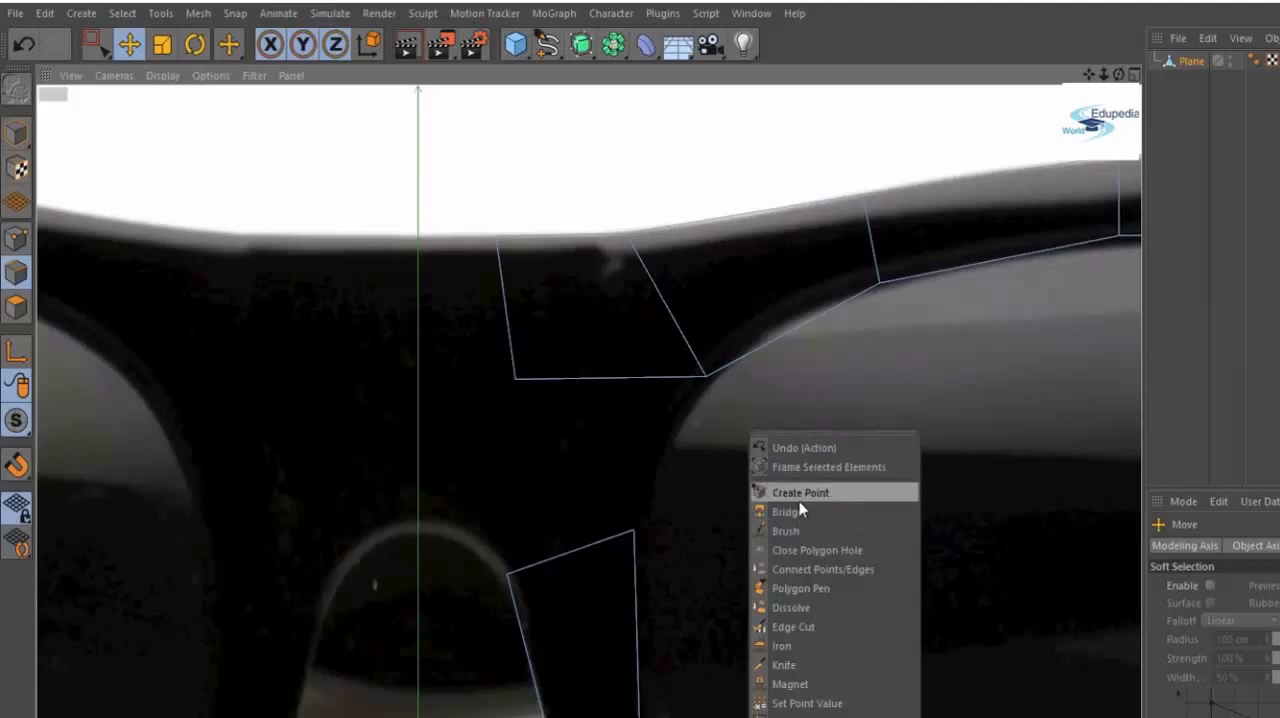
click(785, 511)
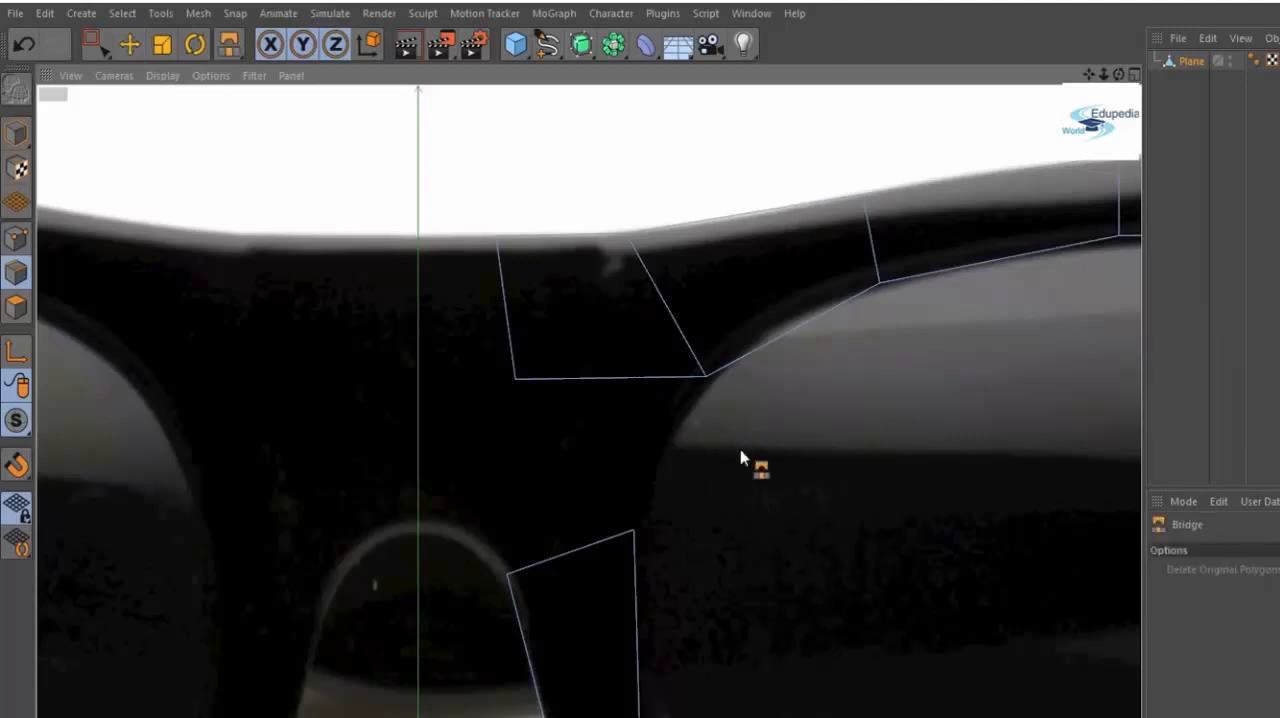
mouse_move(787, 489)
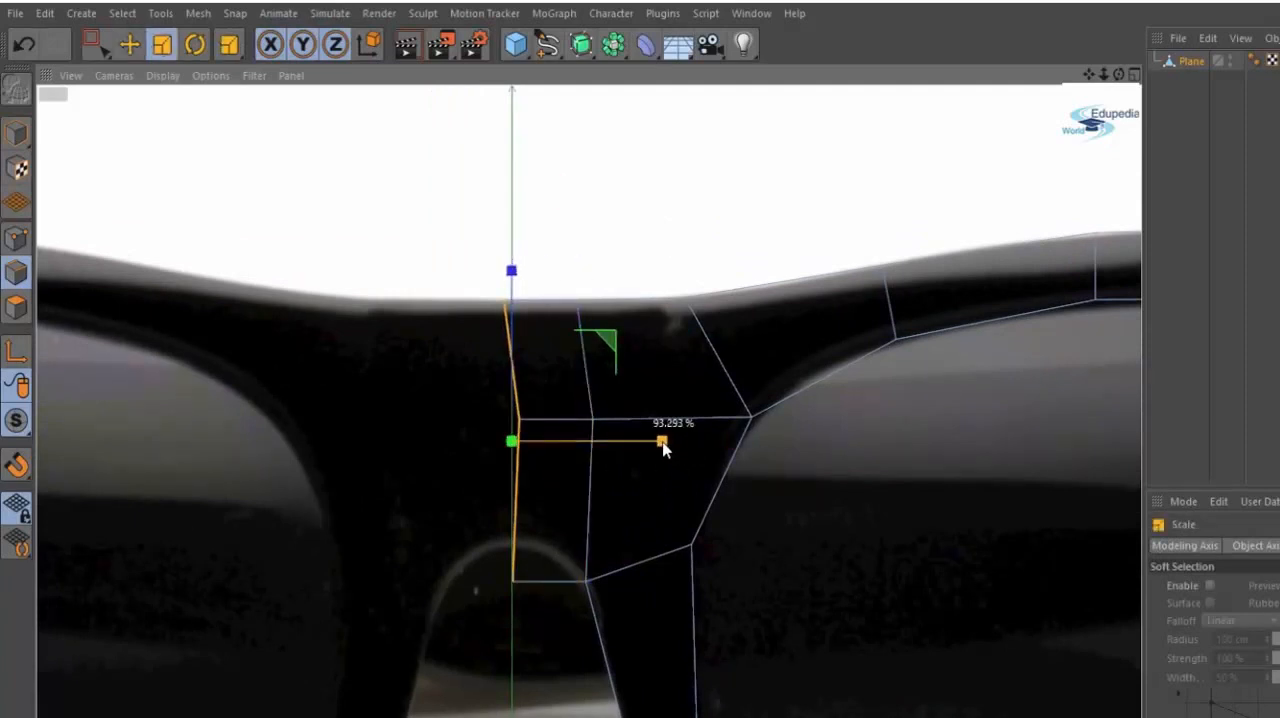
drag(662, 442, 510, 442)
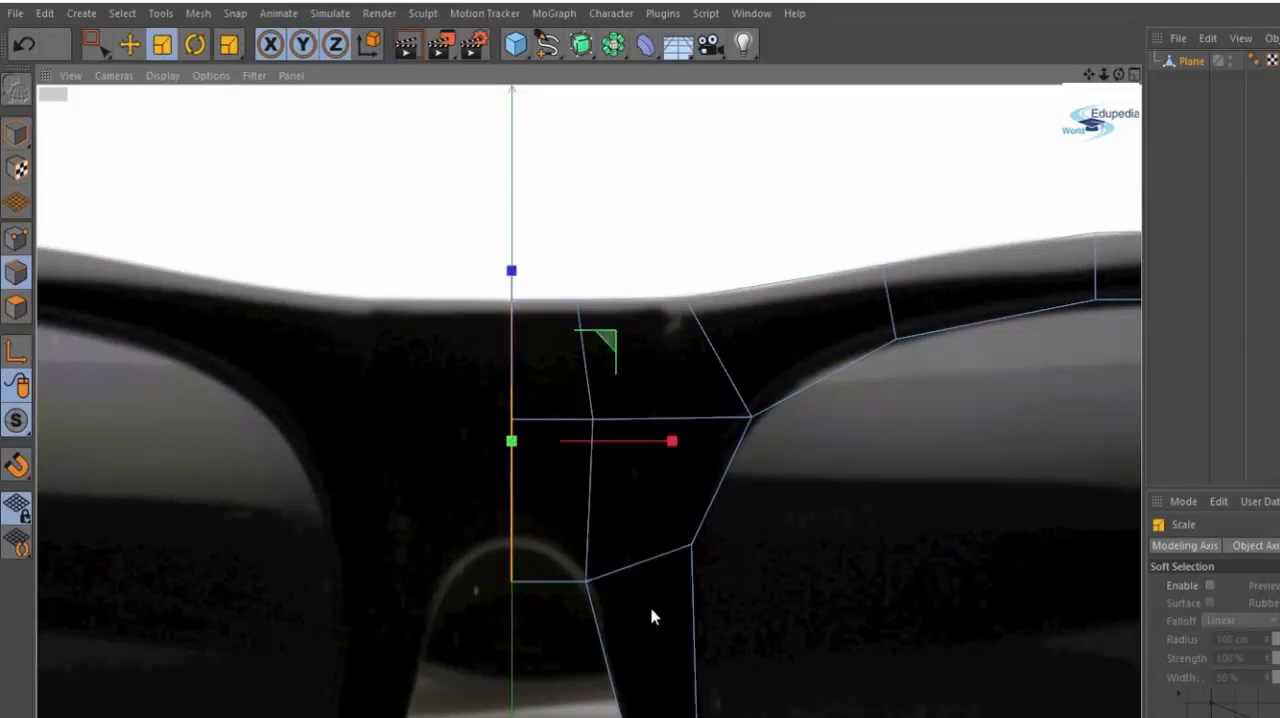
click(128, 43)
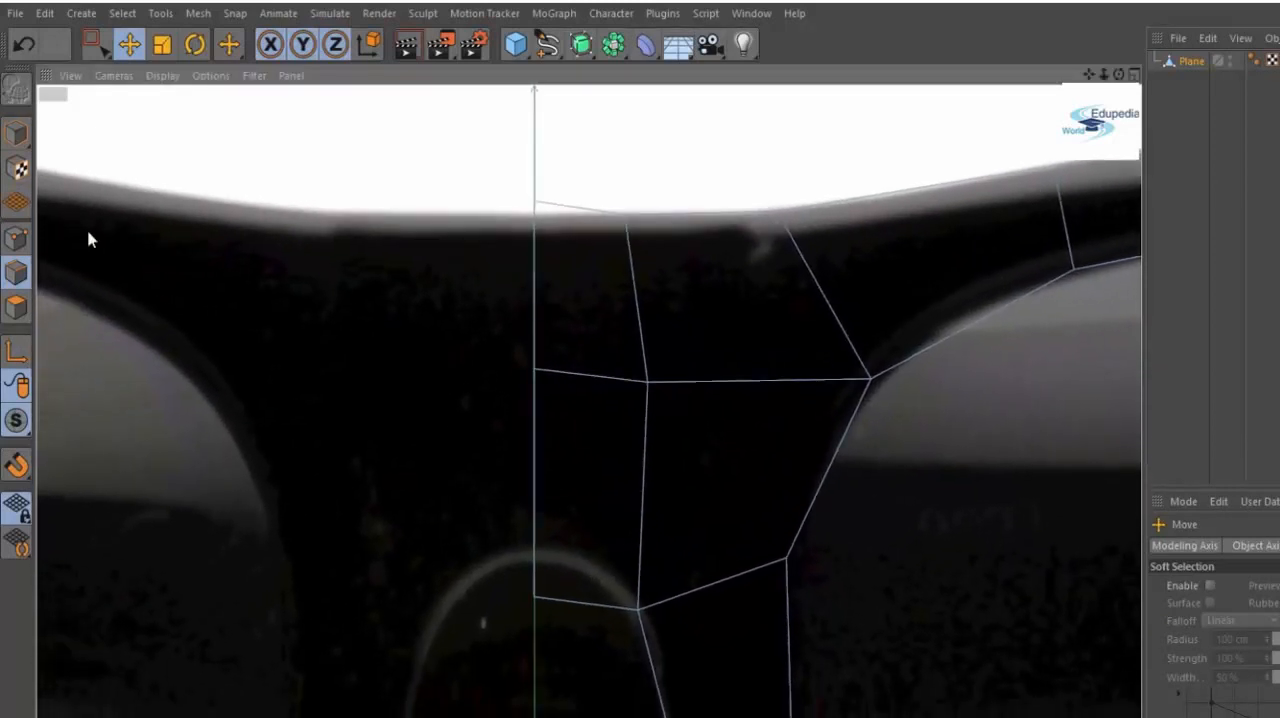
Drag the centre-line and top-edge points onto the reference photo's upper rim and bridge curve.
click(533, 201)
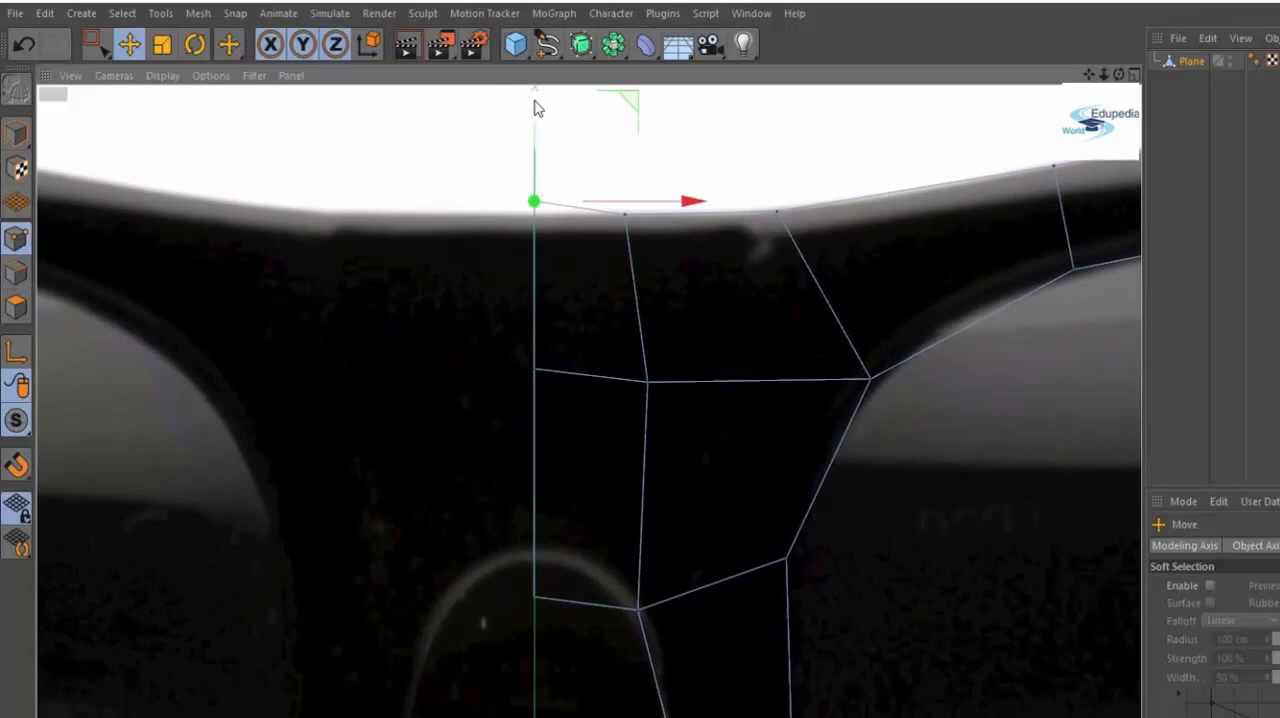
drag(534, 200, 534, 597)
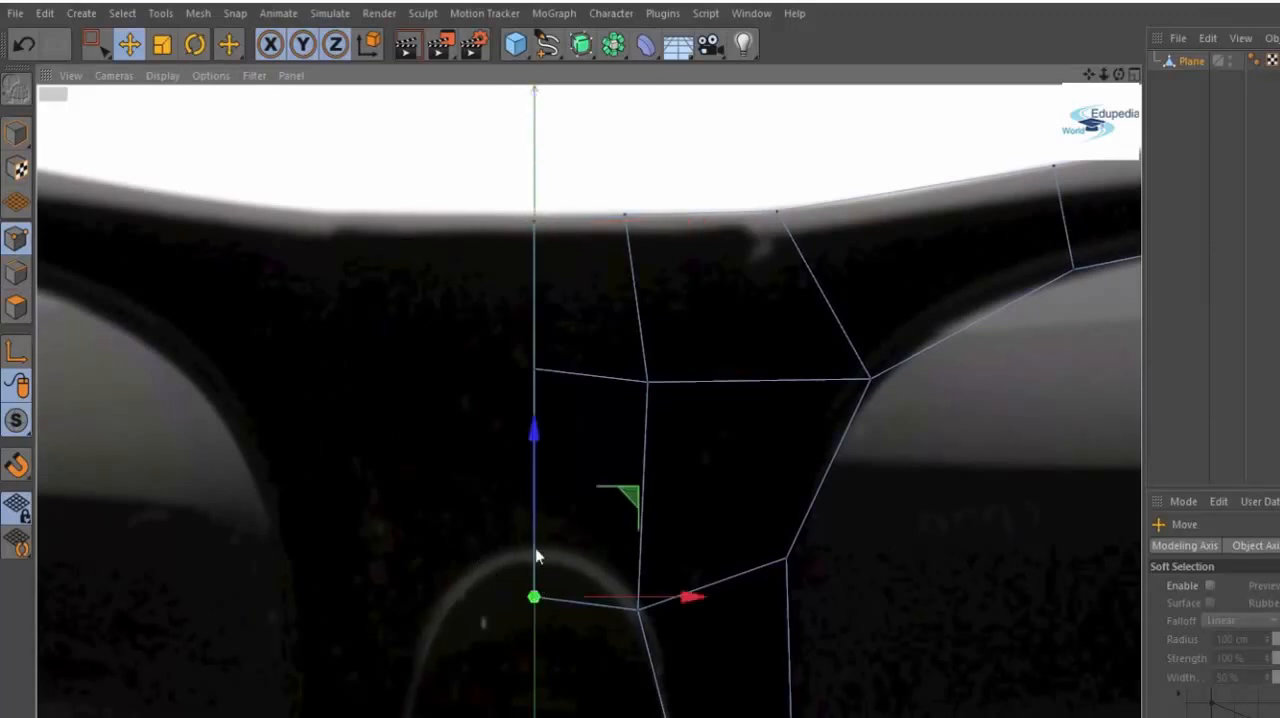
drag(533, 597, 533, 533)
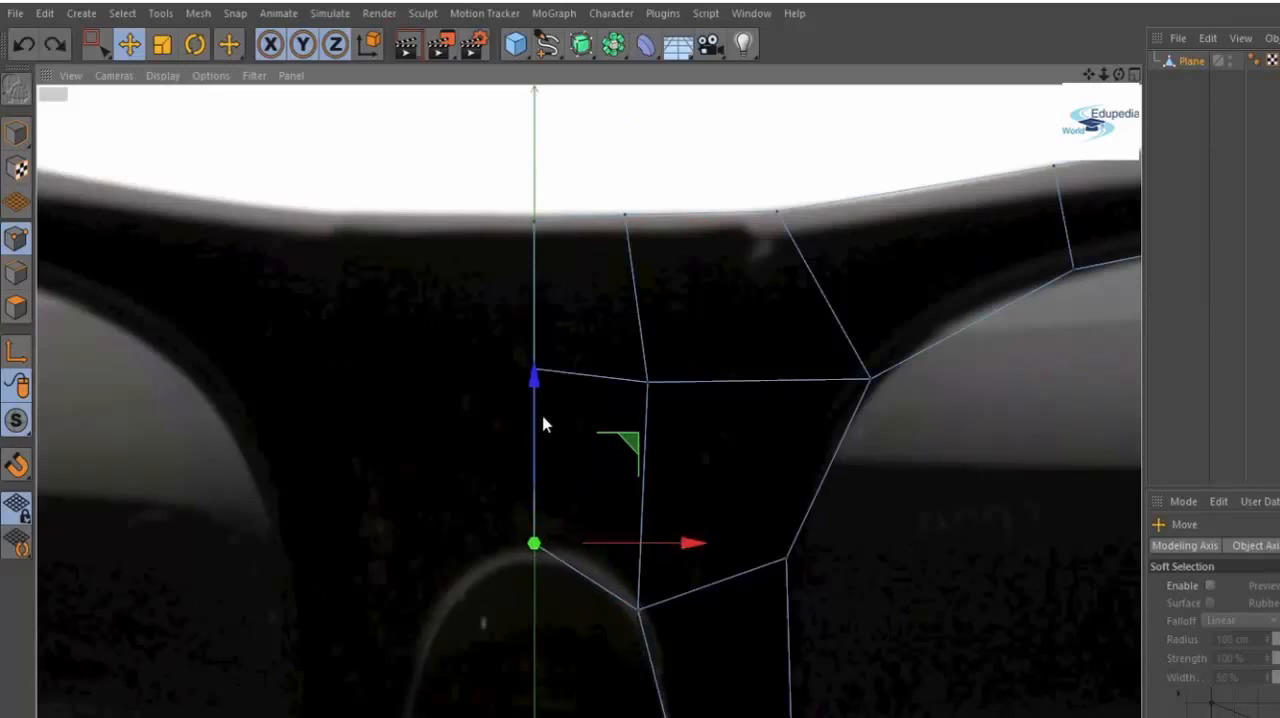
drag(534, 543, 630, 585)
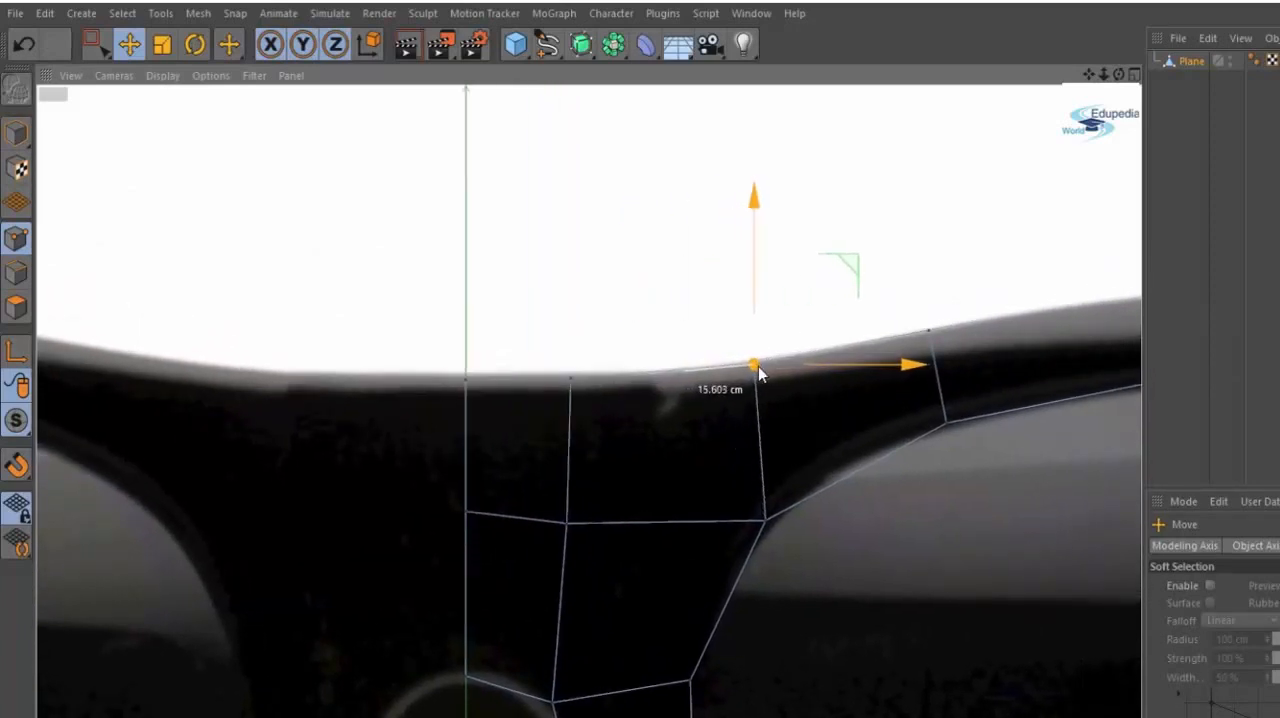
drag(755, 367, 595, 378)
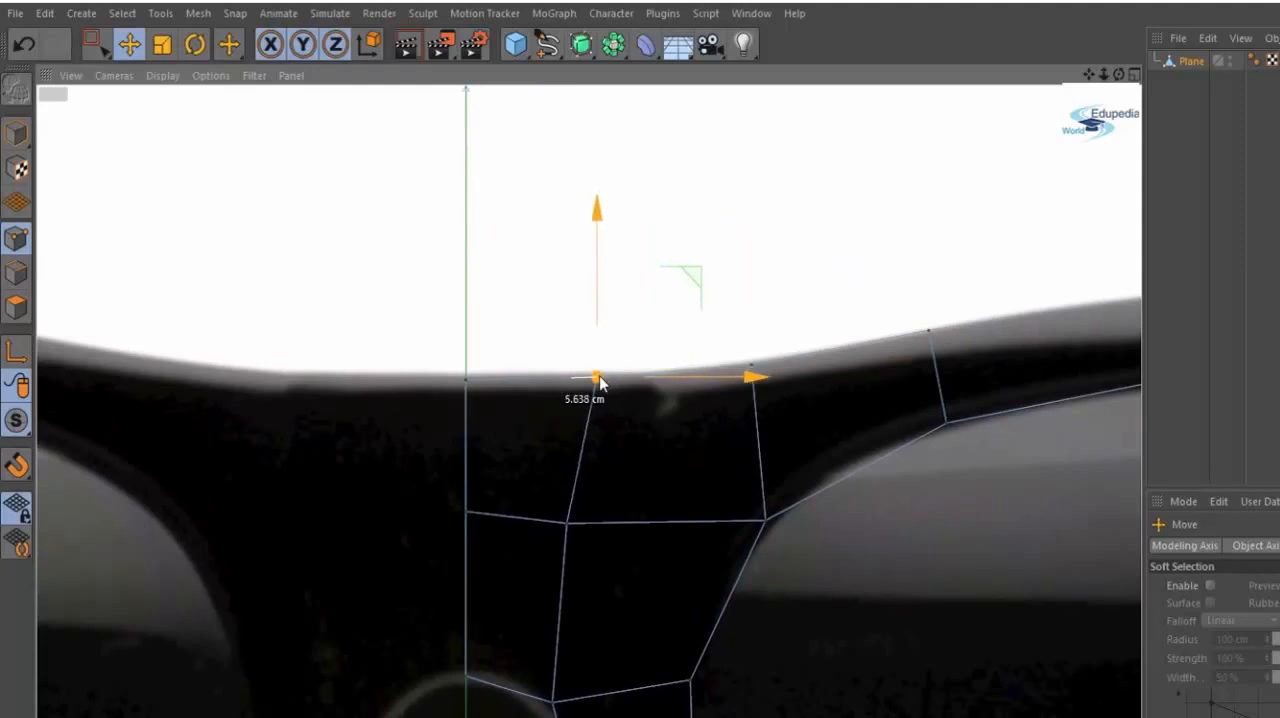
drag(595, 378, 585, 523)
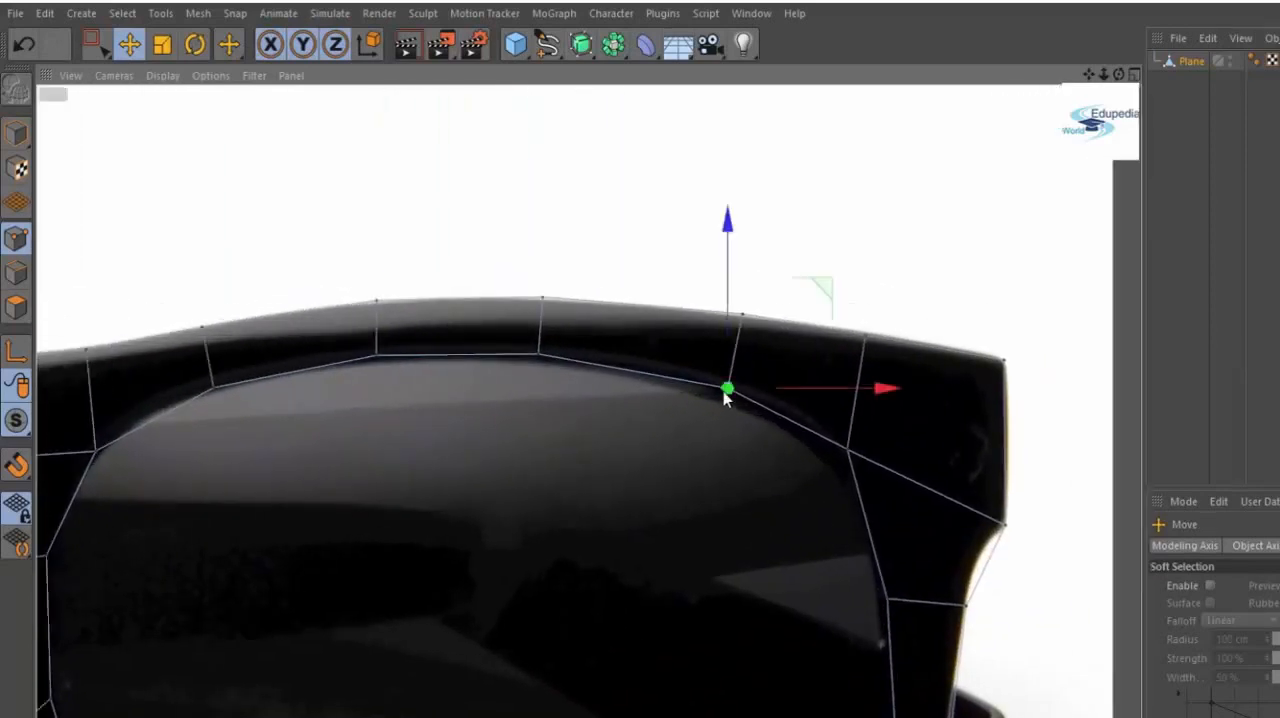
drag(727, 388, 843, 452)
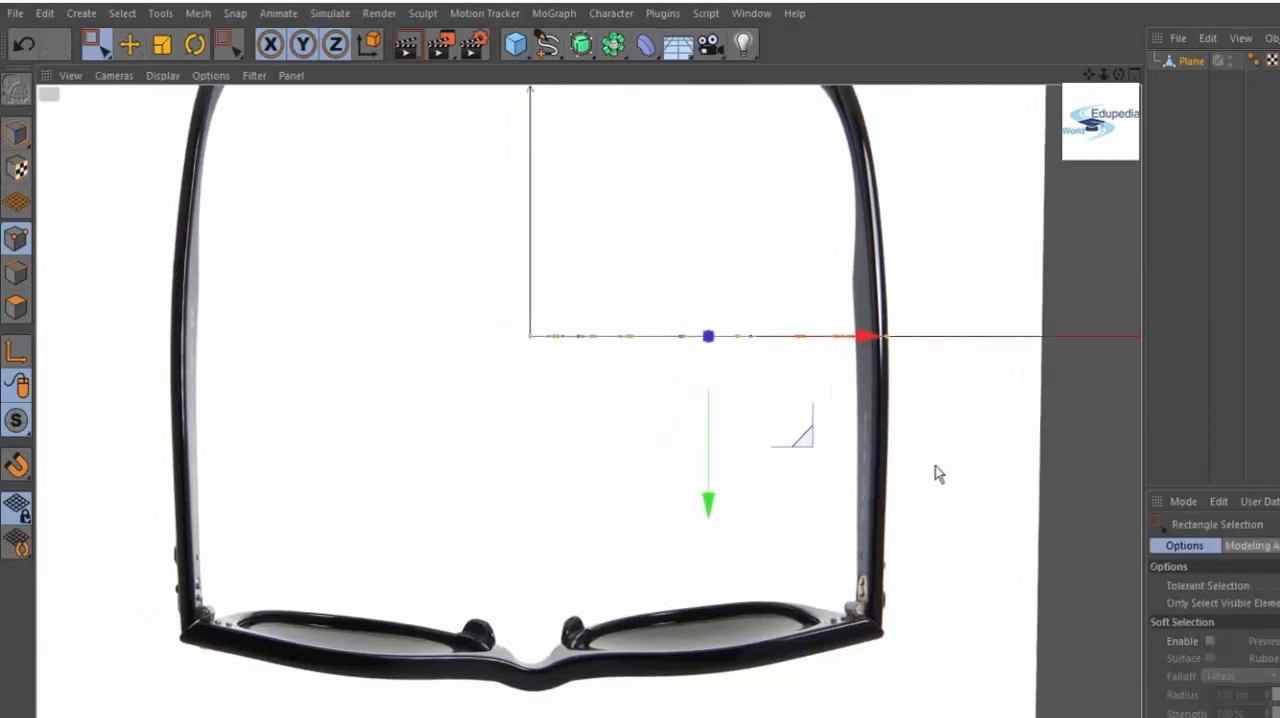
Activate the Move and selection tools to reposition the frame points in the Top view.
click(129, 43)
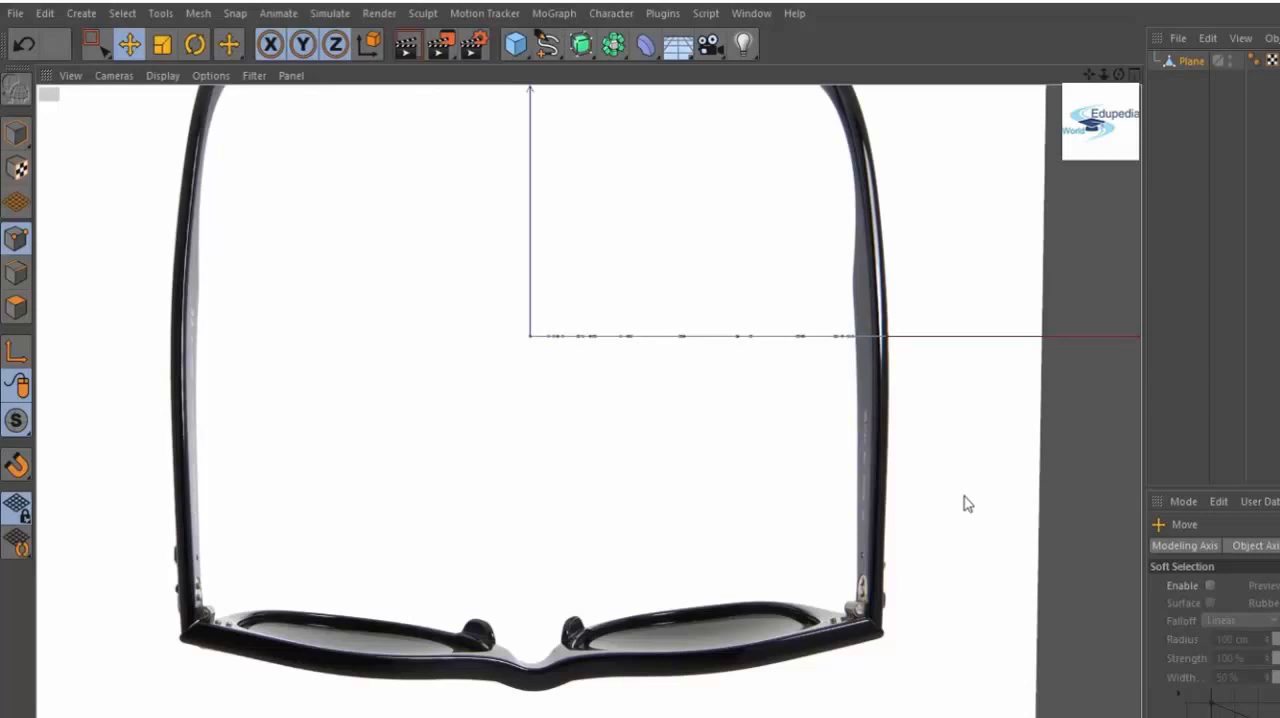
click(94, 44)
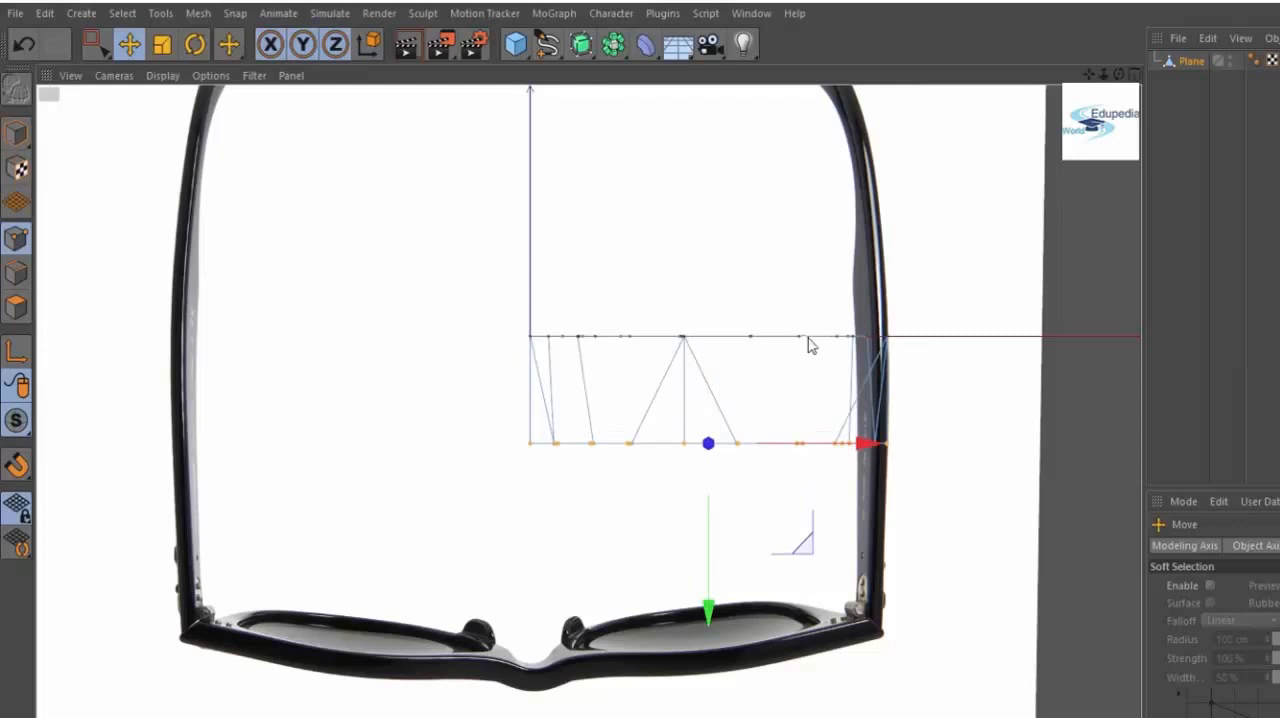
mouse_move(735, 332)
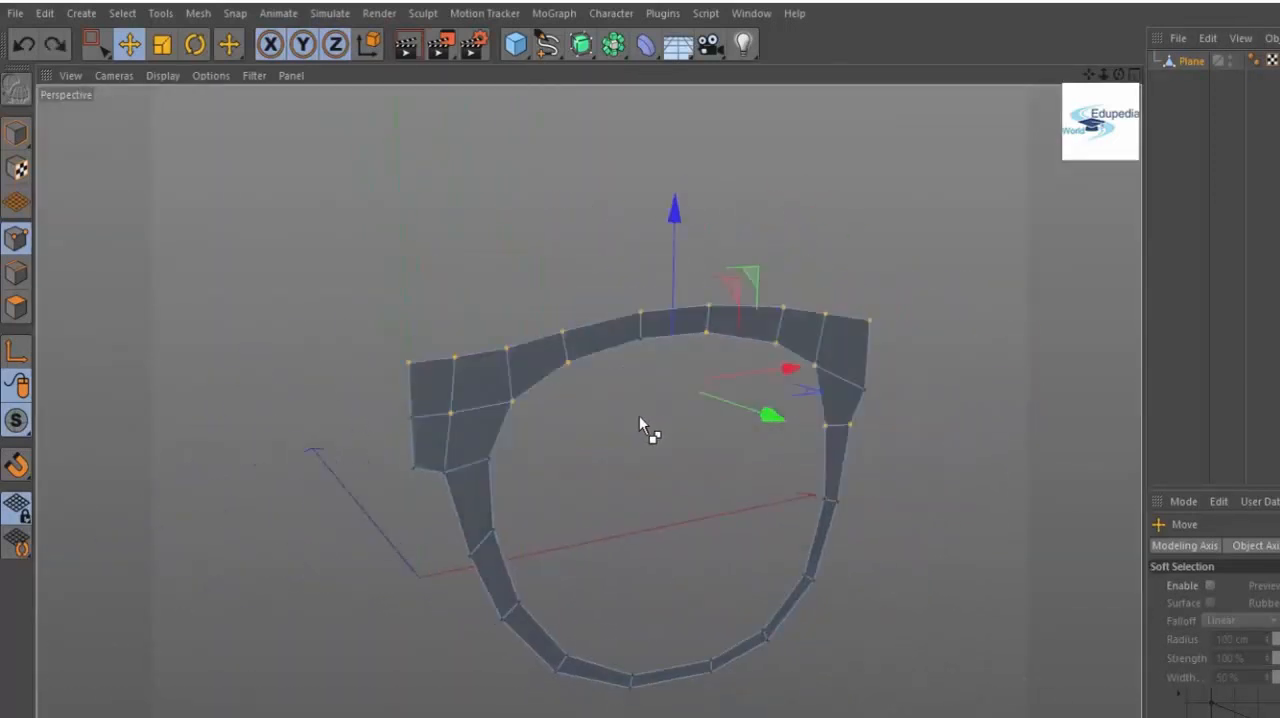
mouse_move(622, 458)
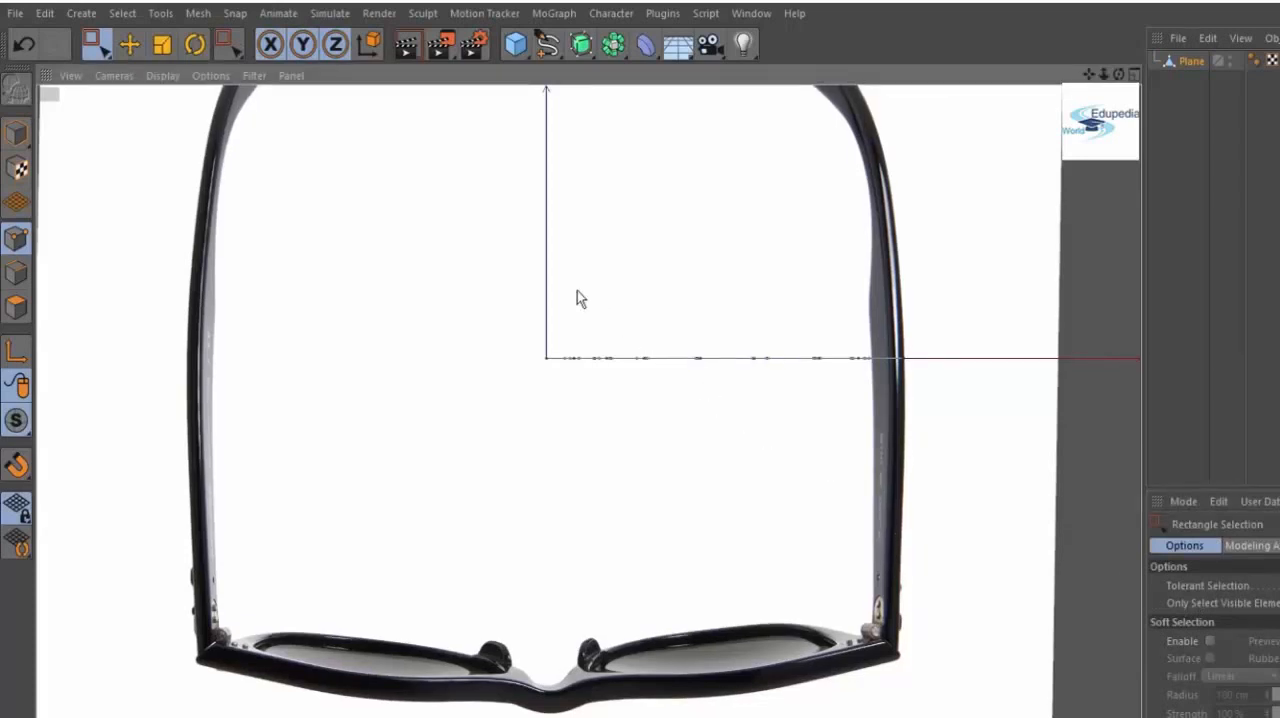
mouse_move(937, 450)
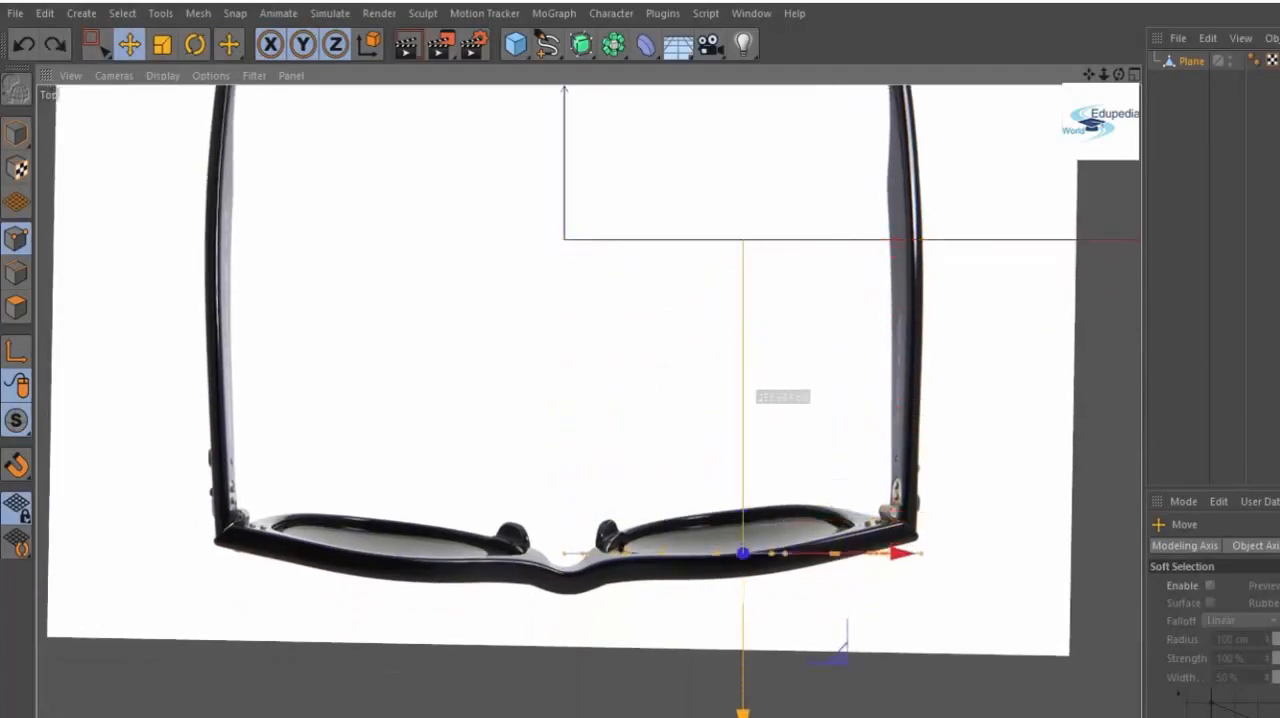
Drag frame points in the Top view along the curved front rim, bridge dip and hinge corner.
drag(742, 553, 742, 593)
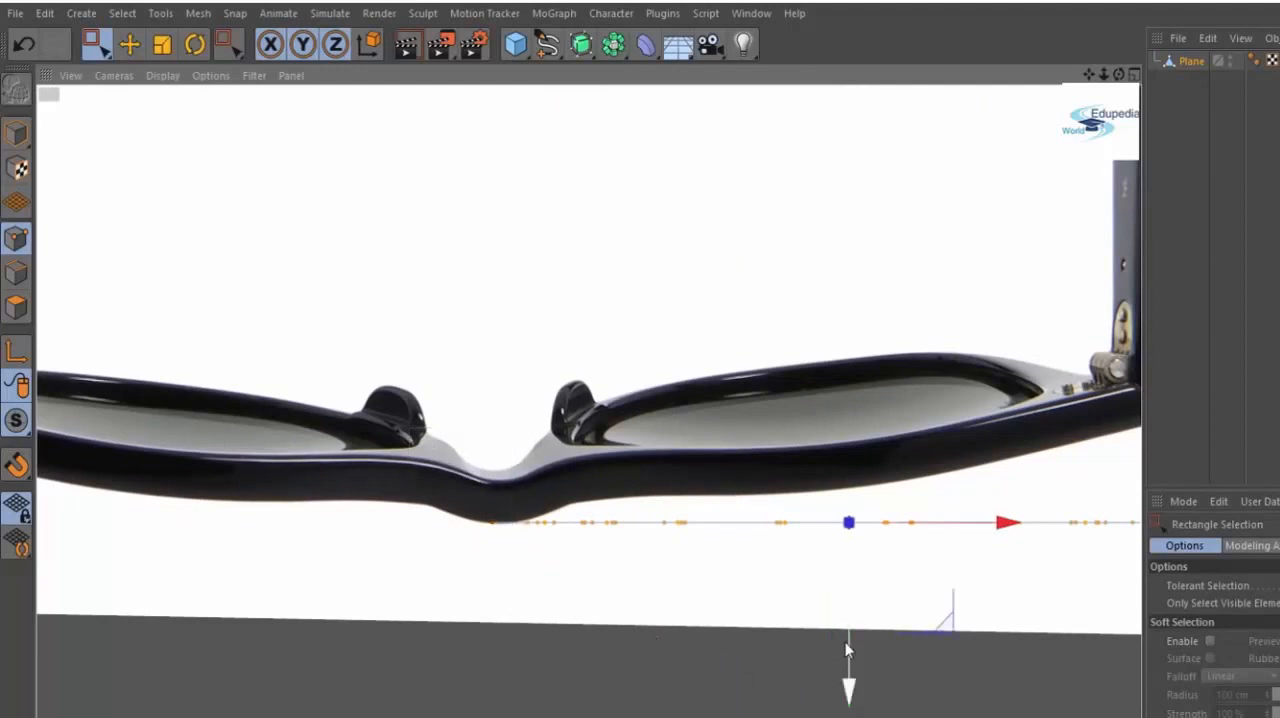
drag(385, 437, 540, 583)
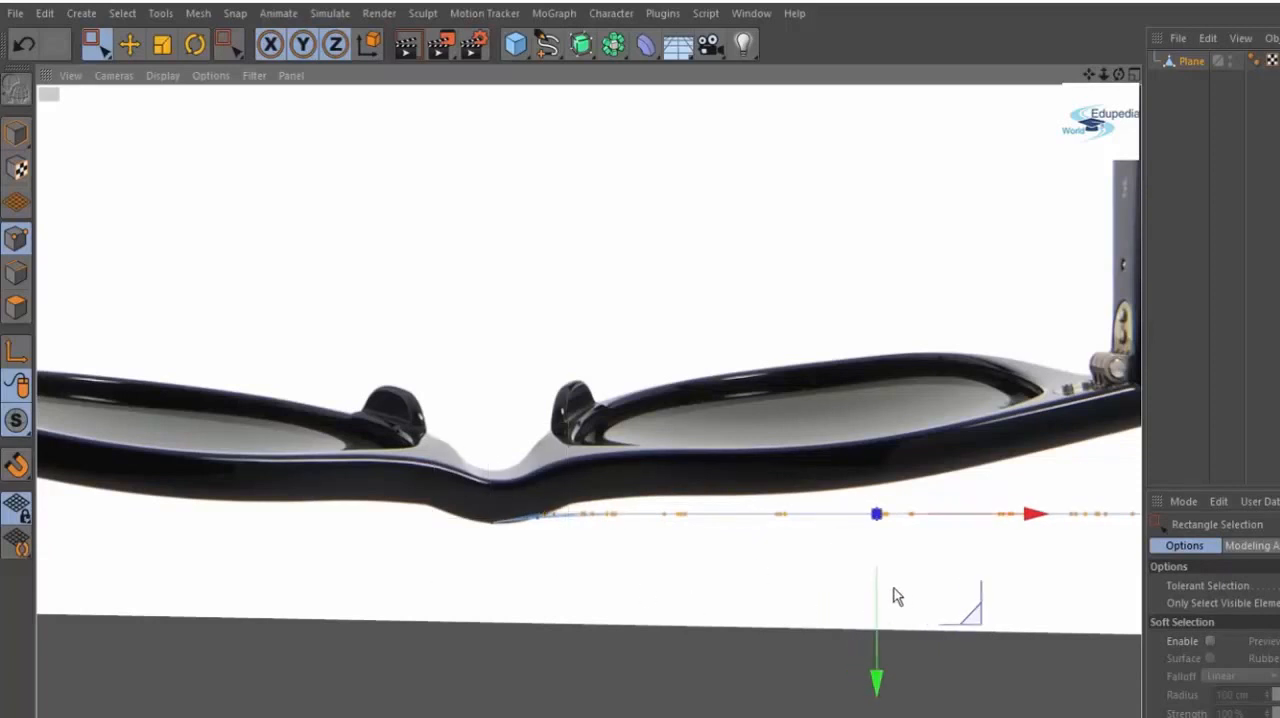
drag(495, 438, 605, 533)
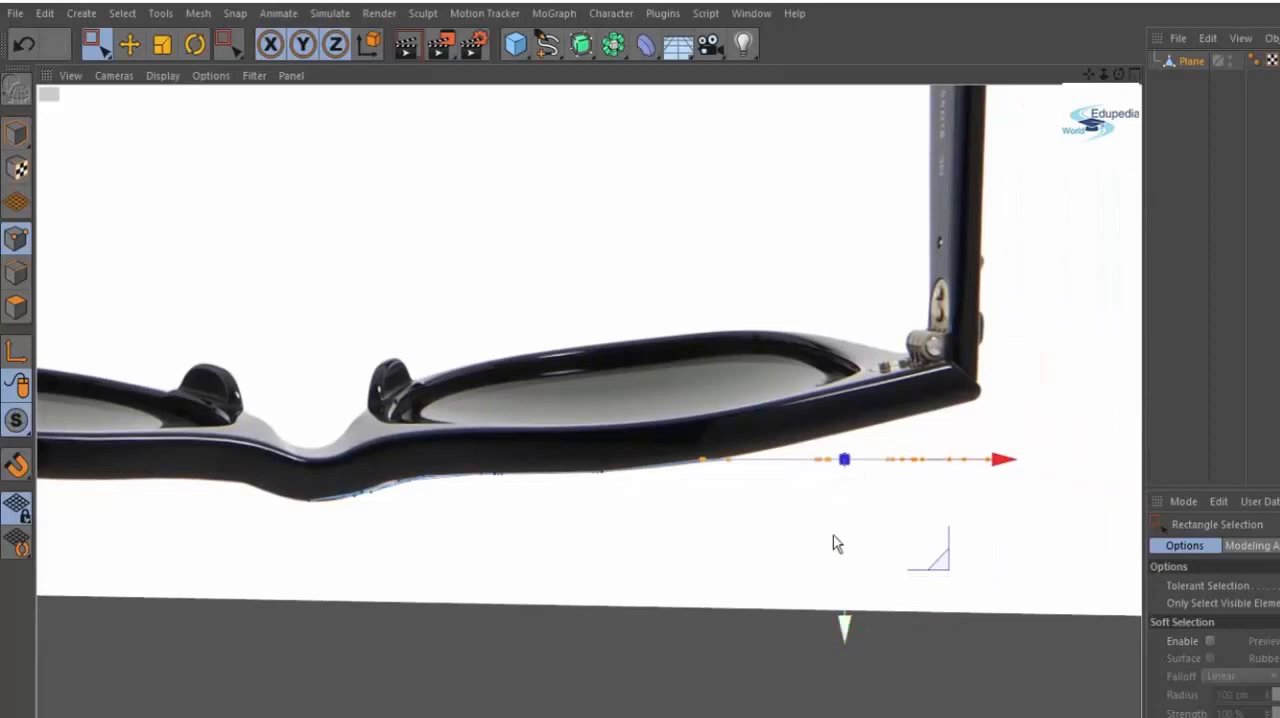
drag(845, 459, 900, 435)
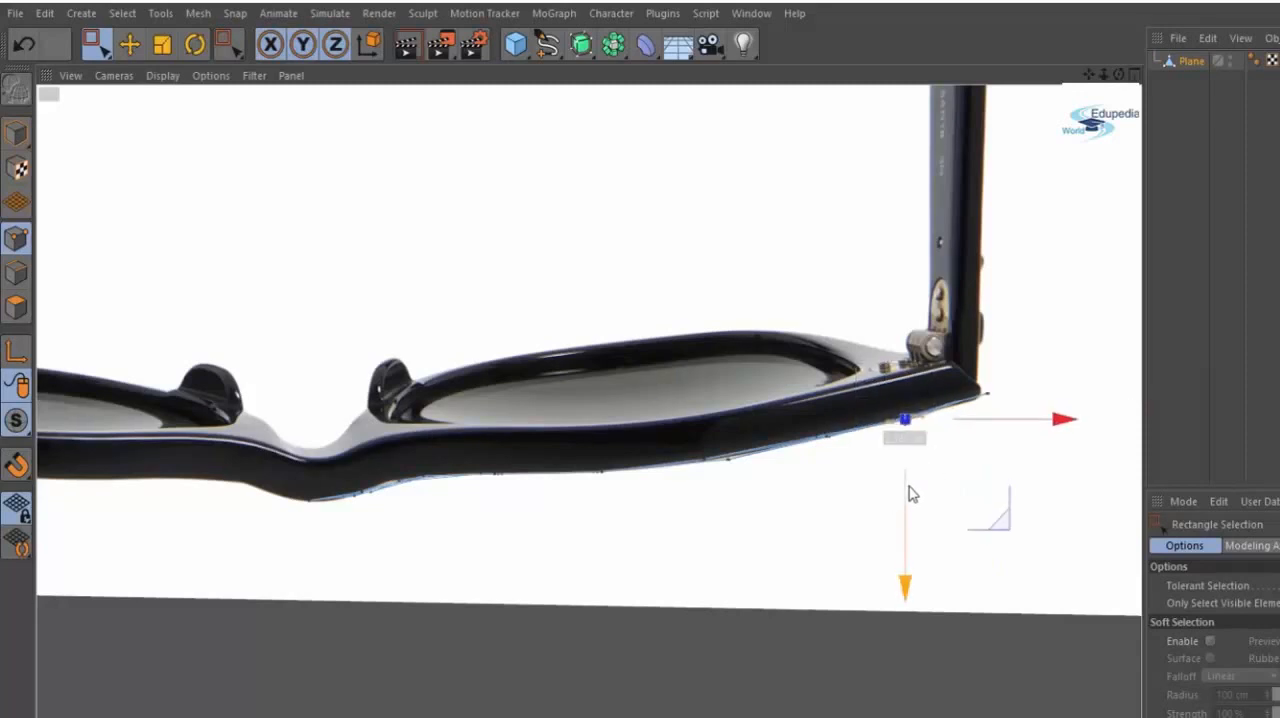
drag(905, 420, 822, 437)
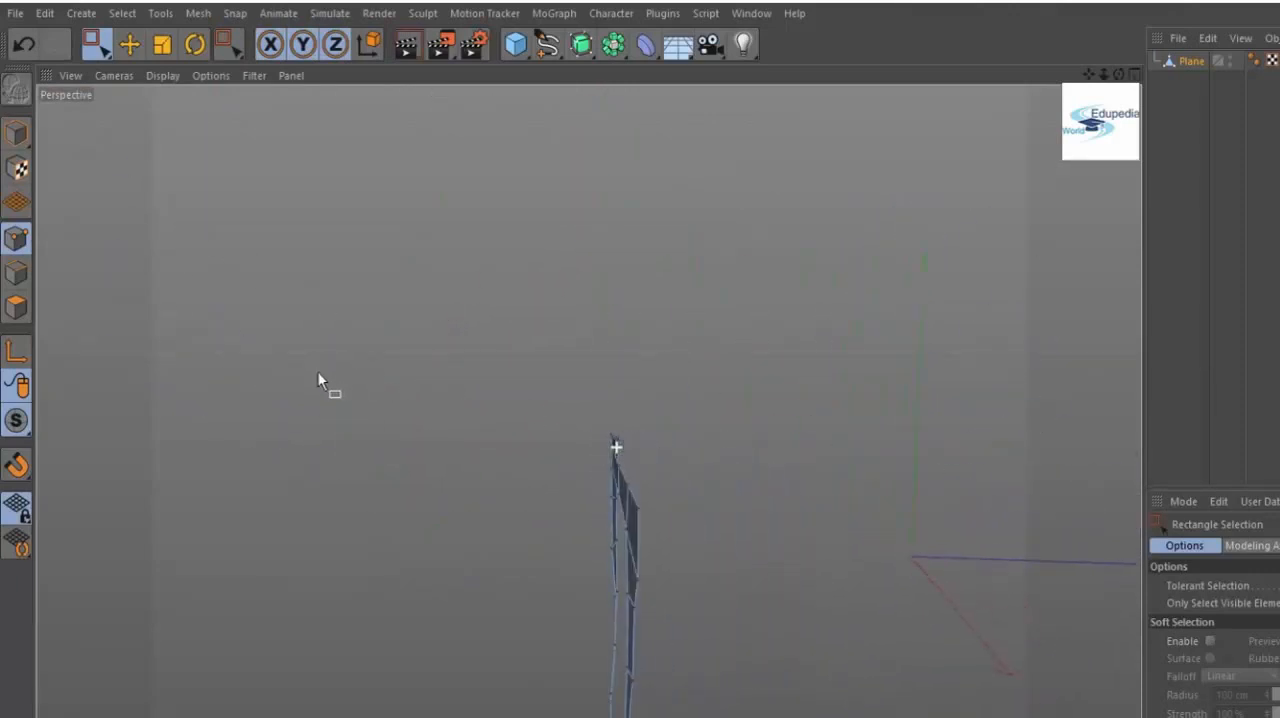
Inspect the bent frame in perspective and add a Symmetry object to mirror it.
drag(320, 380, 537, 557)
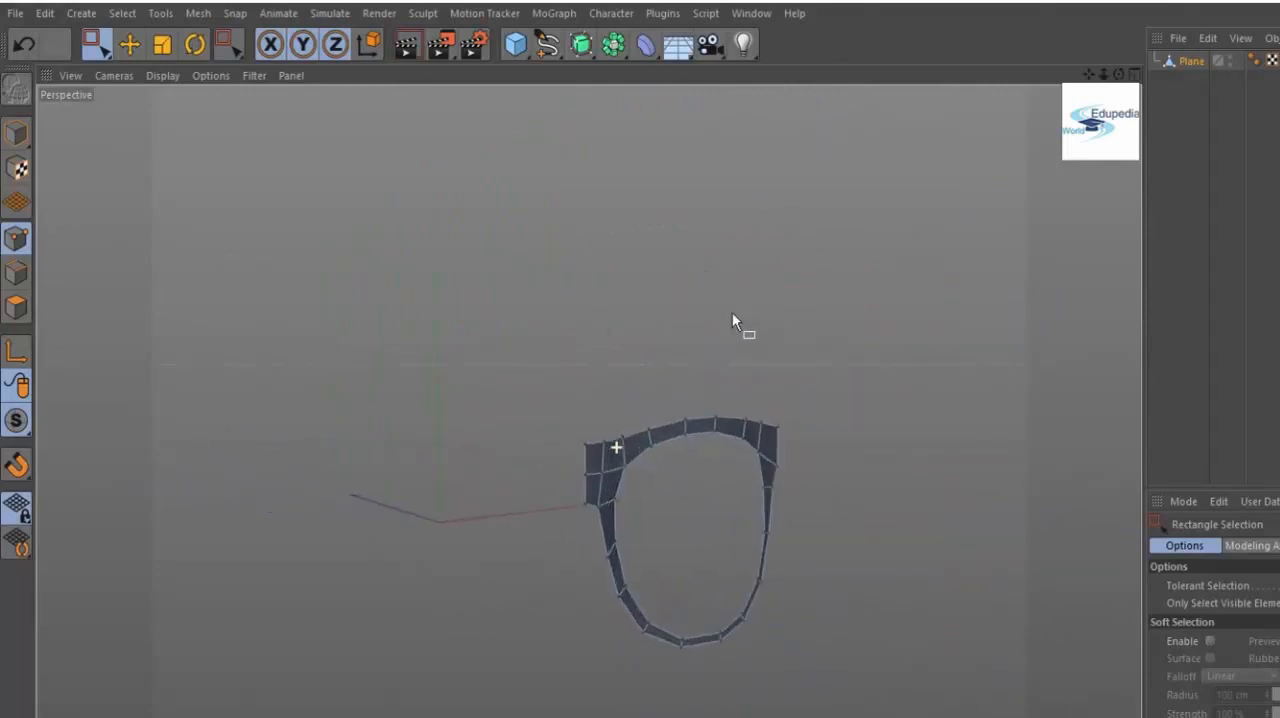
drag(735, 320, 900, 410)
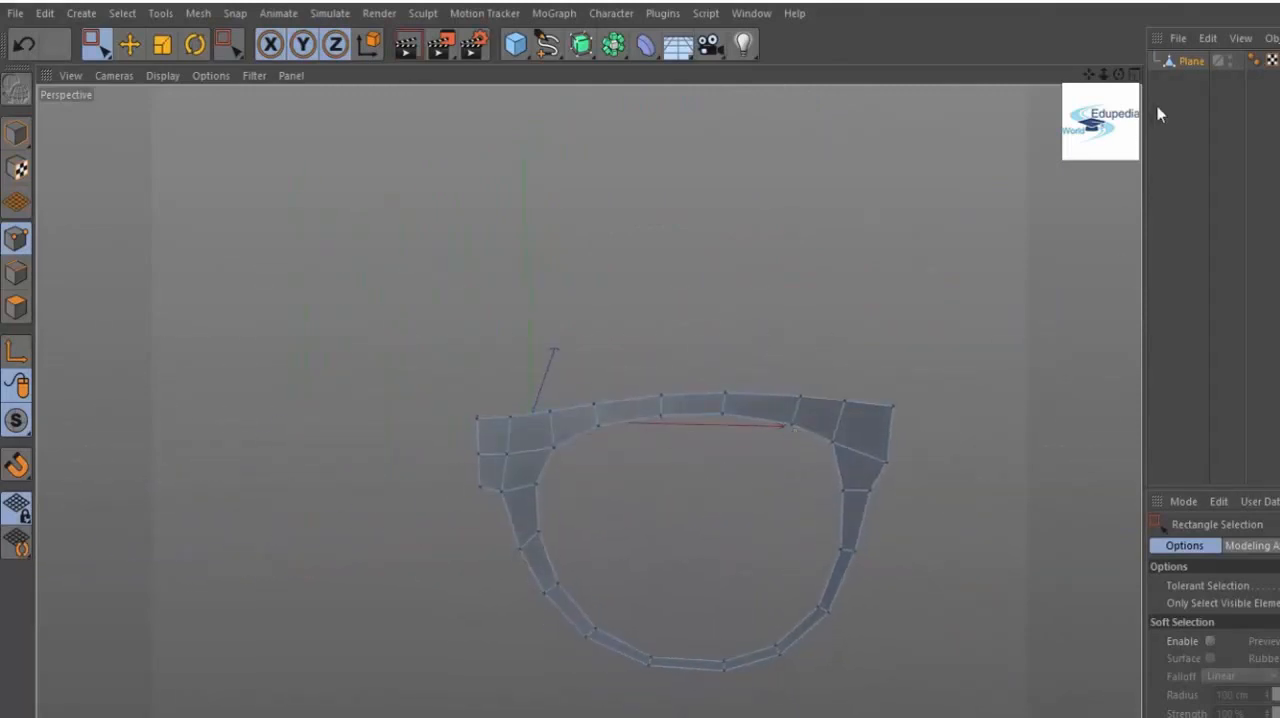
click(612, 43)
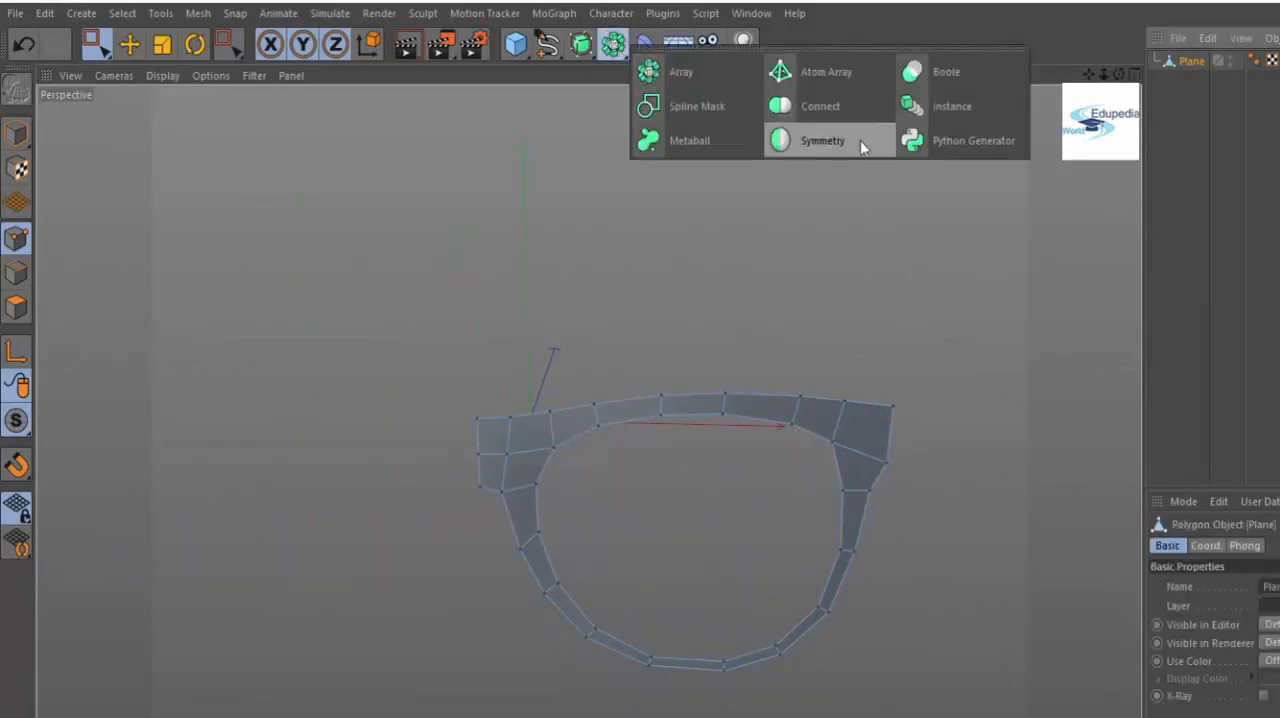
click(822, 140)
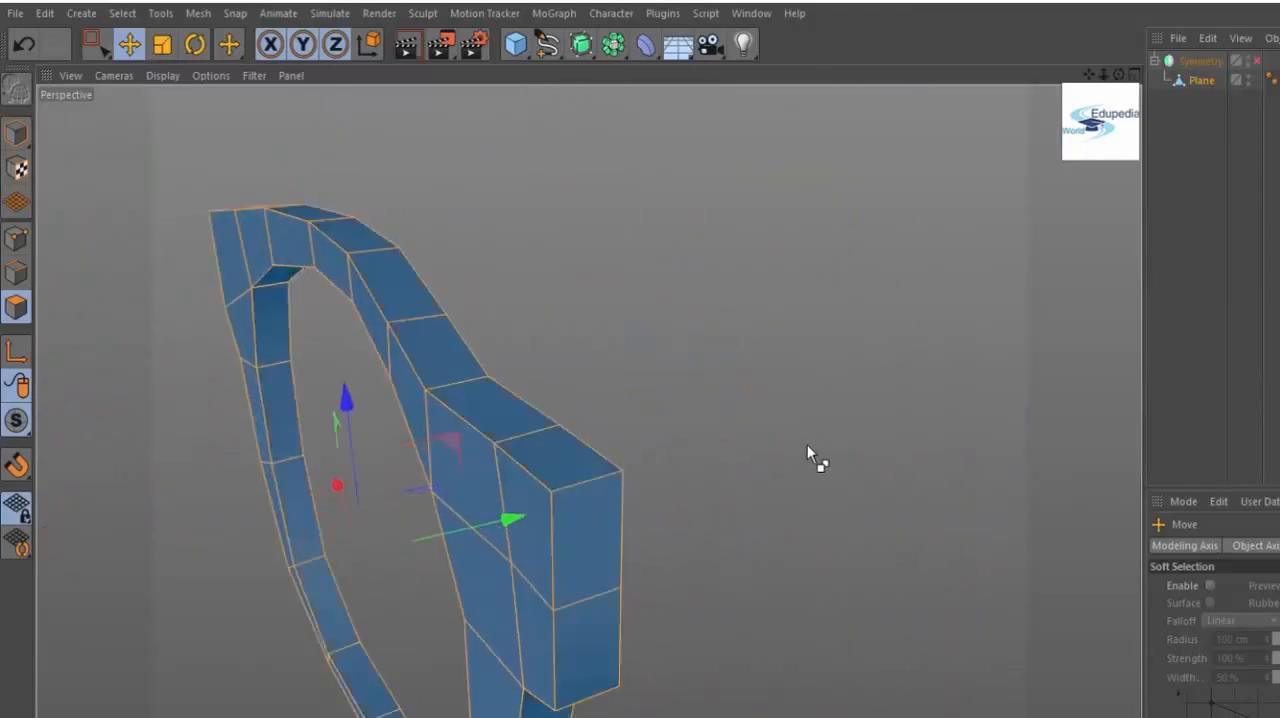
Select the frame's outer end polygon at the hinge and scale it down to about 60%.
drag(810, 450, 590, 445)
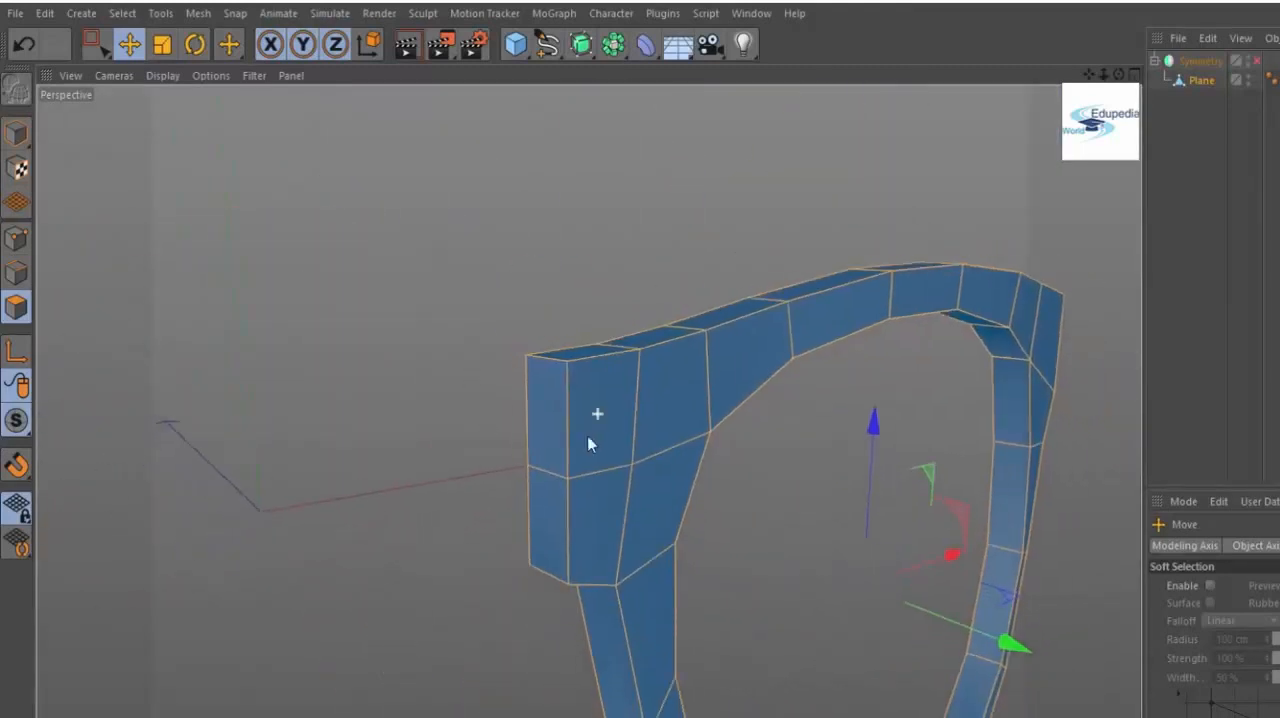
drag(590, 444, 655, 448)
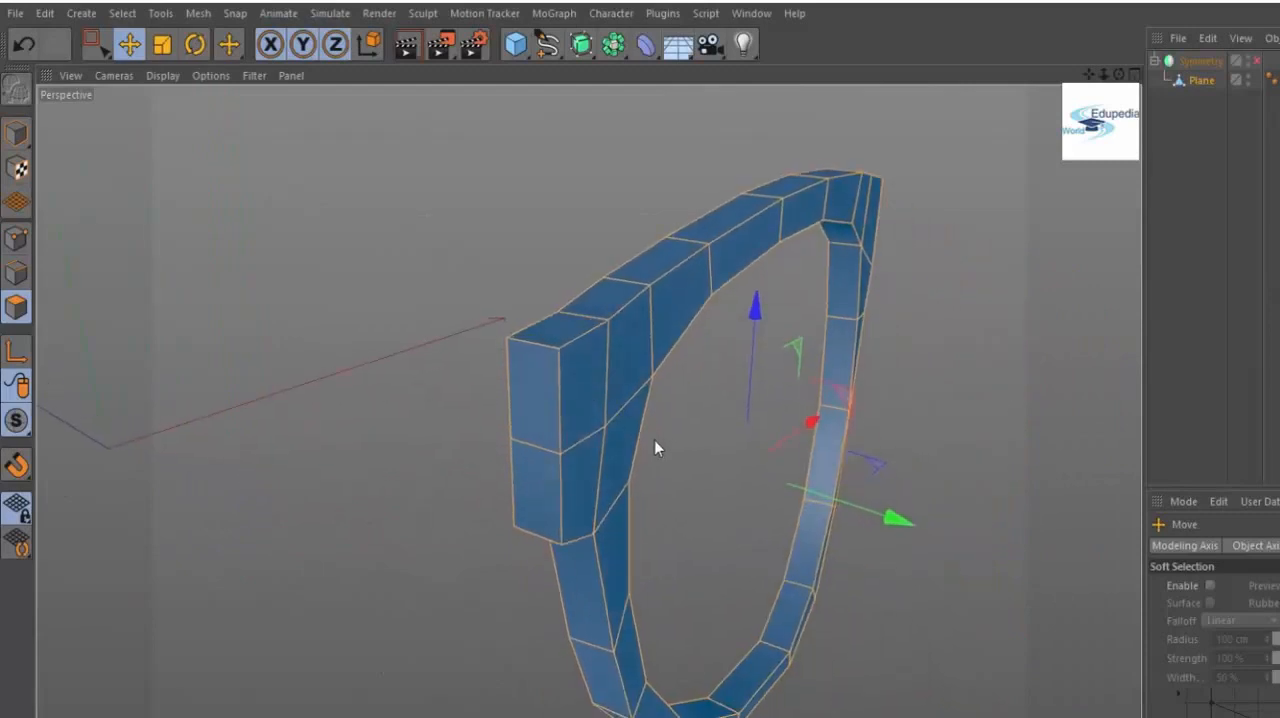
right_click(655, 448)
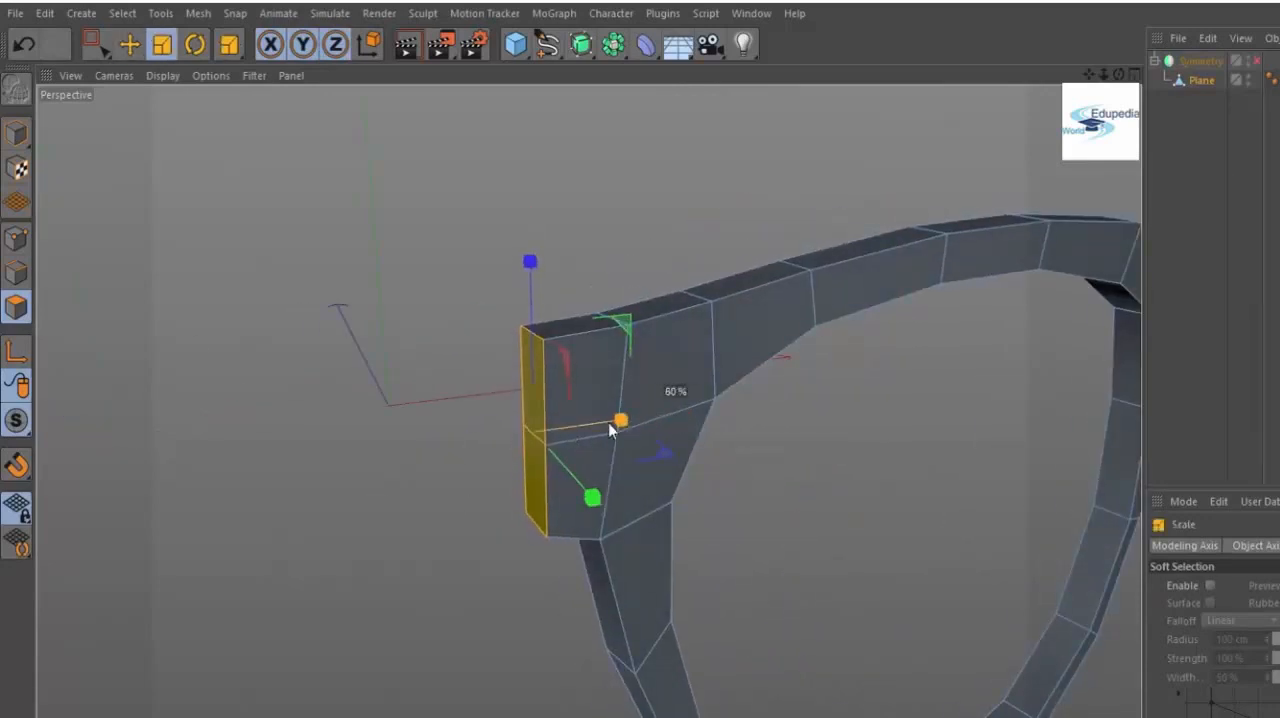
drag(620, 420, 678, 410)
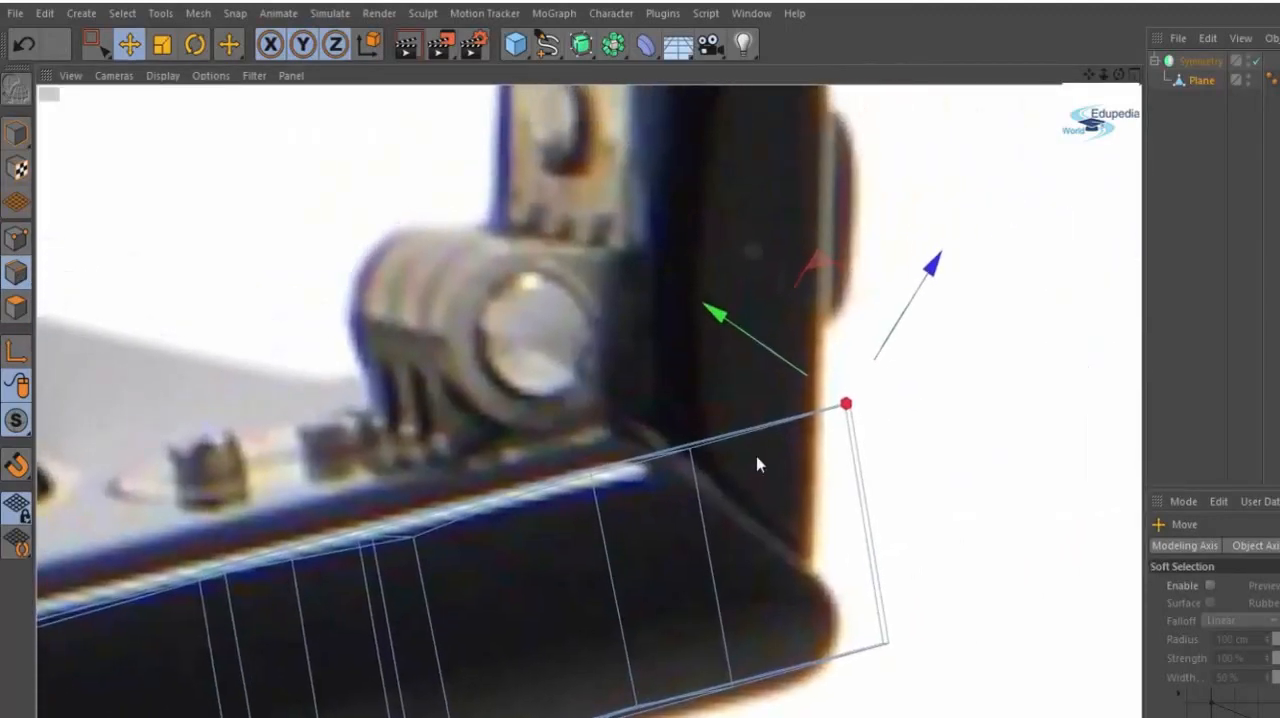
Move the hinge-corner point and temple-block edges to match the reference, then orbit to check.
drag(847, 405, 703, 447)
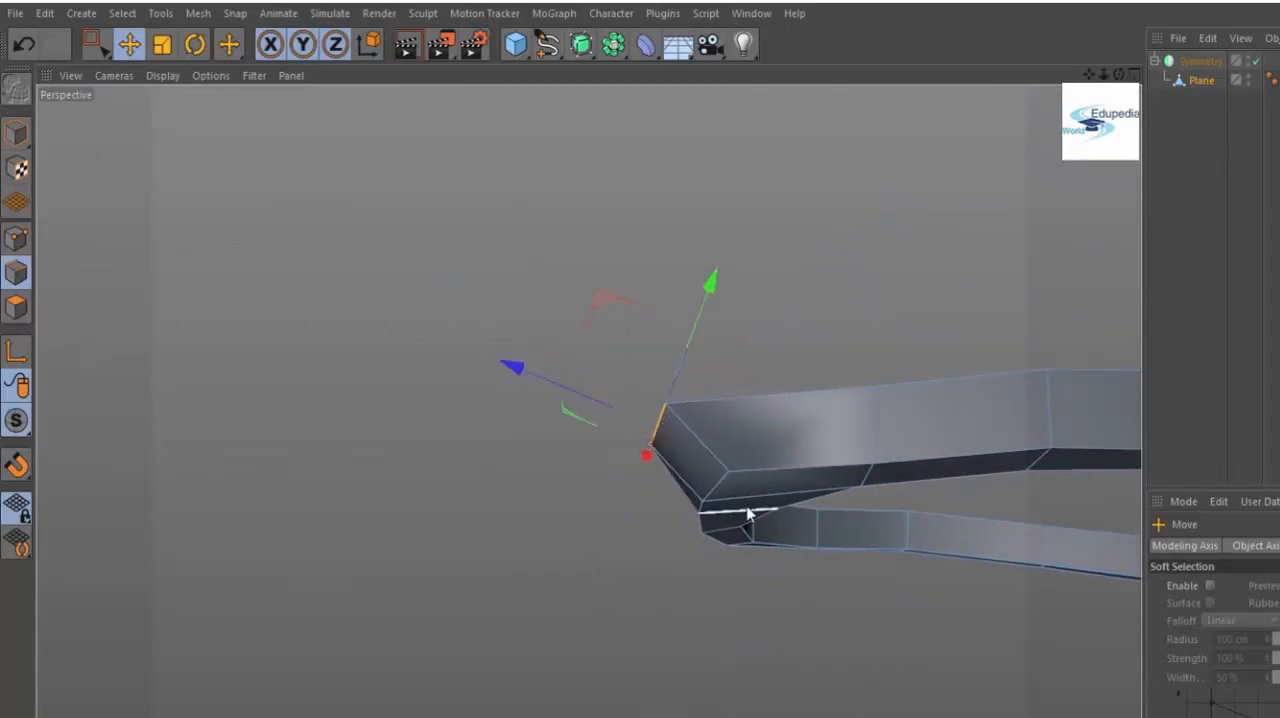
drag(745, 513, 765, 635)
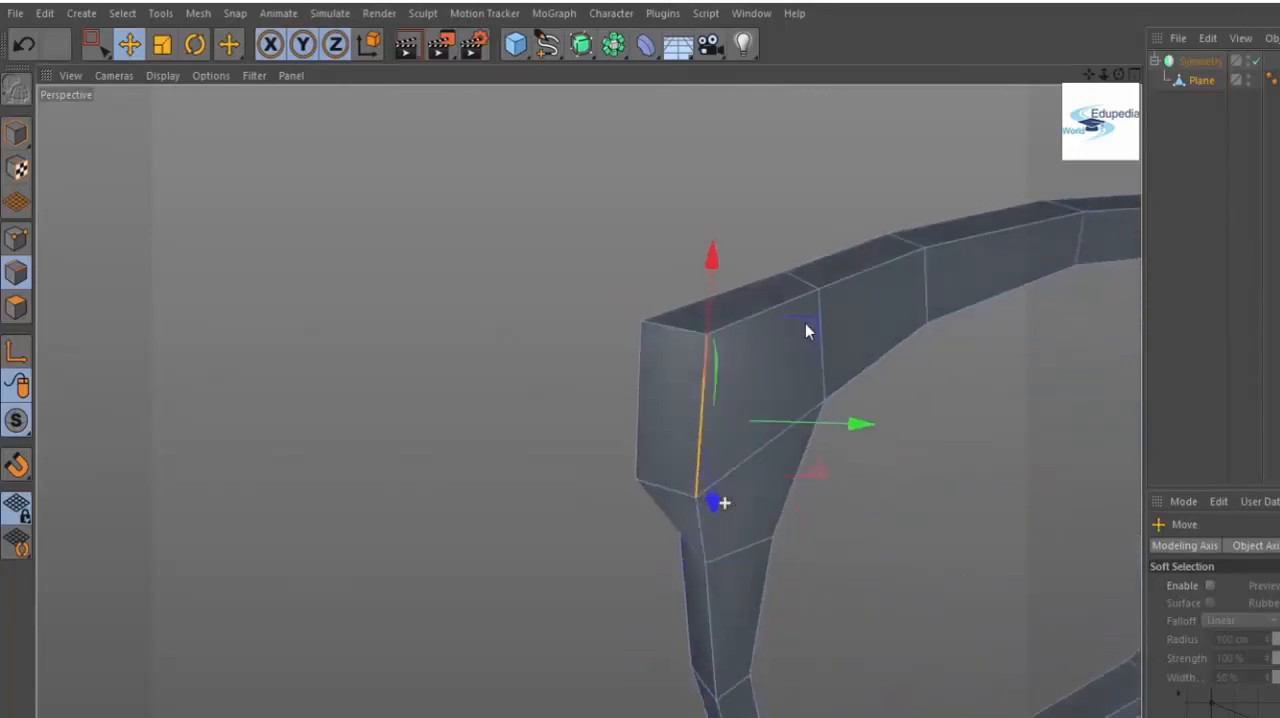
drag(808, 331, 1067, 331)
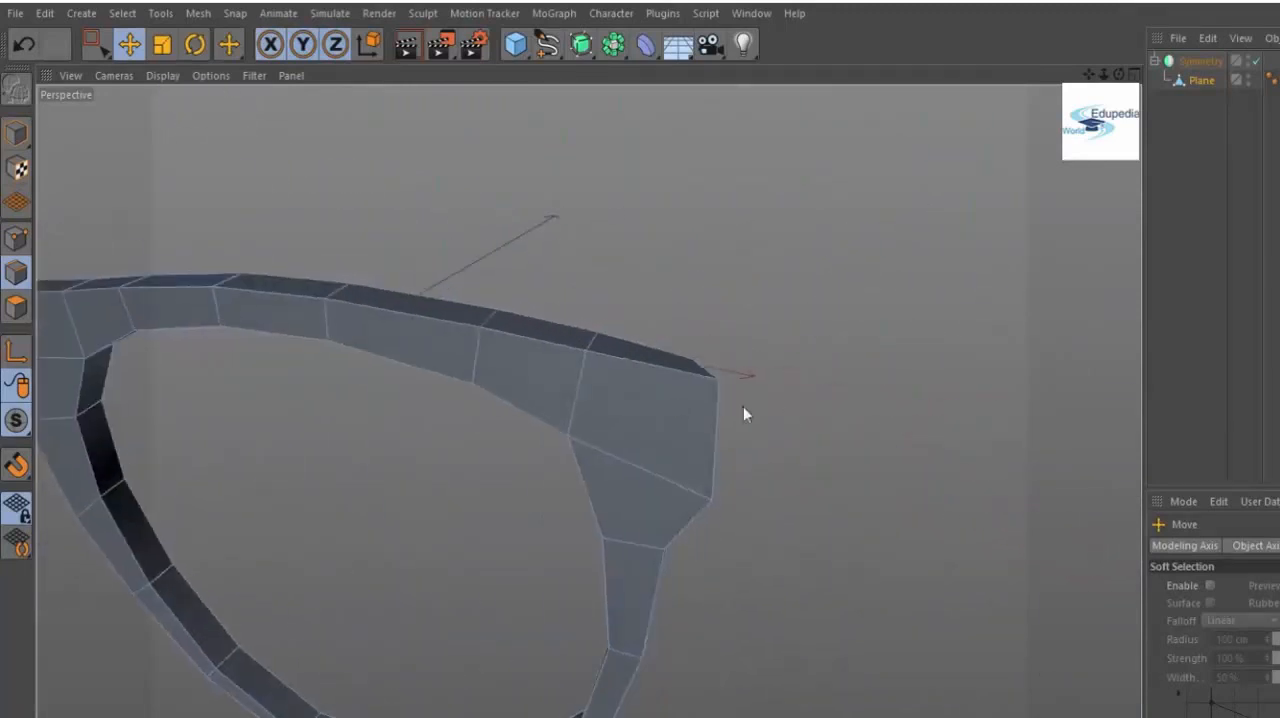
drag(745, 415, 640, 390)
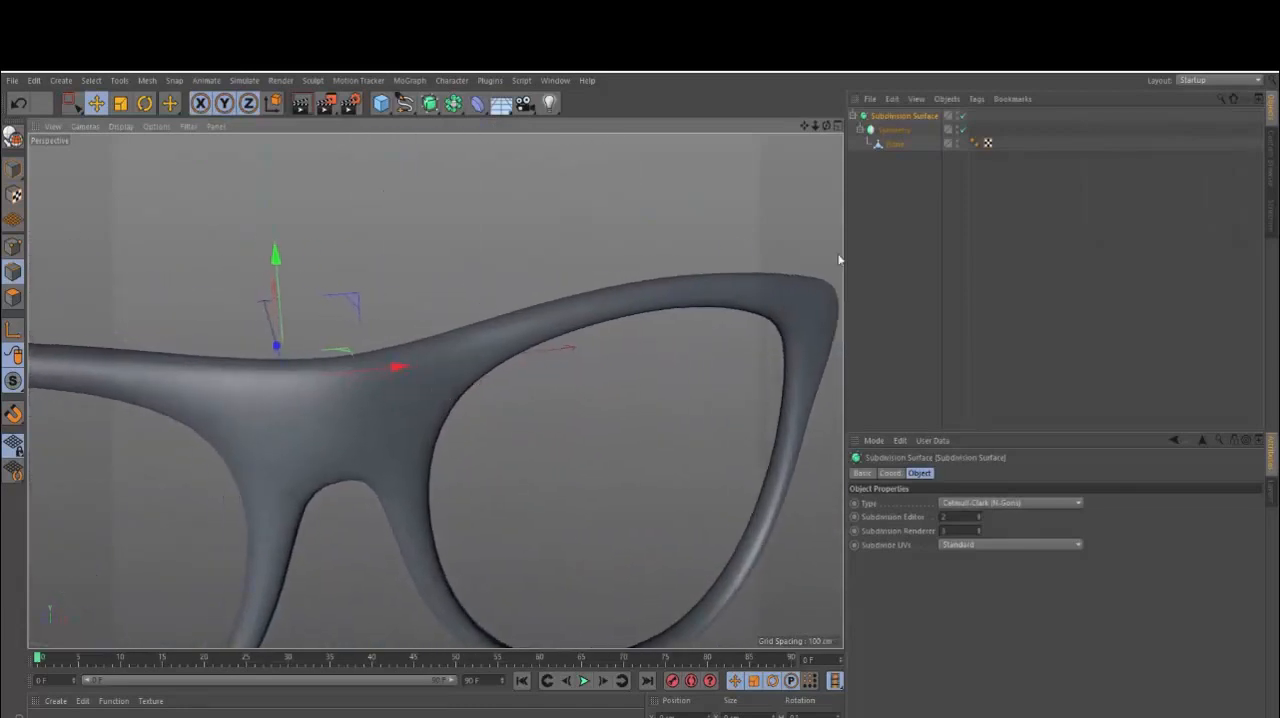
Cut a new edge loop across the side of the frame with the Knife tool.
click(893, 143)
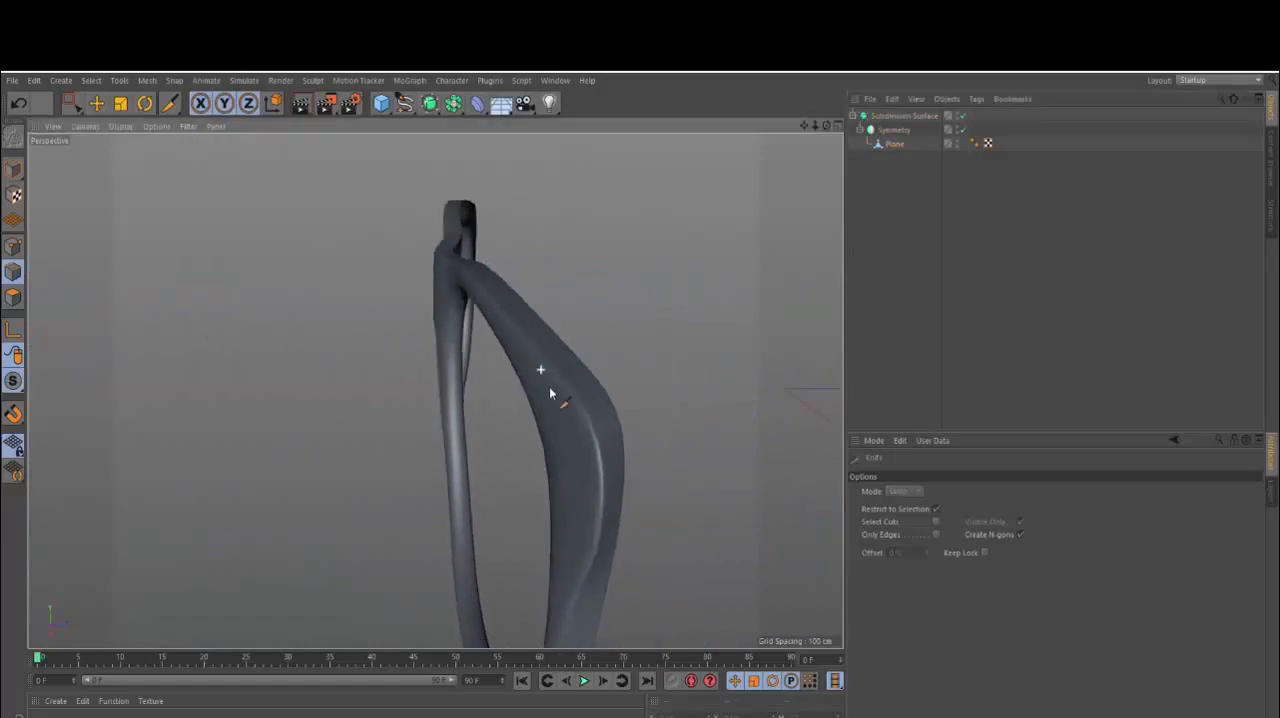
drag(540, 390, 390, 315)
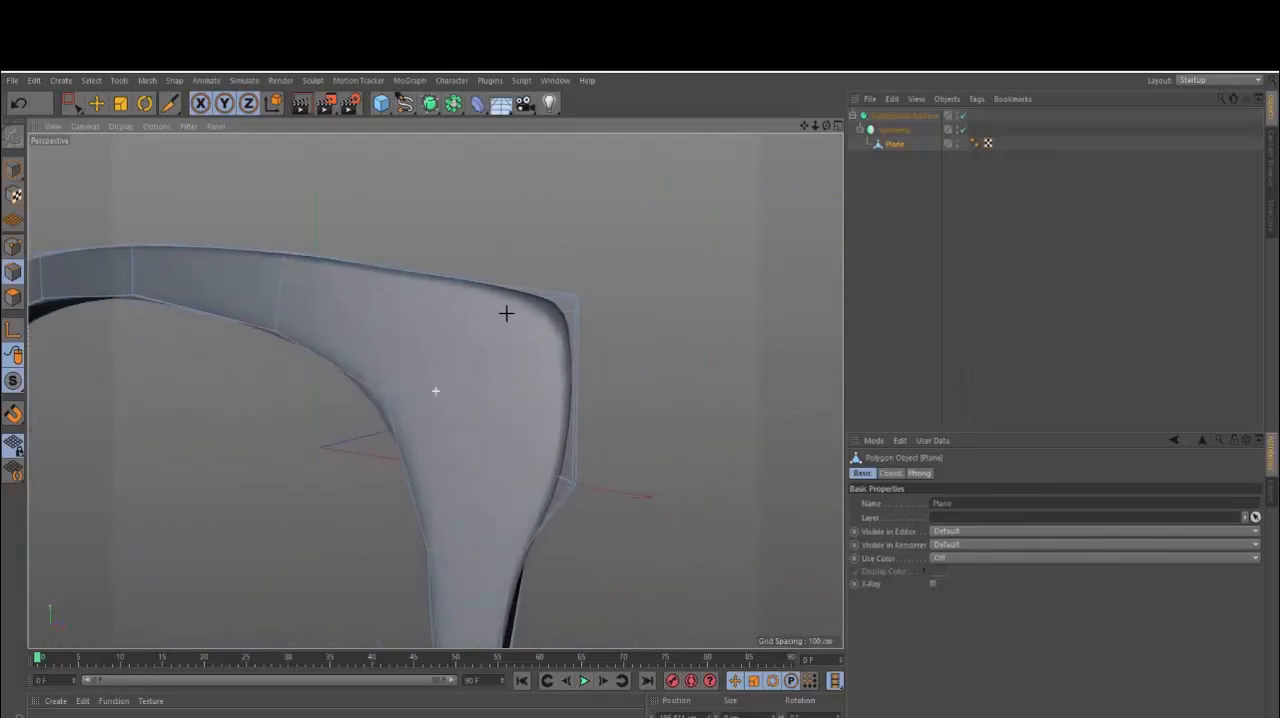
scroll(down, 3)
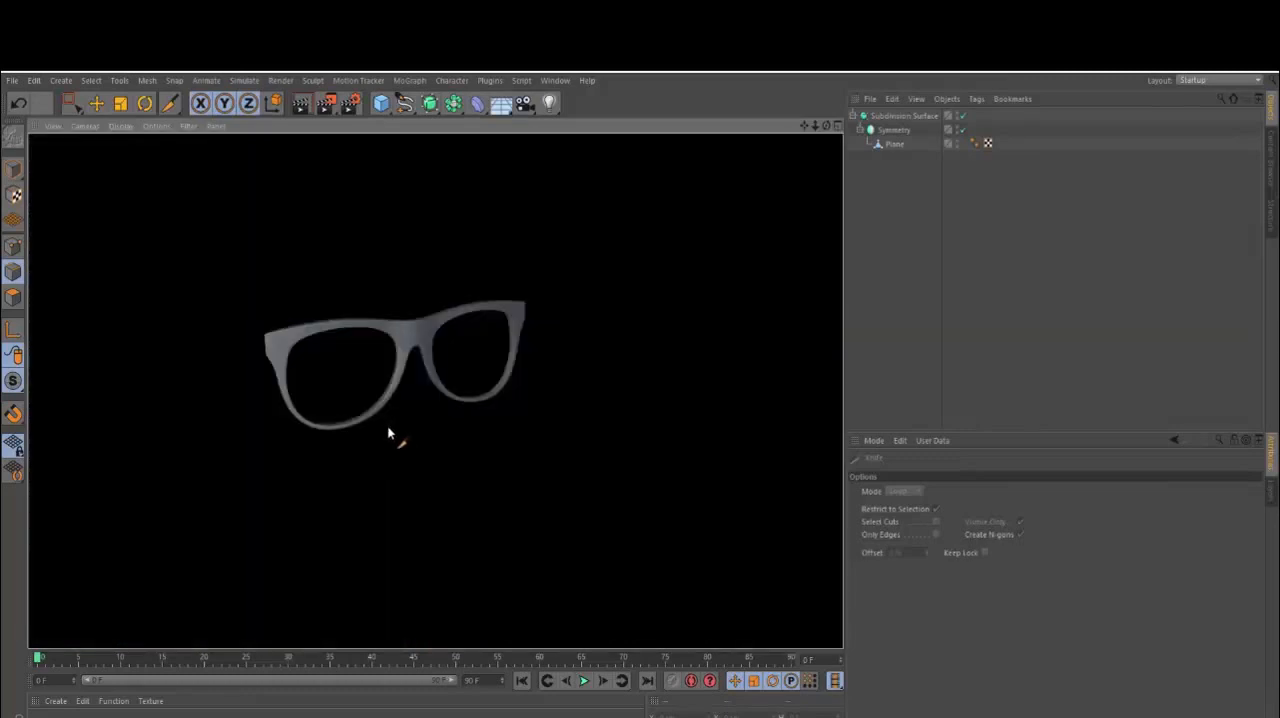
drag(390, 433, 513, 333)
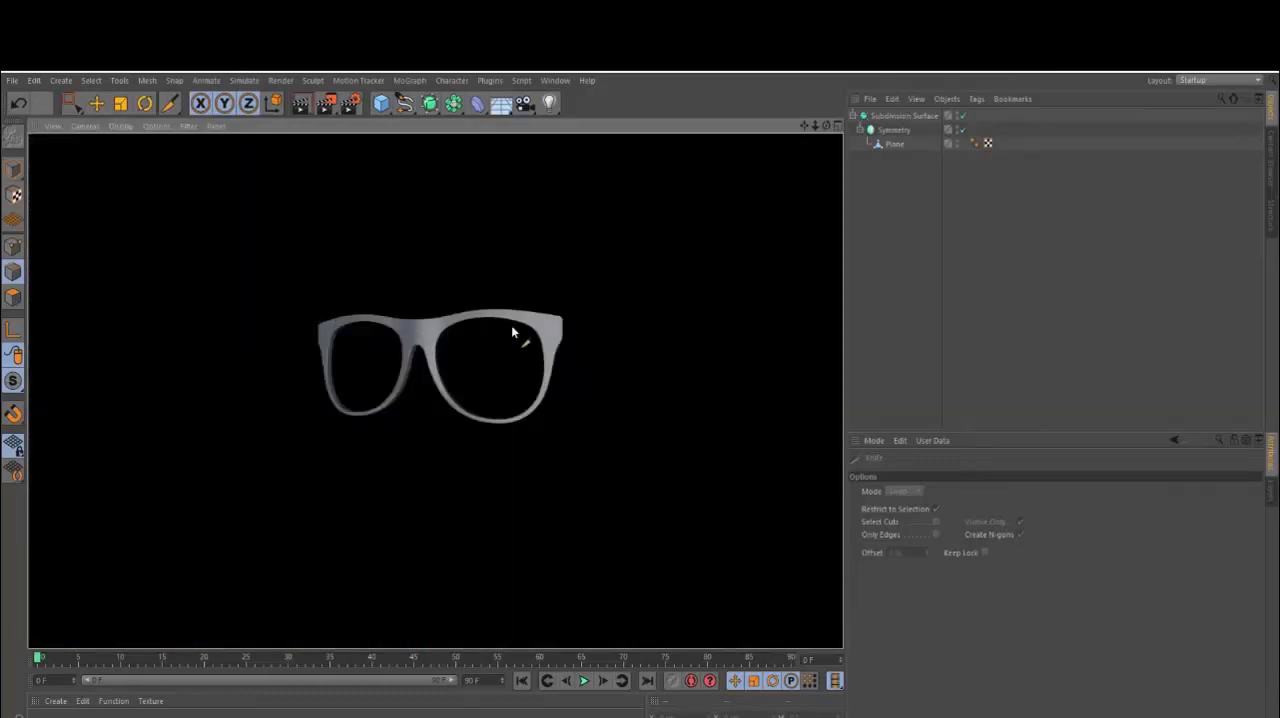